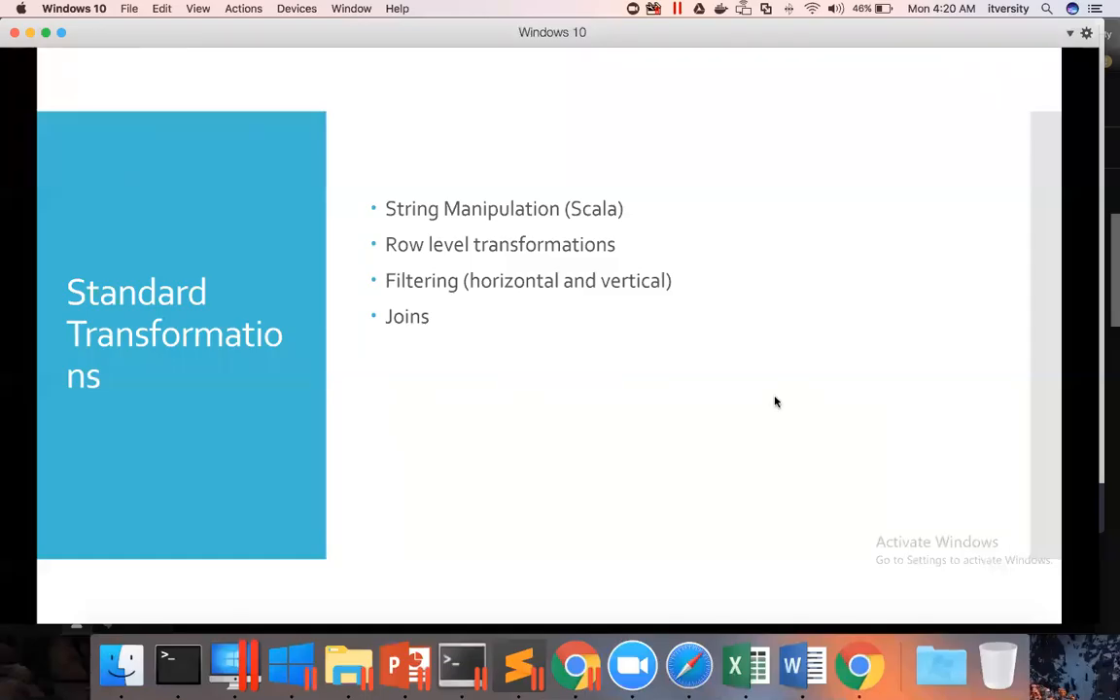
- Switch from the slide show to the Spark programming guide's transformations page in Chrome
{"action": "left_click", "coordinate": [575, 665]}
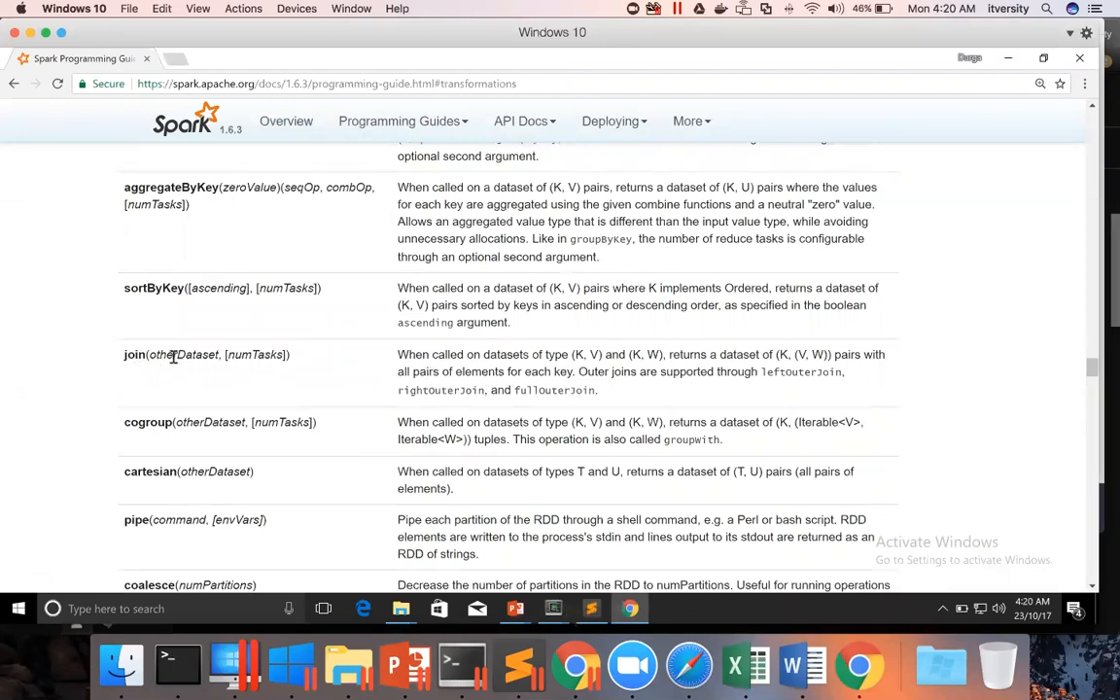
{"action": "double_click", "coordinate": [183, 354]}
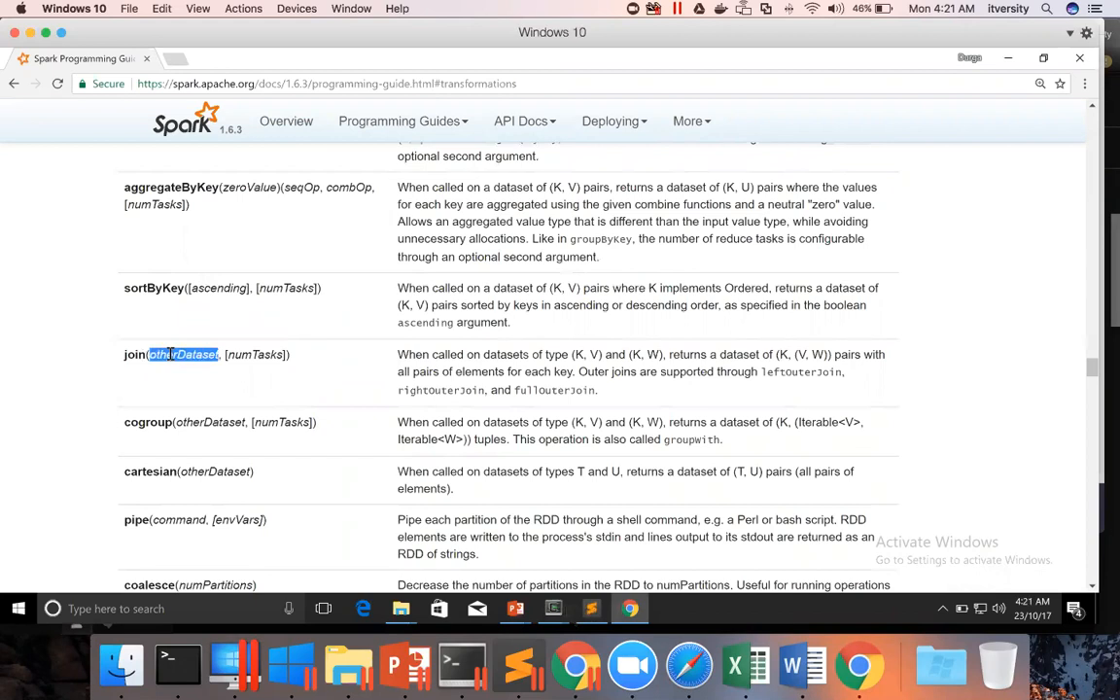
{"action": "mouse_move", "coordinate": [272, 428]}
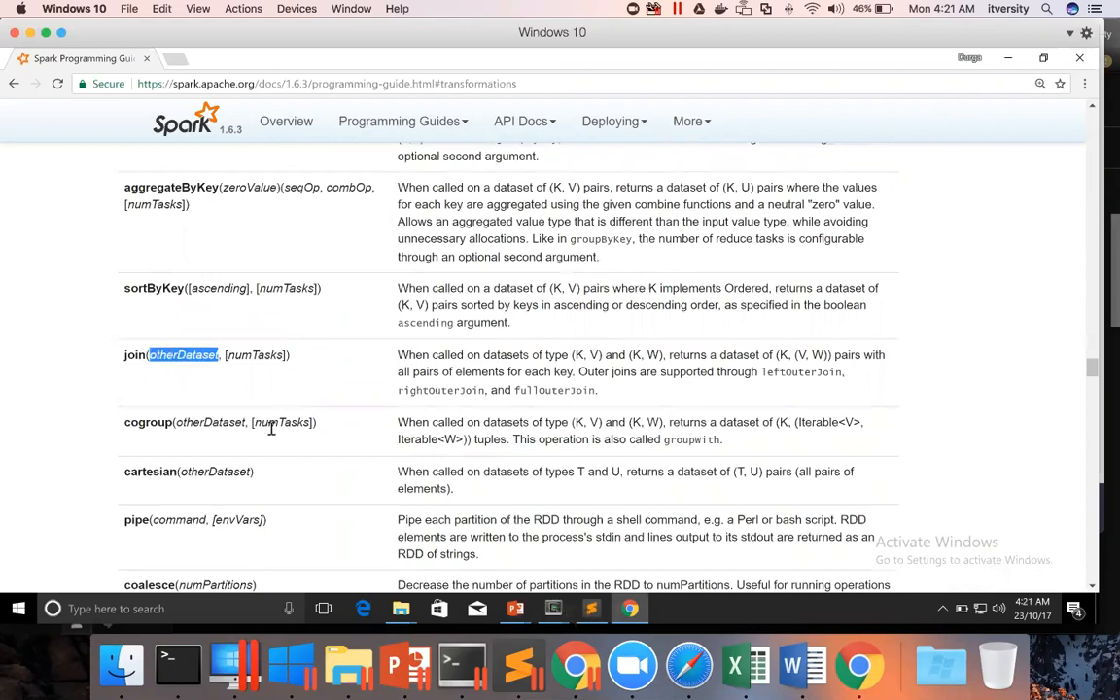
{"action": "mouse_move", "coordinate": [405, 359]}
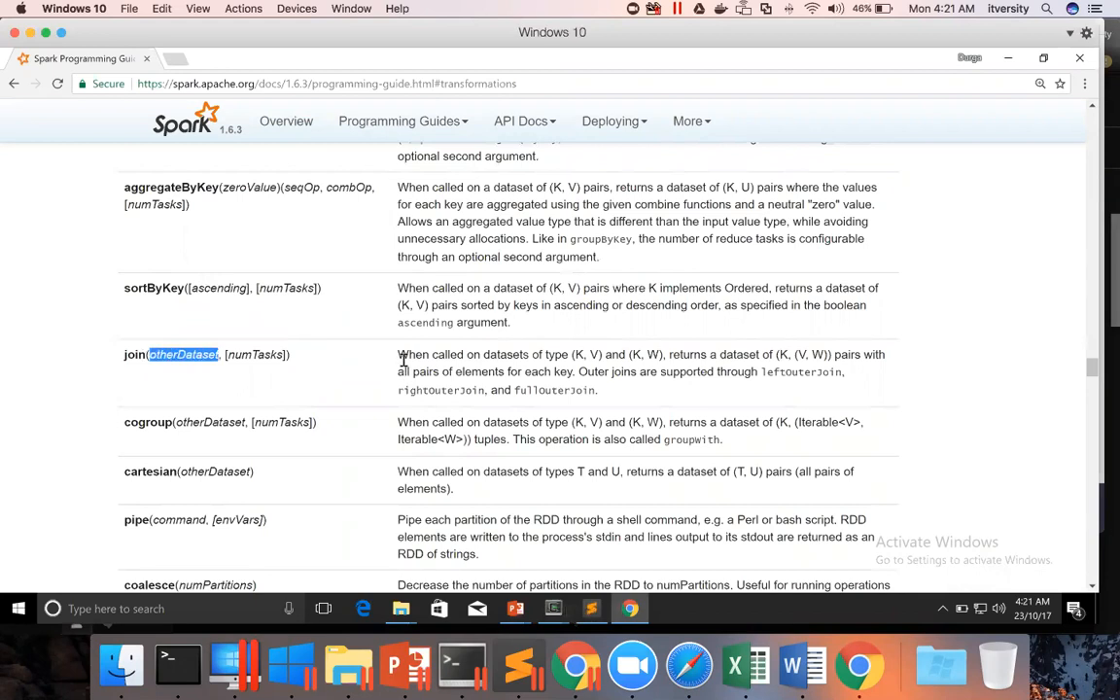
{"action": "mouse_move", "coordinate": [515, 358]}
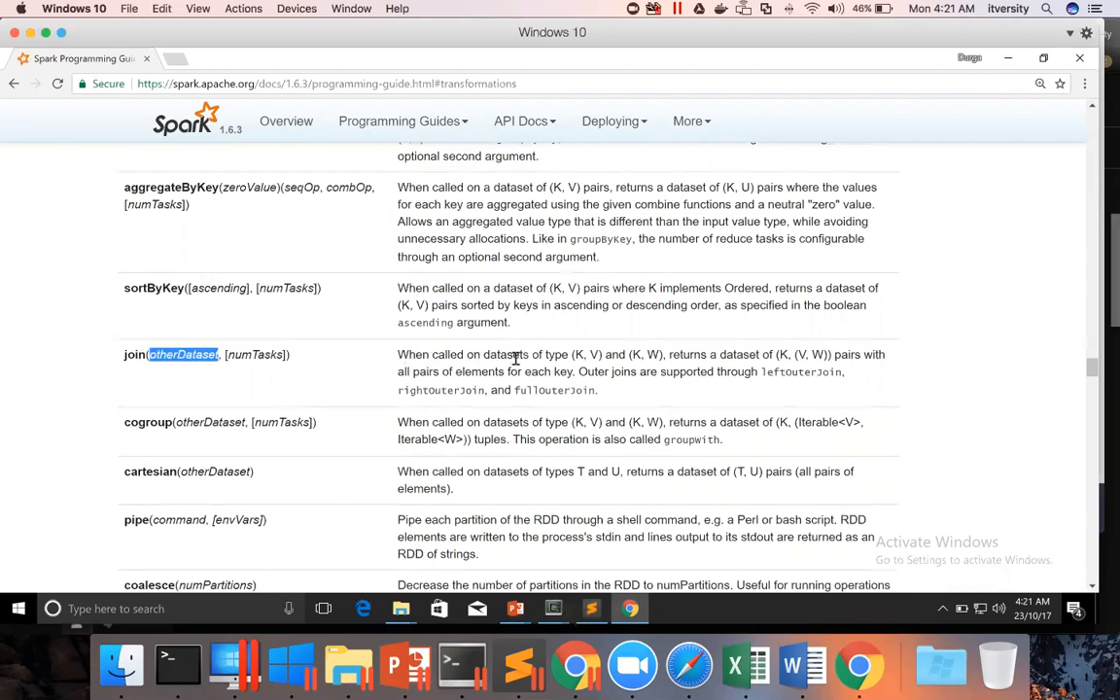
{"action": "mouse_move", "coordinate": [598, 353]}
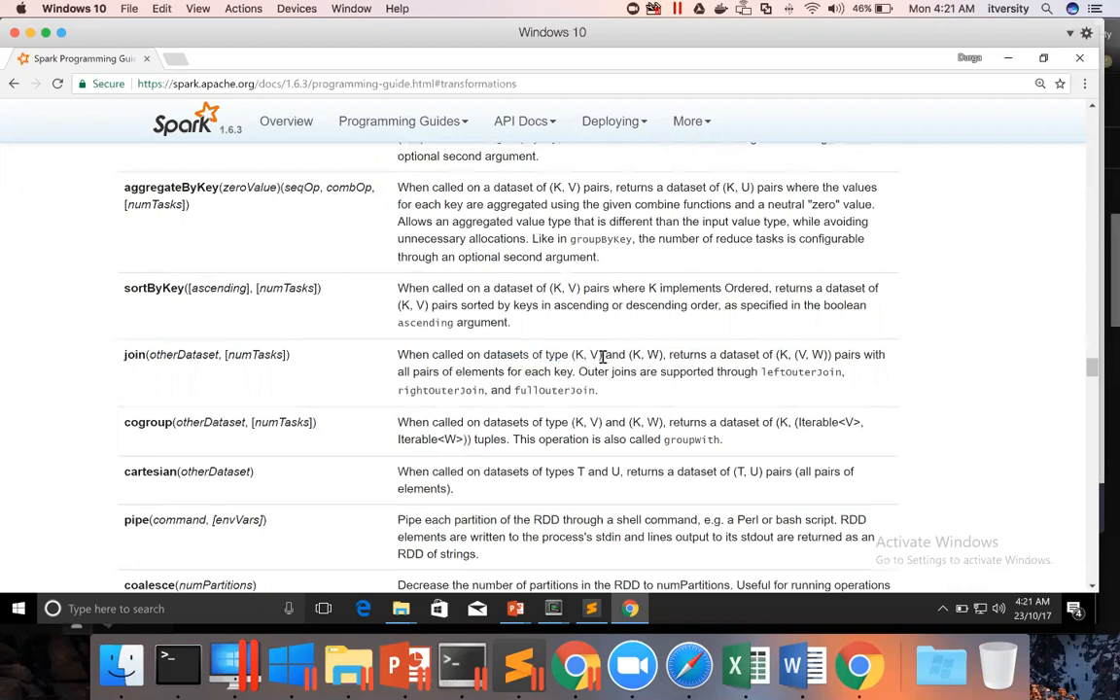
{"action": "double_click", "coordinate": [583, 354]}
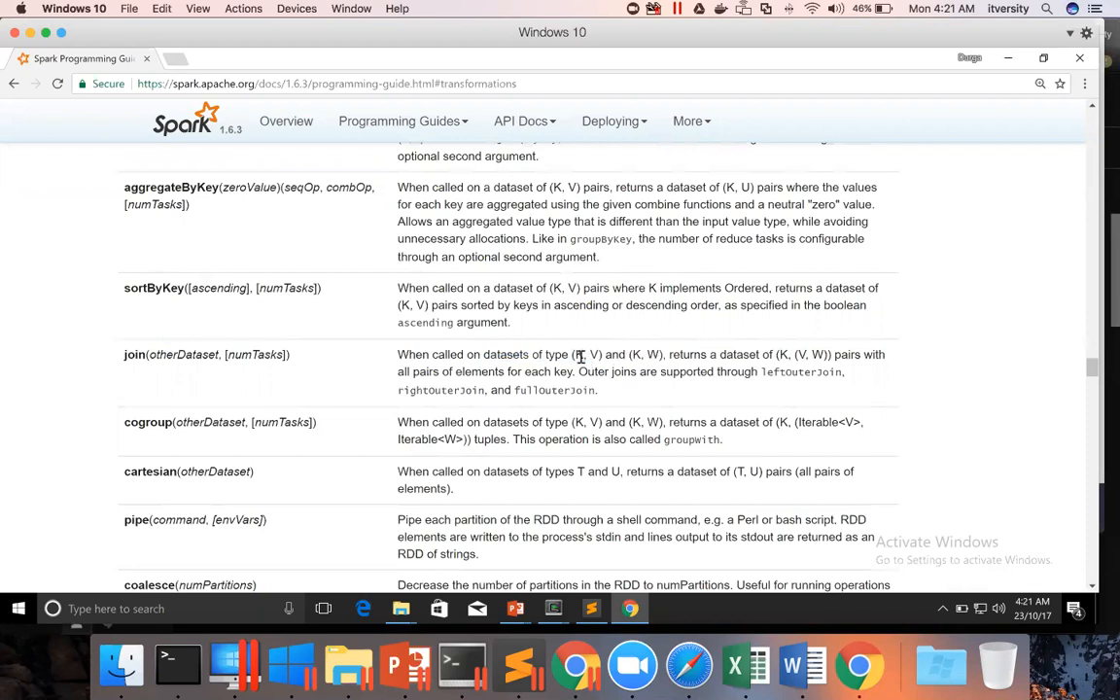
{"action": "double_click", "coordinate": [575, 354]}
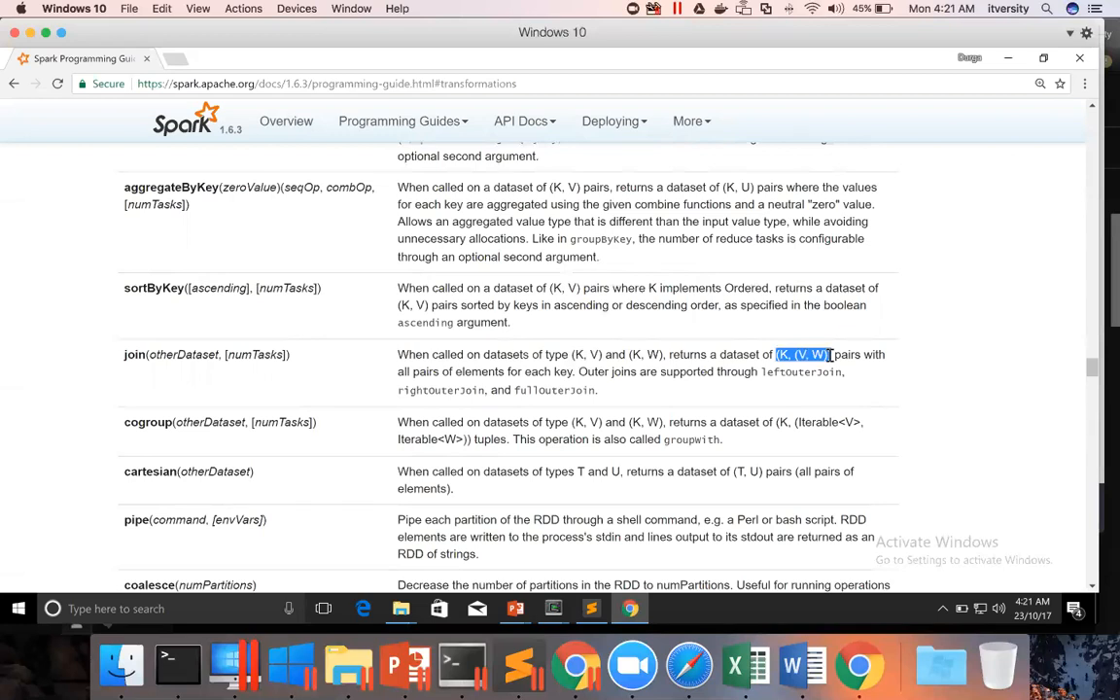
{"action": "left_click", "coordinate": [801, 353]}
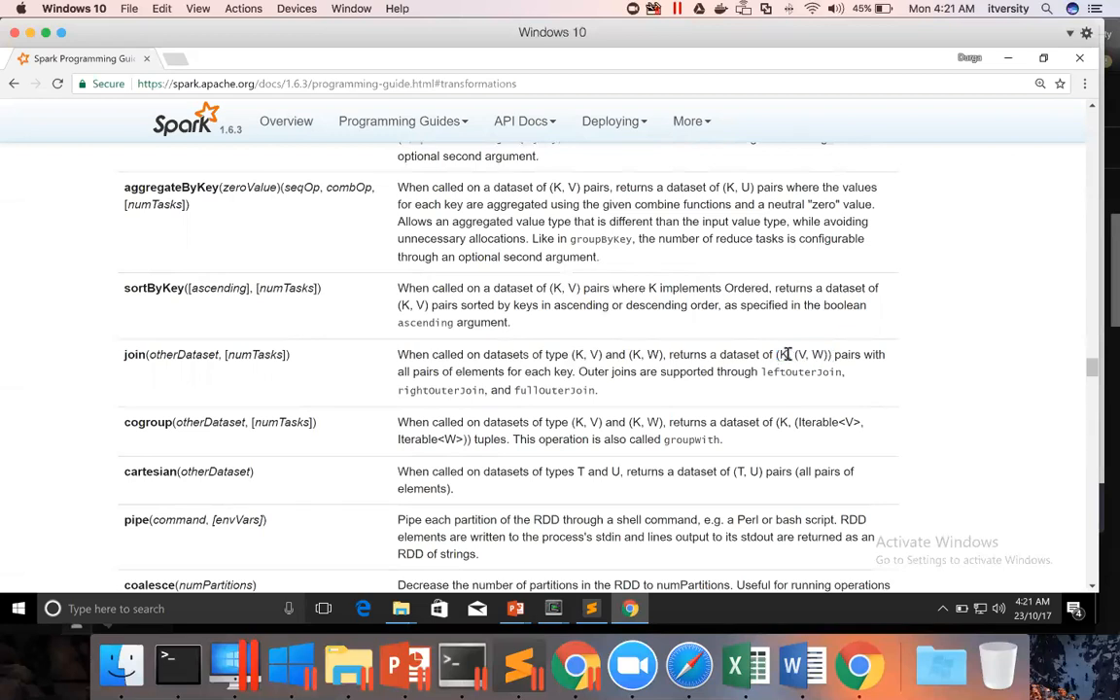
{"action": "double_click", "coordinate": [781, 354]}
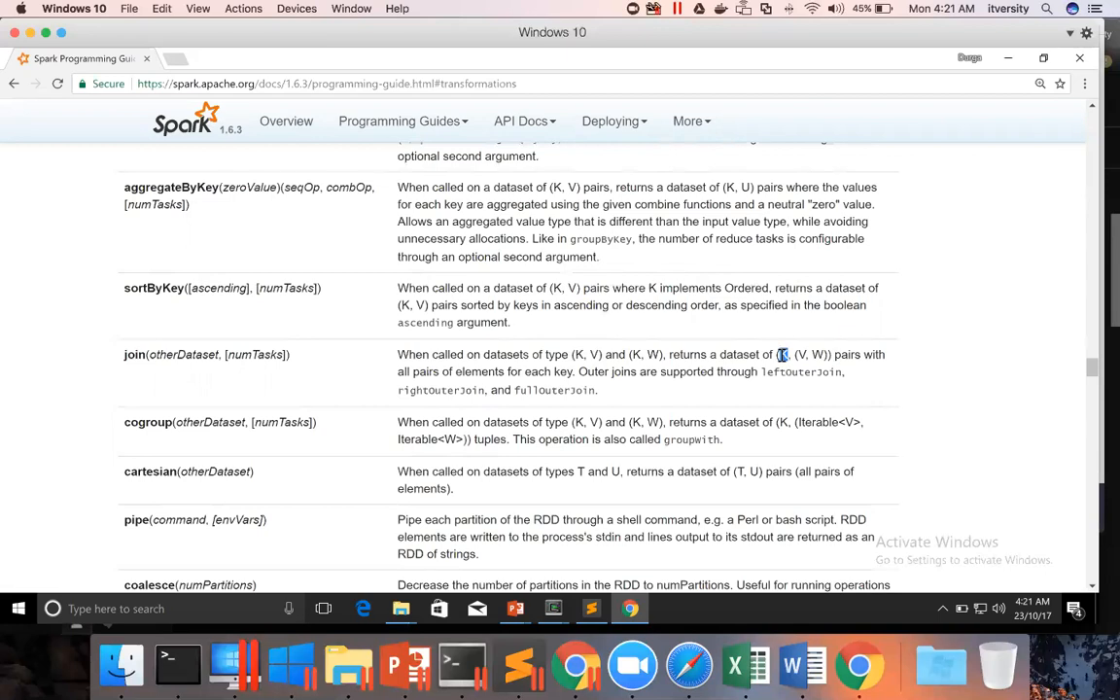
{"action": "mouse_move", "coordinate": [793, 354]}
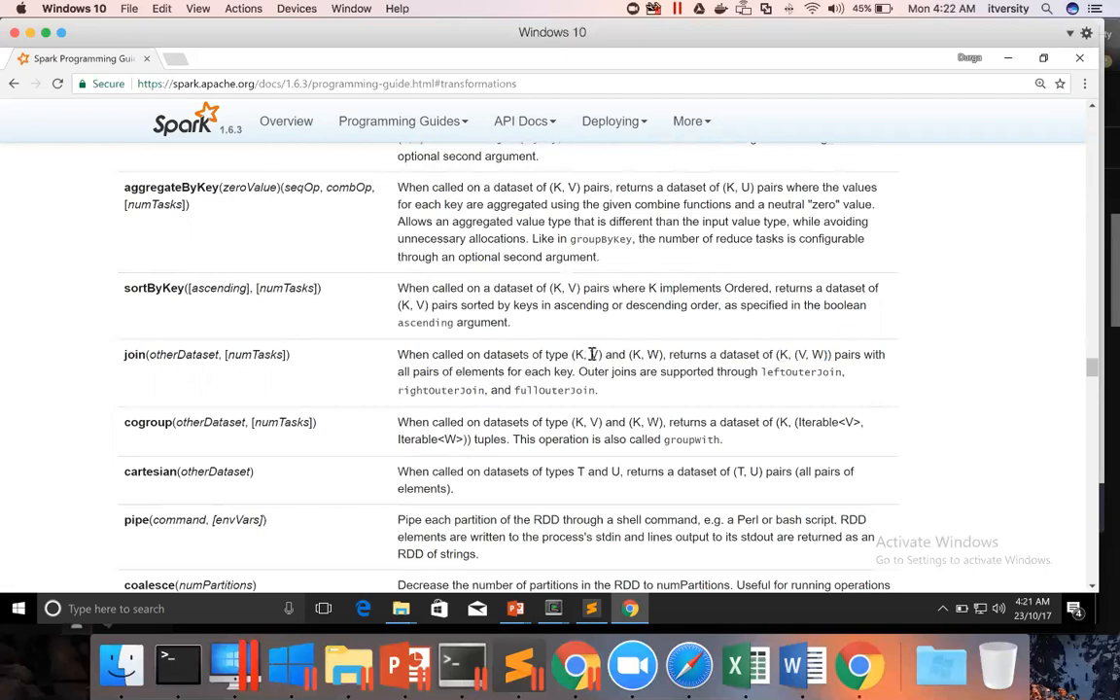
{"action": "double_click", "coordinate": [593, 354]}
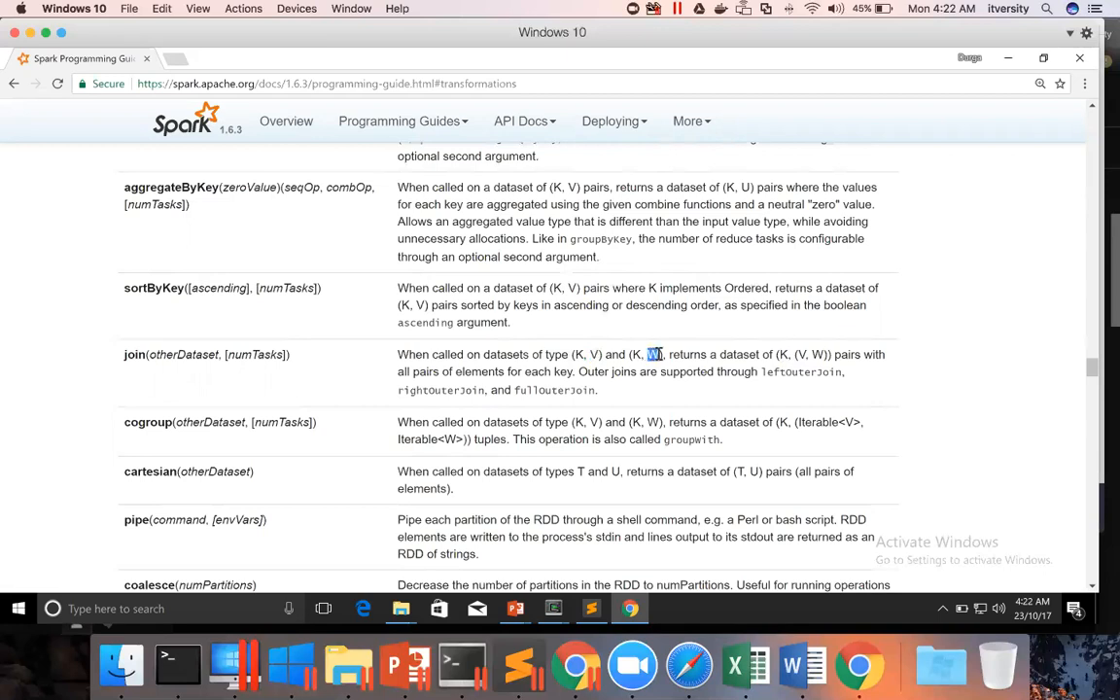
{"action": "mouse_move", "coordinate": [813, 370]}
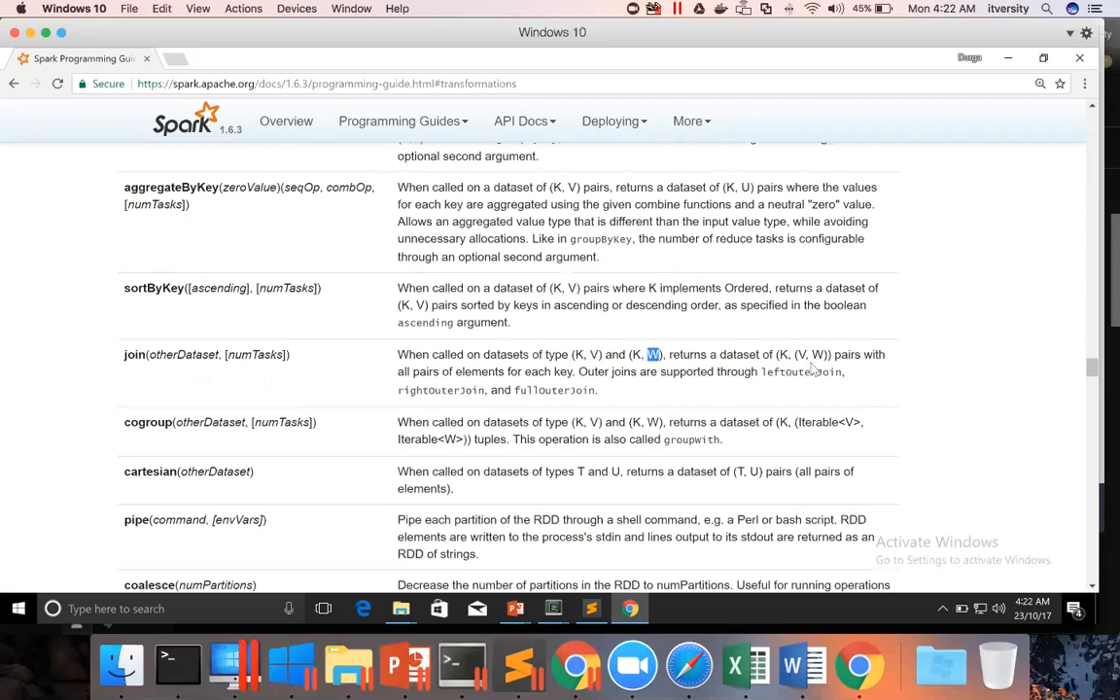
{"action": "double_click", "coordinate": [797, 354]}
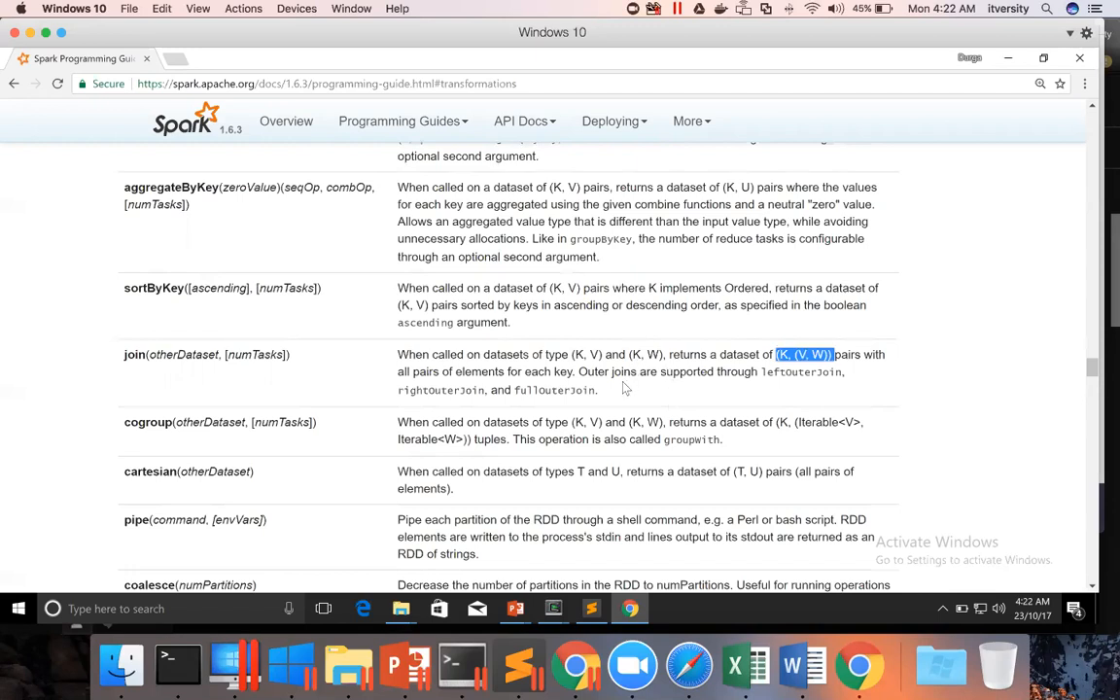
{"action": "mouse_move", "coordinate": [255, 350]}
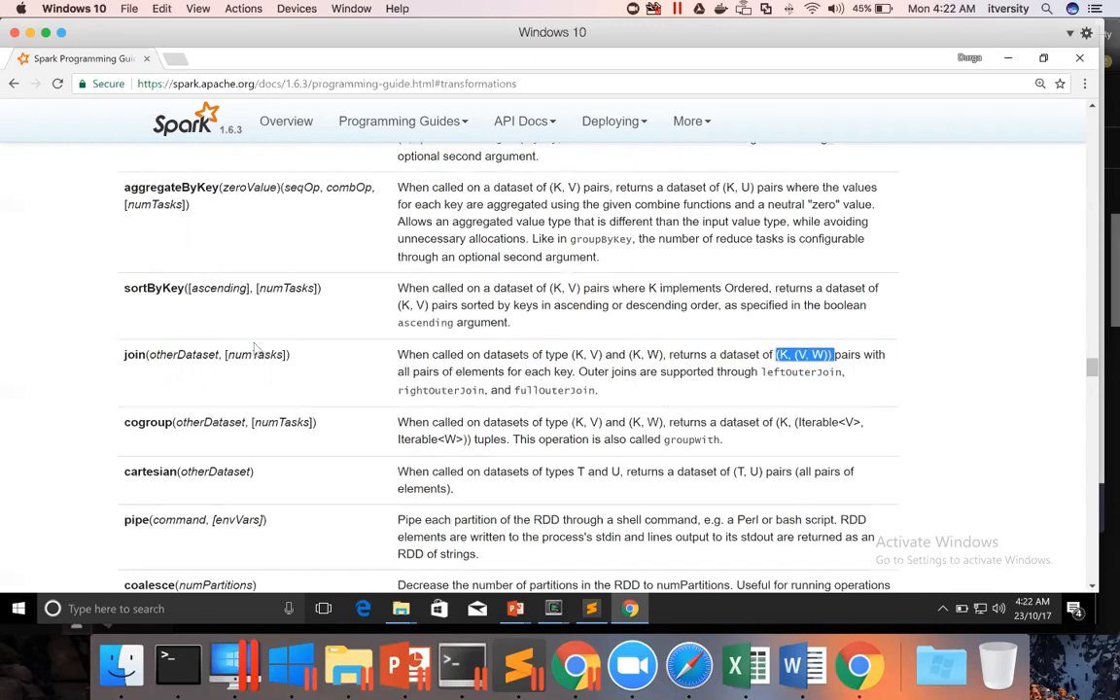
{"action": "double_click", "coordinate": [134, 354]}
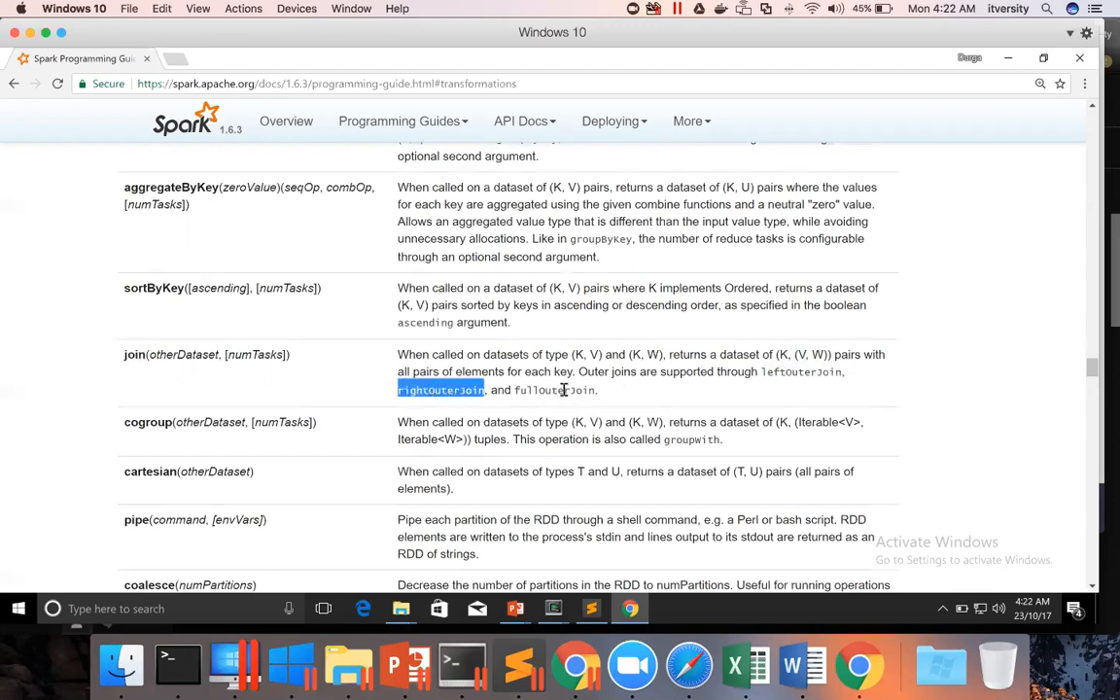
{"action": "double_click", "coordinate": [554, 388]}
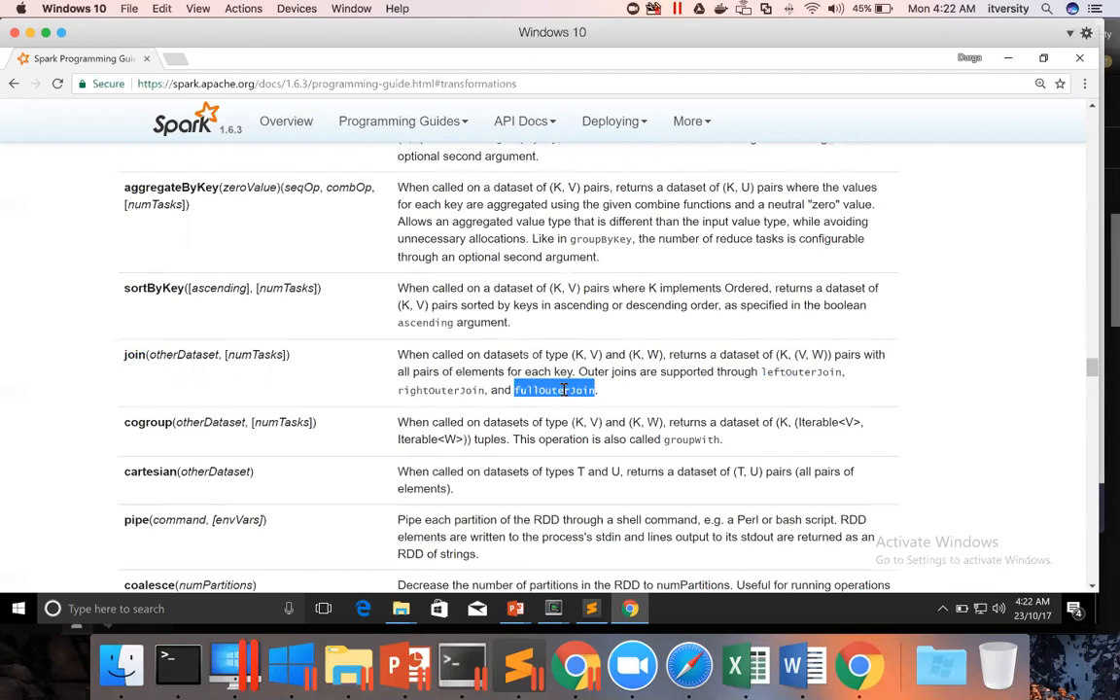
{"action": "mouse_move", "coordinate": [572, 513]}
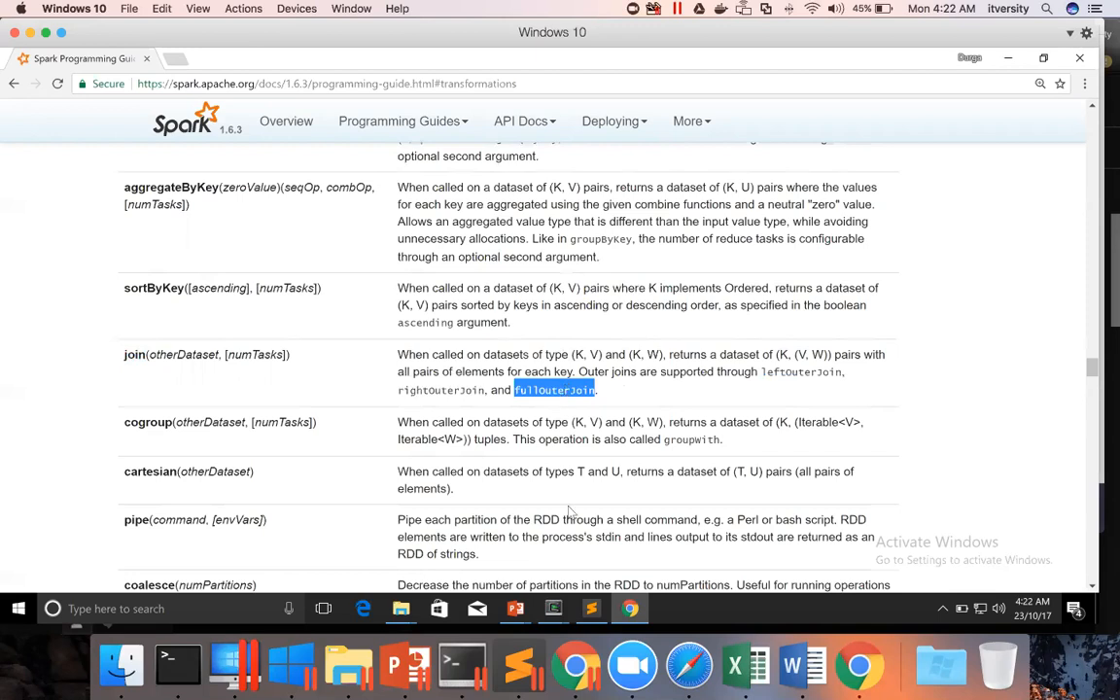
{"action": "mouse_move", "coordinate": [542, 581]}
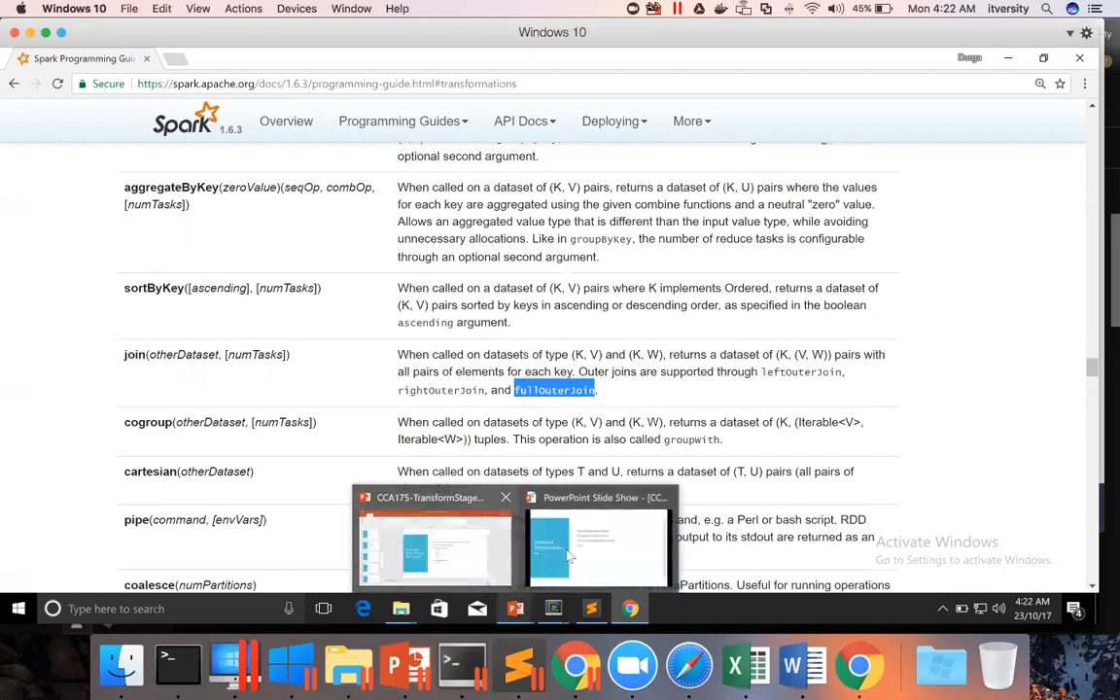
- Switch back to the PowerPoint slide show showing the retail_db data model
{"action": "left_click", "coordinate": [597, 548]}
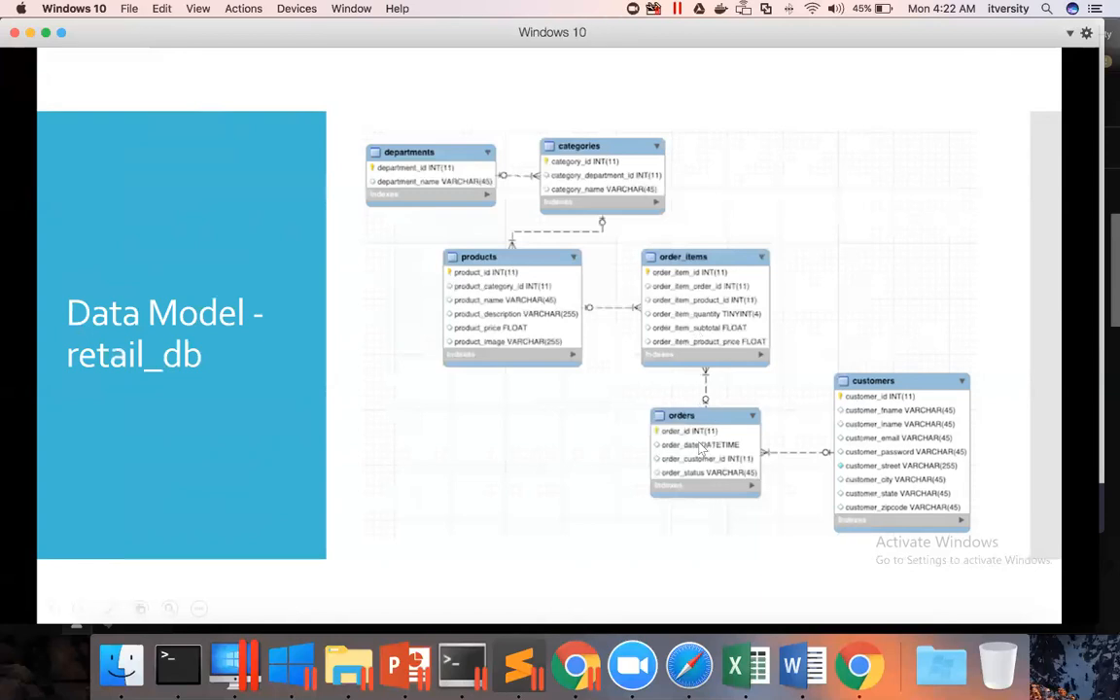
{"action": "mouse_move", "coordinate": [703, 328]}
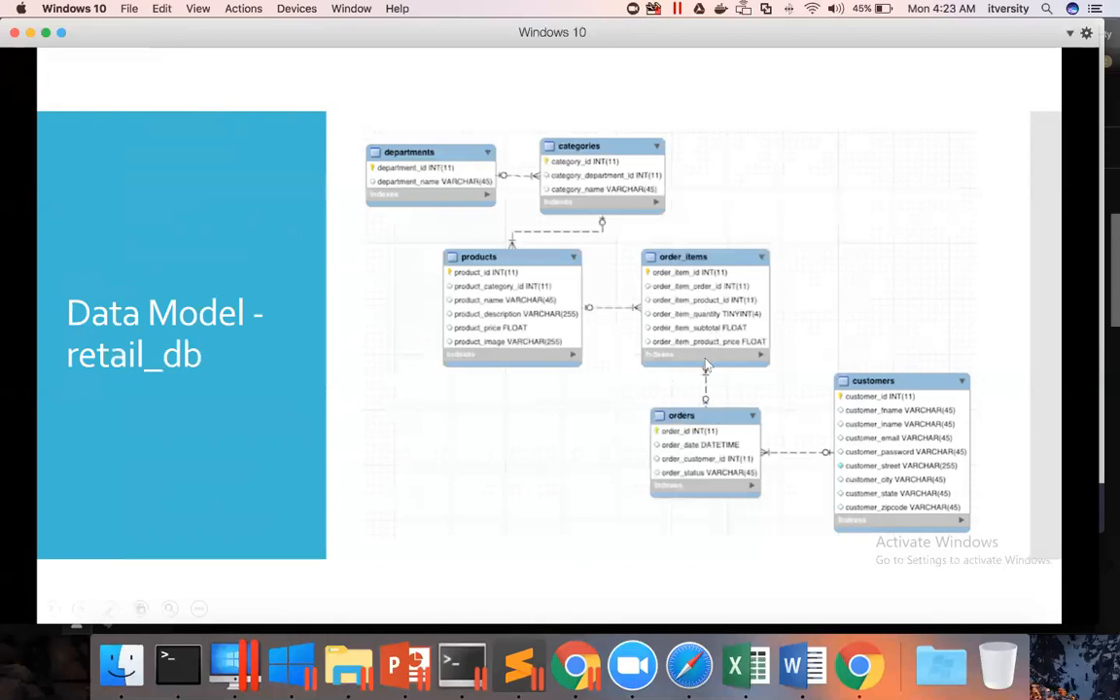
{"action": "mouse_move", "coordinate": [653, 540]}
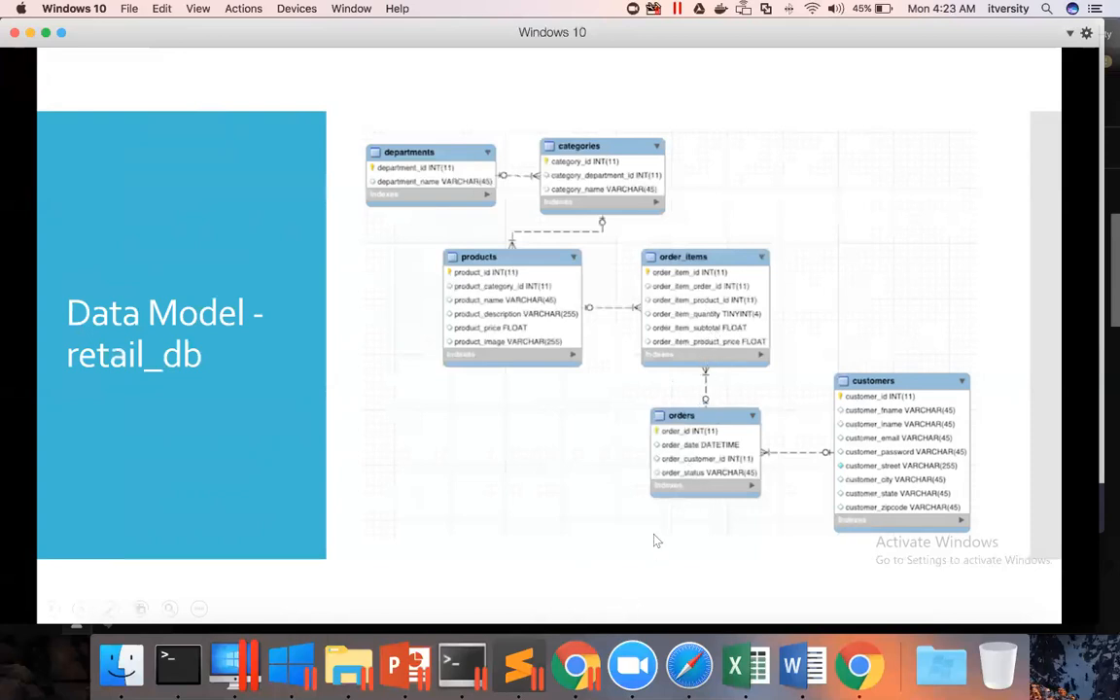
{"action": "mouse_move", "coordinate": [575, 665]}
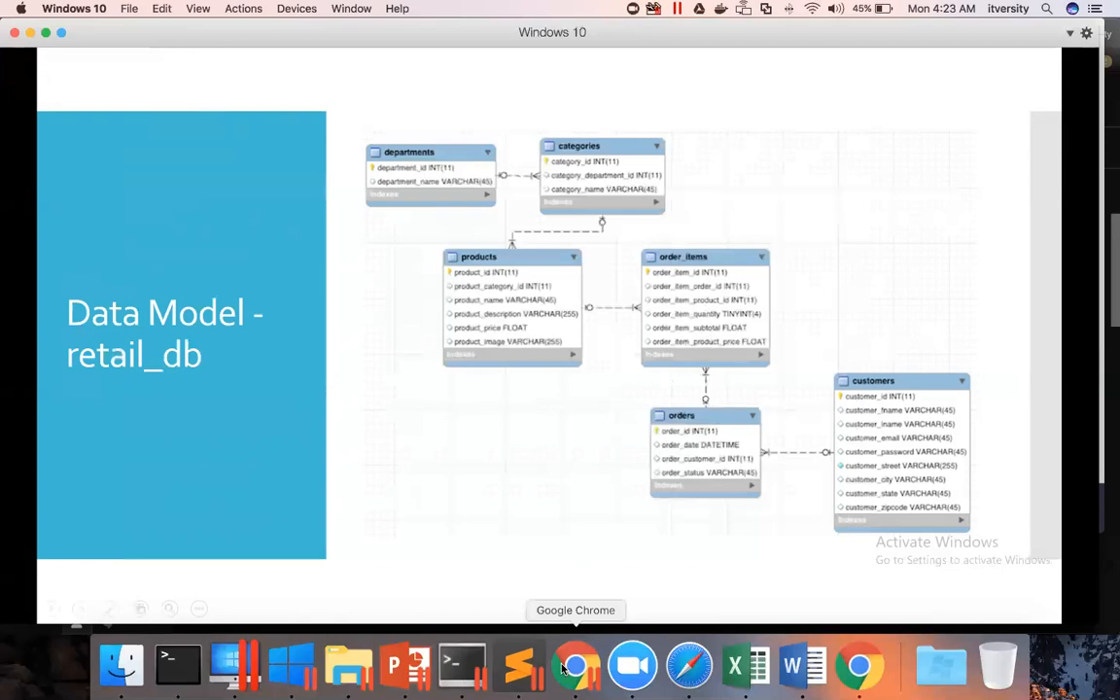
{"action": "mouse_move", "coordinate": [463, 665]}
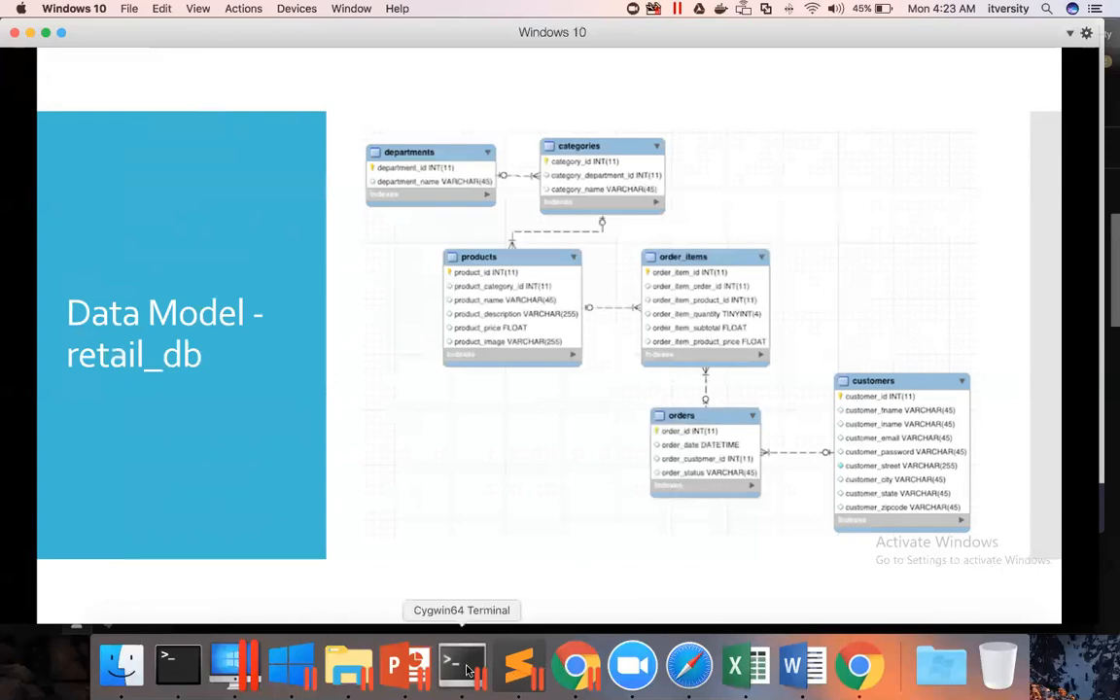
- Bring the Cygwin Scala shell with the filtered order records to the front
{"action": "left_click", "coordinate": [461, 665]}
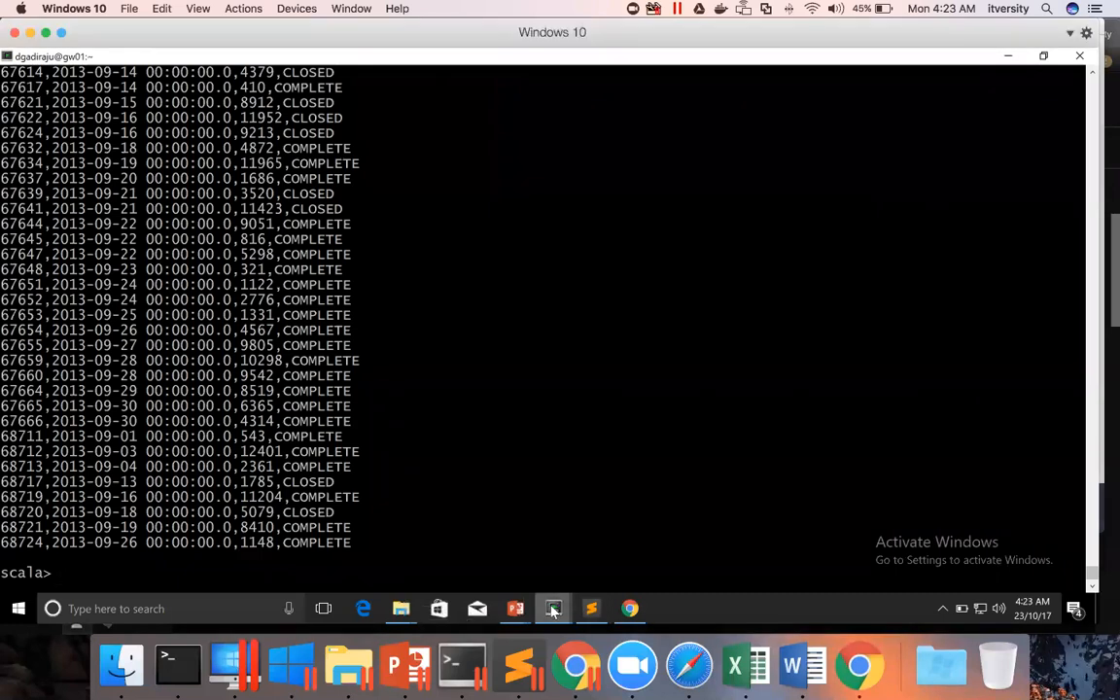
{"action": "mouse_move", "coordinate": [552, 608]}
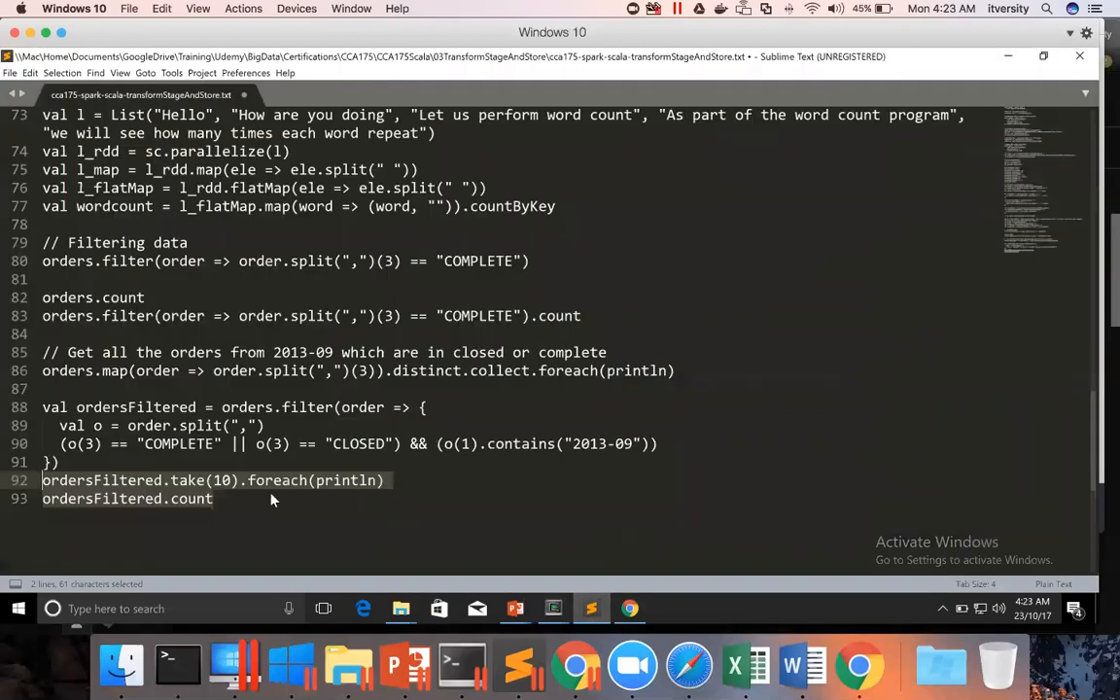
- Write a '// Joining orders and order_items' comment and sc.textFile lines loading orders and order_items from /public/retail_db
{"action": "type", "text": "//"}
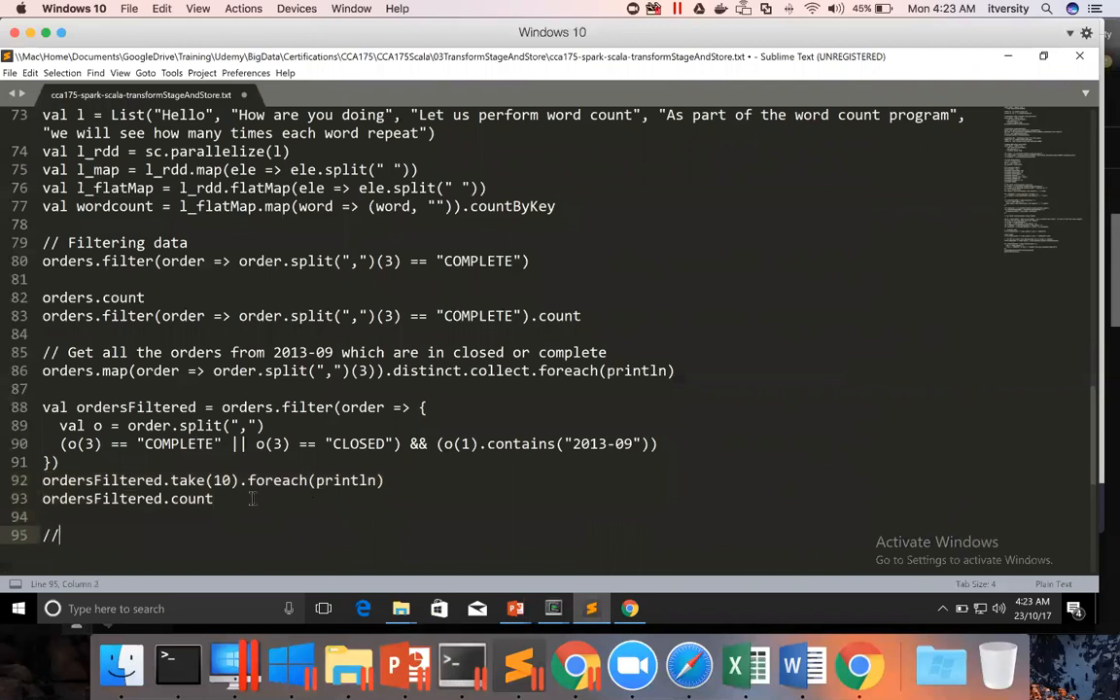
{"action": "type", "text": "Joining t"}
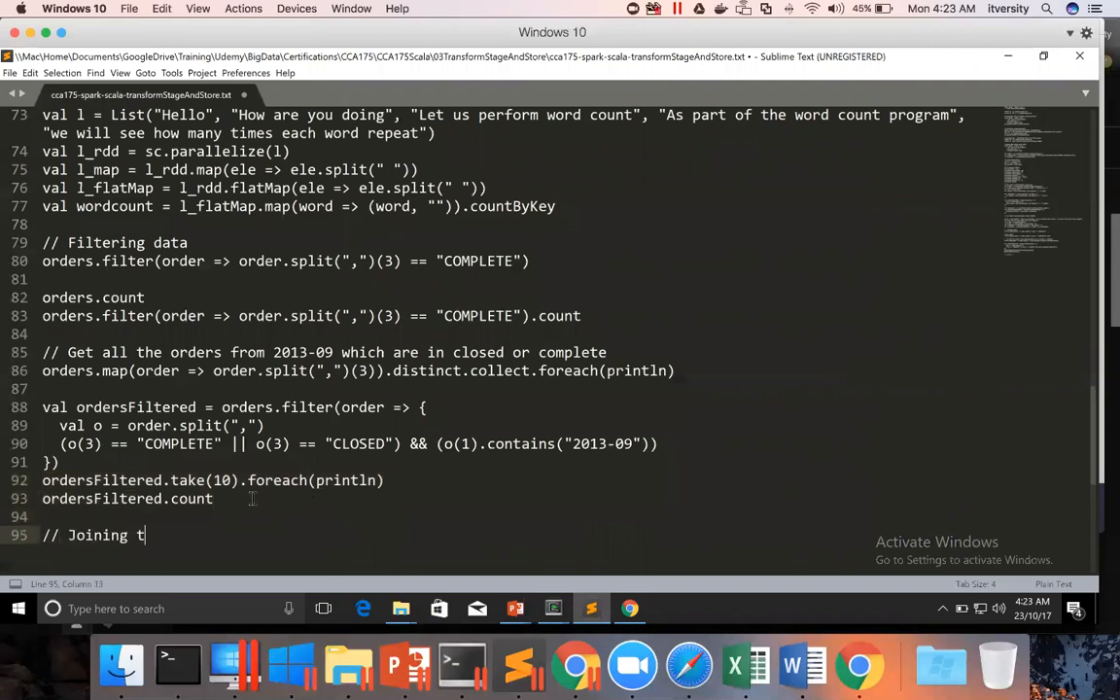
{"action": "type", "text": "ordera"}
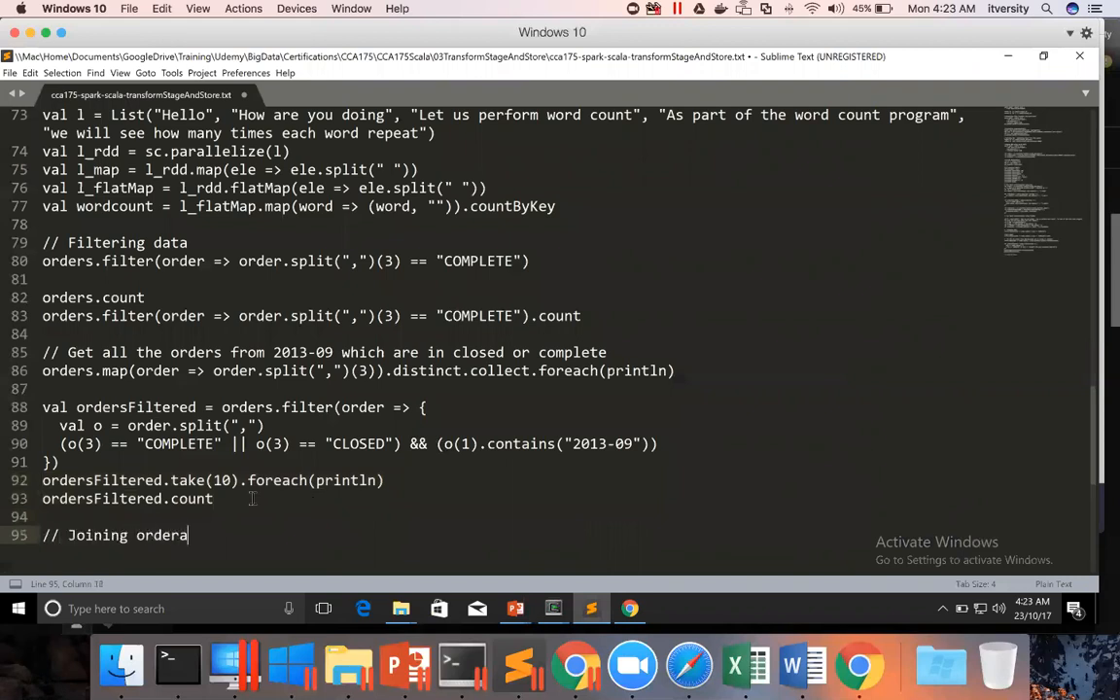
{"action": "type", "text": "and order_"}
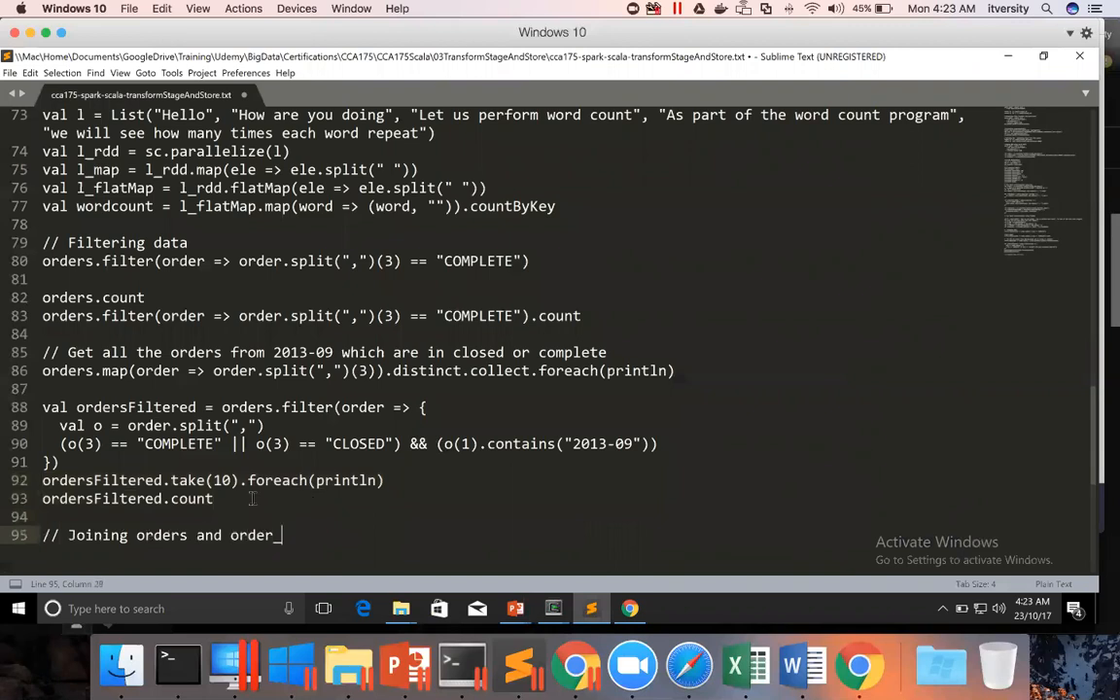
{"action": "type", "text": "items"}
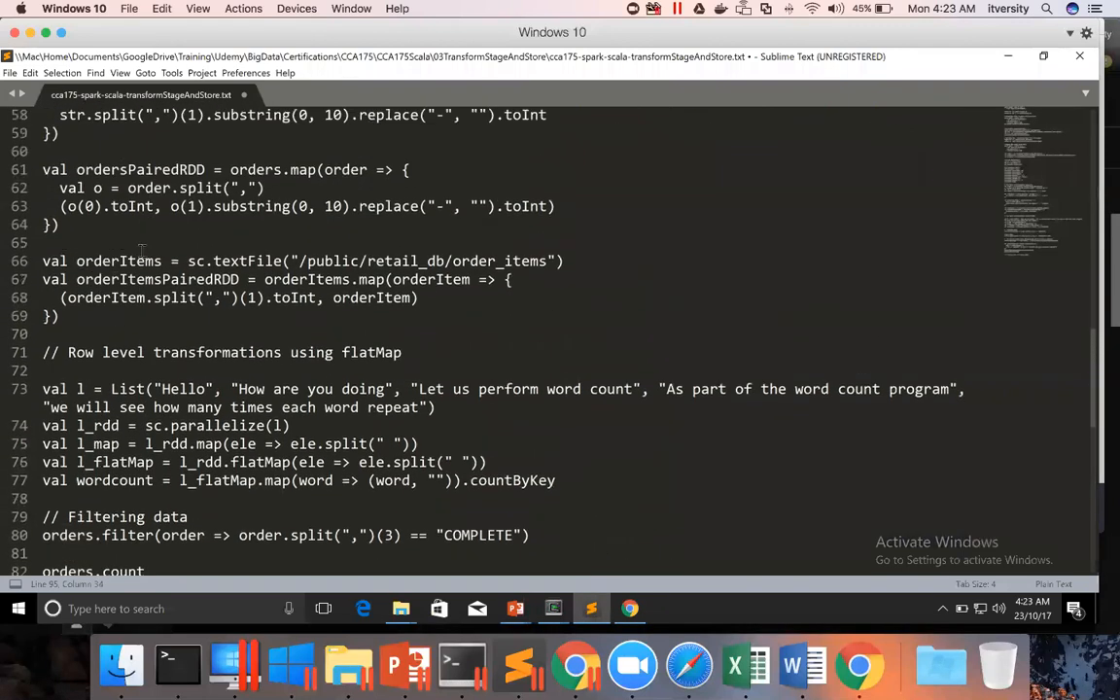
{"action": "scroll", "scroll_direction": "up", "scroll_amount": 3}
{"action": "type", "text": "val orders = sc.textFile(\"/public/retail_db/orders"}
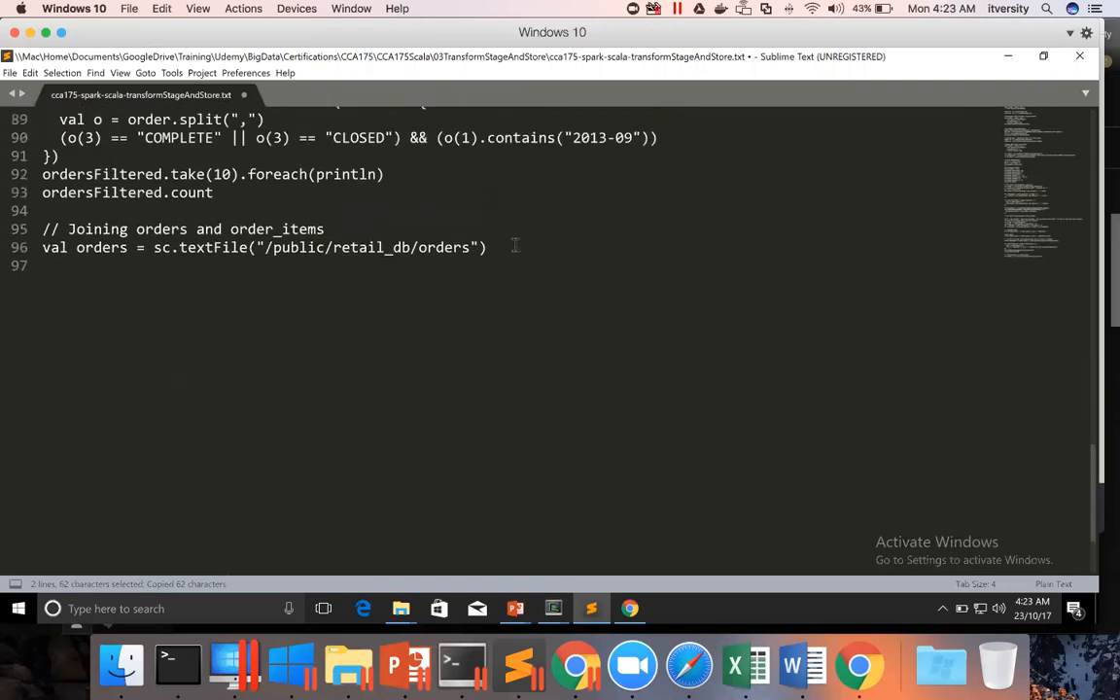
{"action": "type", "text": "val orderItems = sc.textFile(\"/public/retail_db/order_items\")"}
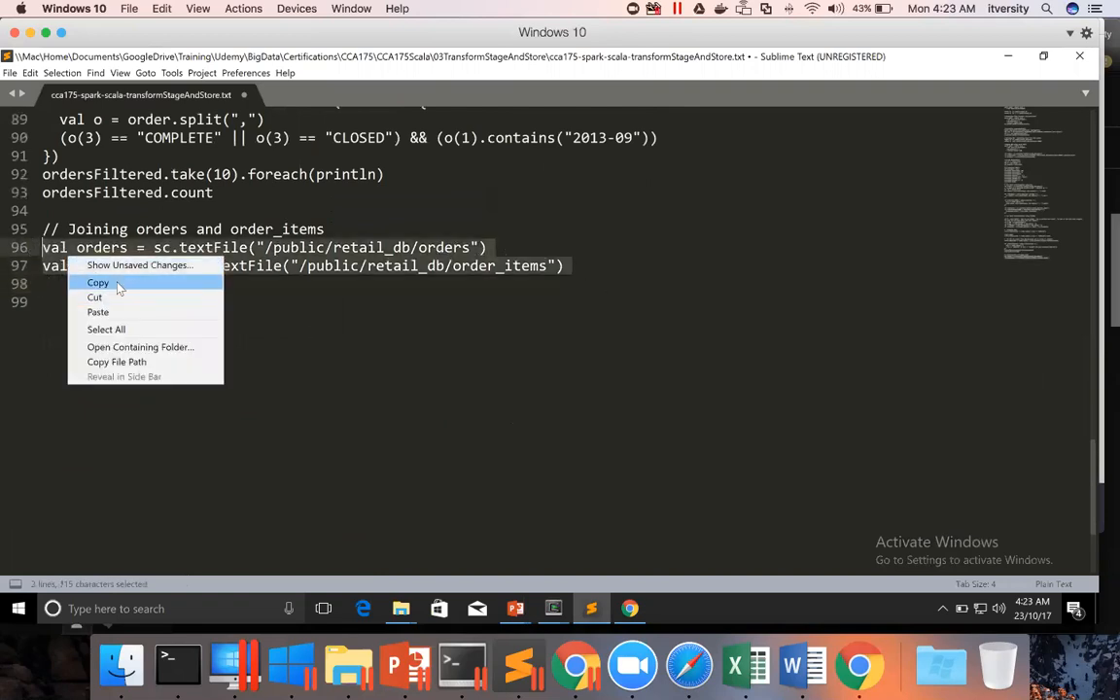
- Run the two textFile lines in the Scala shell and preview orderItems.first
{"action": "left_click", "coordinate": [97, 282]}
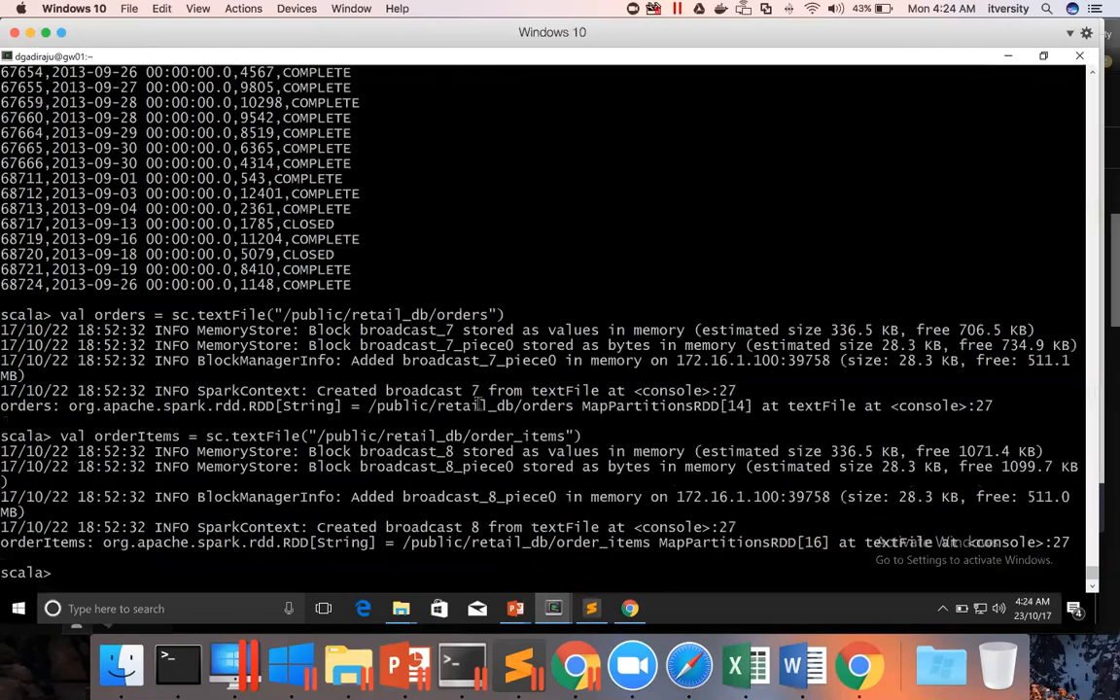
{"action": "type", "text": "orders.f"}
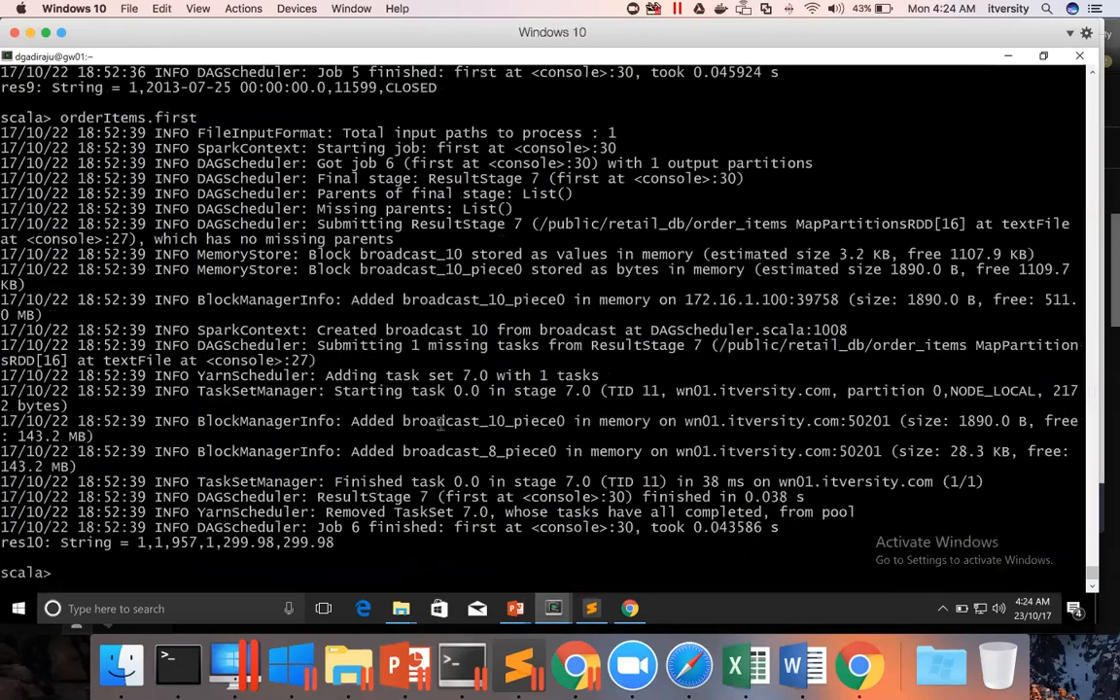
{"action": "mouse_move", "coordinate": [350, 544]}
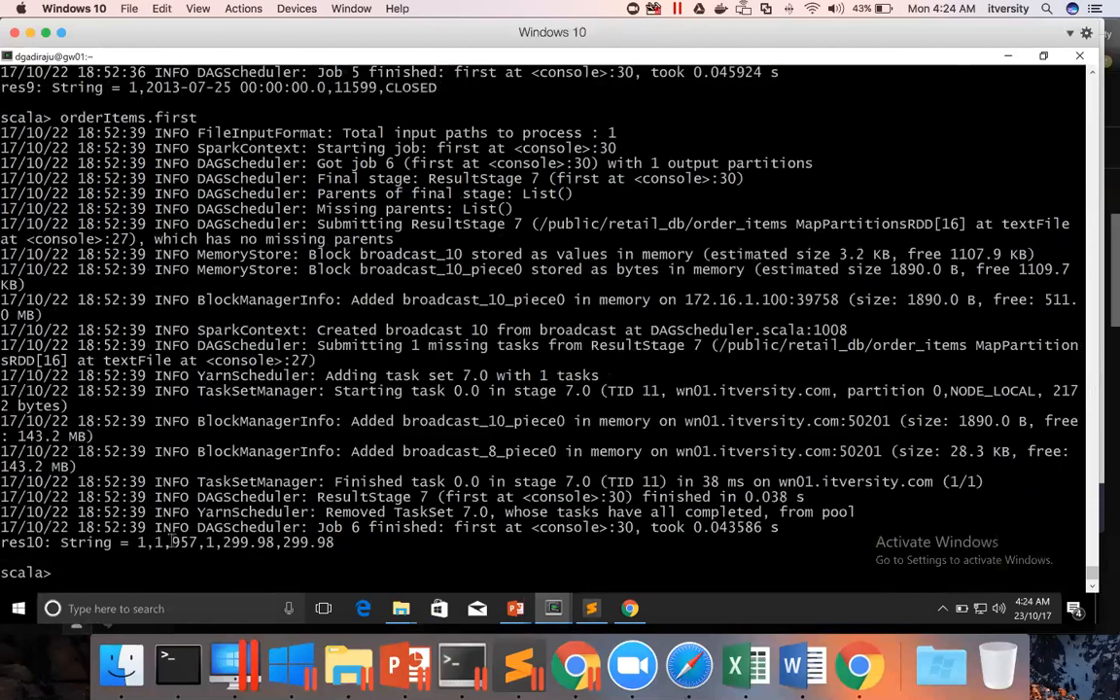
{"action": "double_click", "coordinate": [185, 542]}
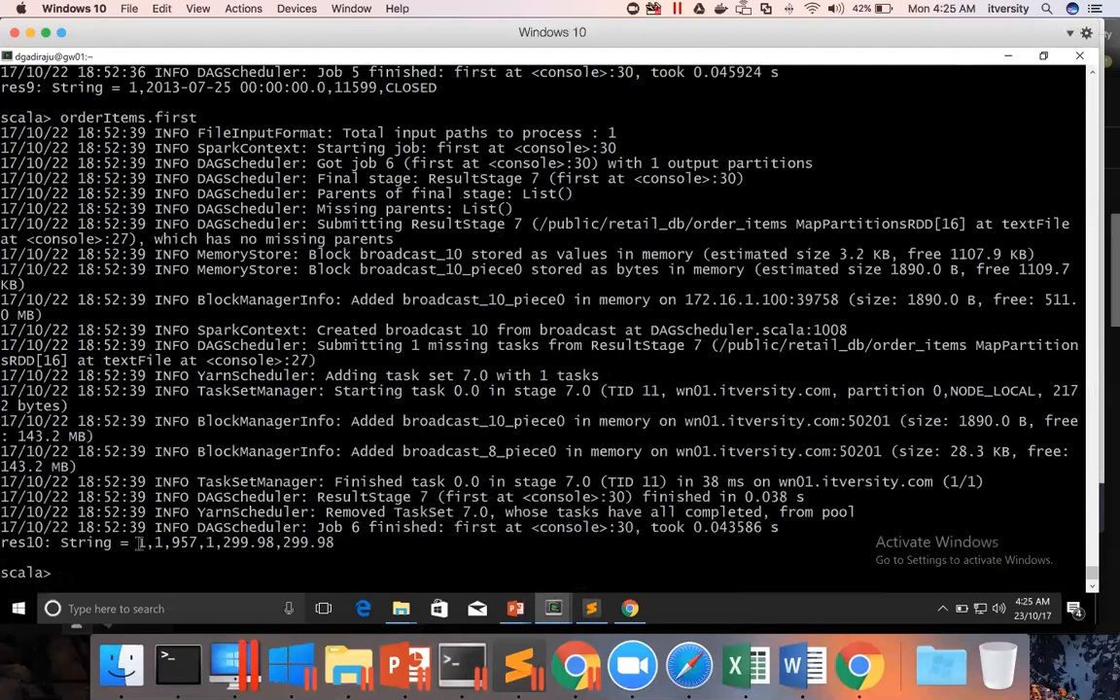
{"action": "mouse_move", "coordinate": [241, 560]}
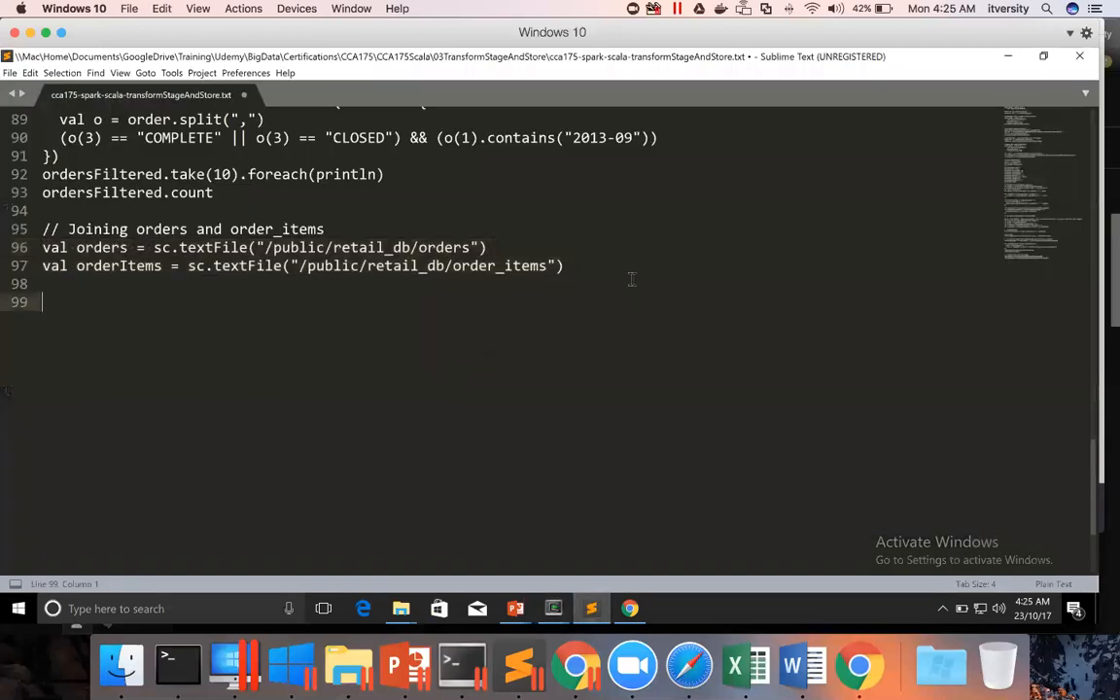
- Start ordersMap as orders.map taking order.split(",")(0).toInt as the key
{"action": "type", "text": "val orders"}
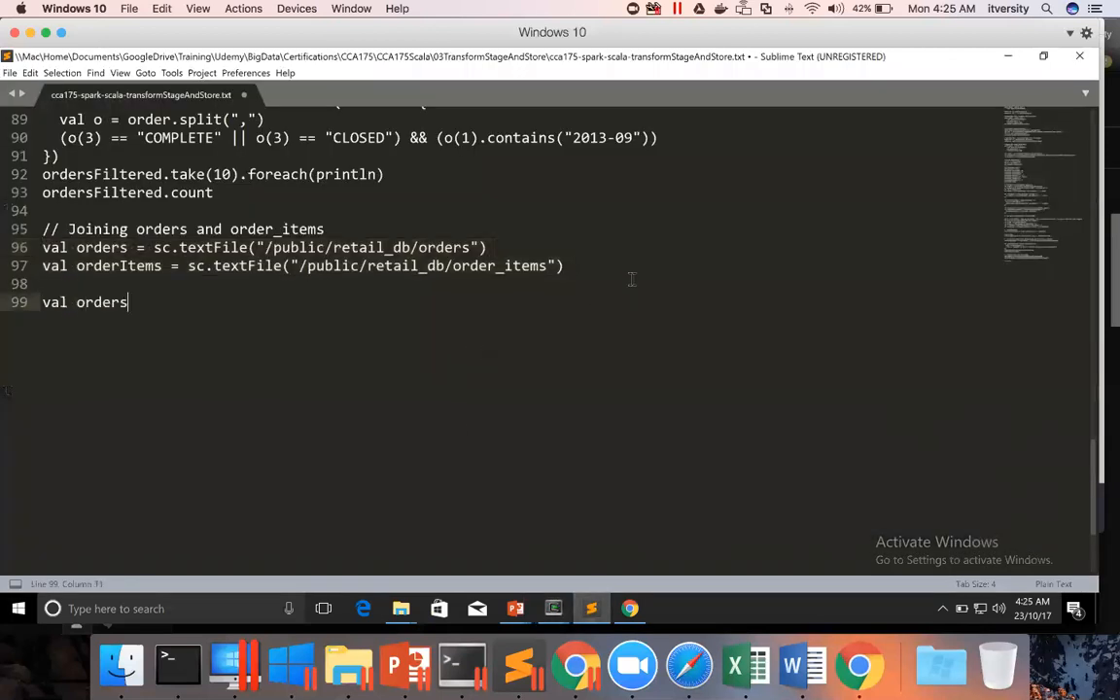
{"action": "type", "text": "Map ="}
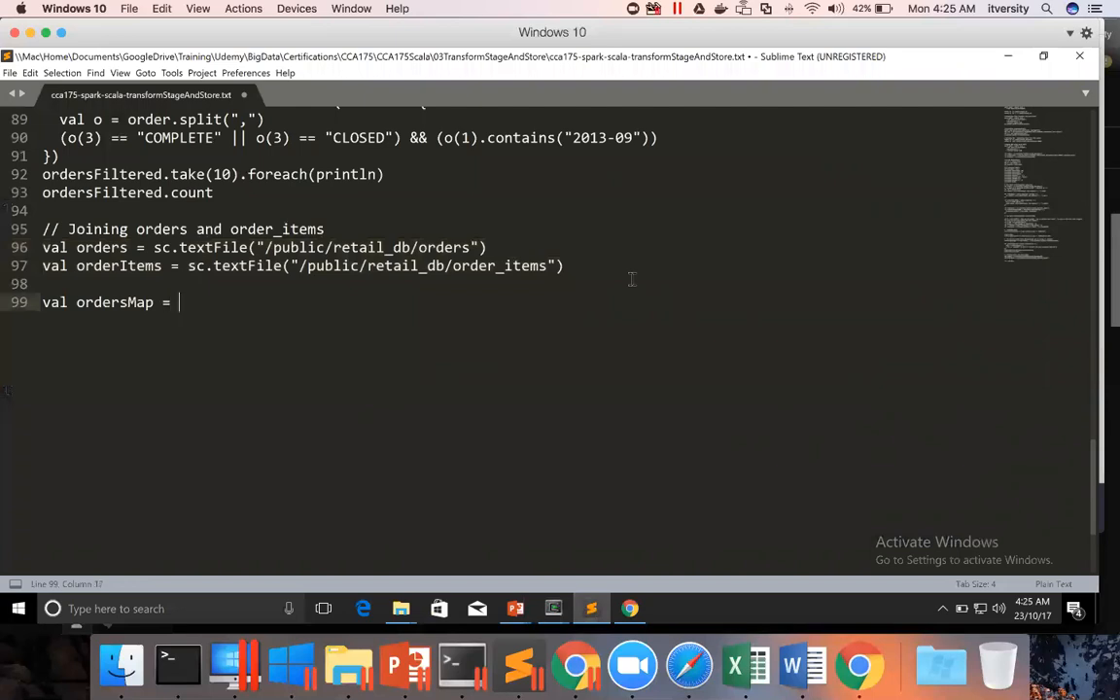
{"action": "type", "text": "orders."}
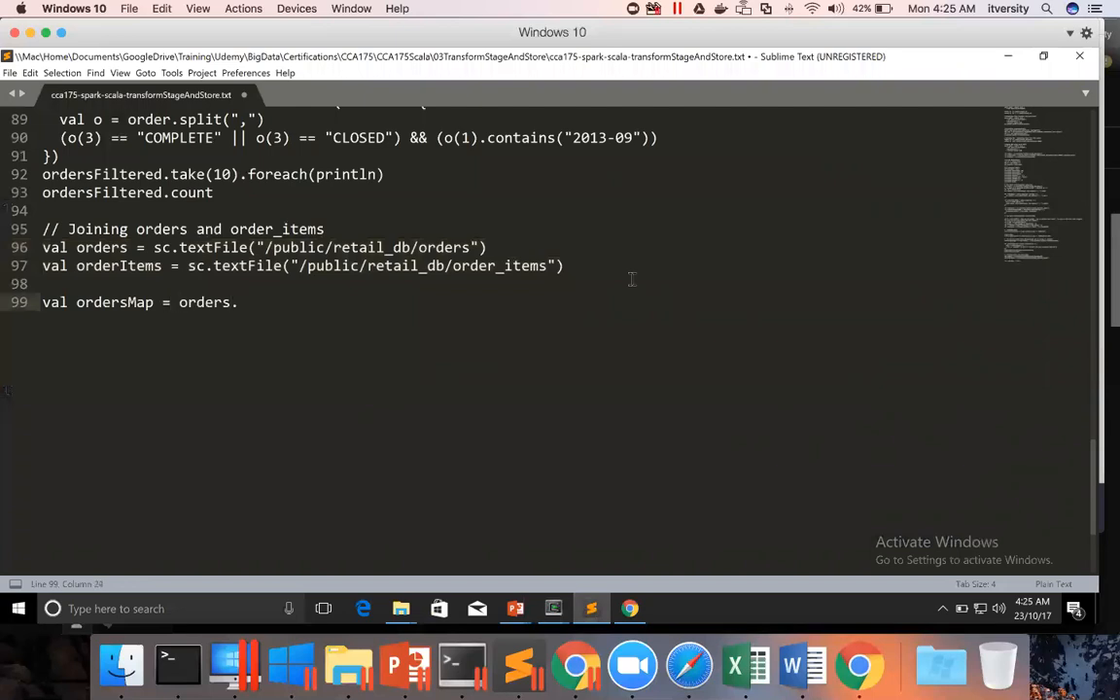
{"action": "type", "text": "map()"}
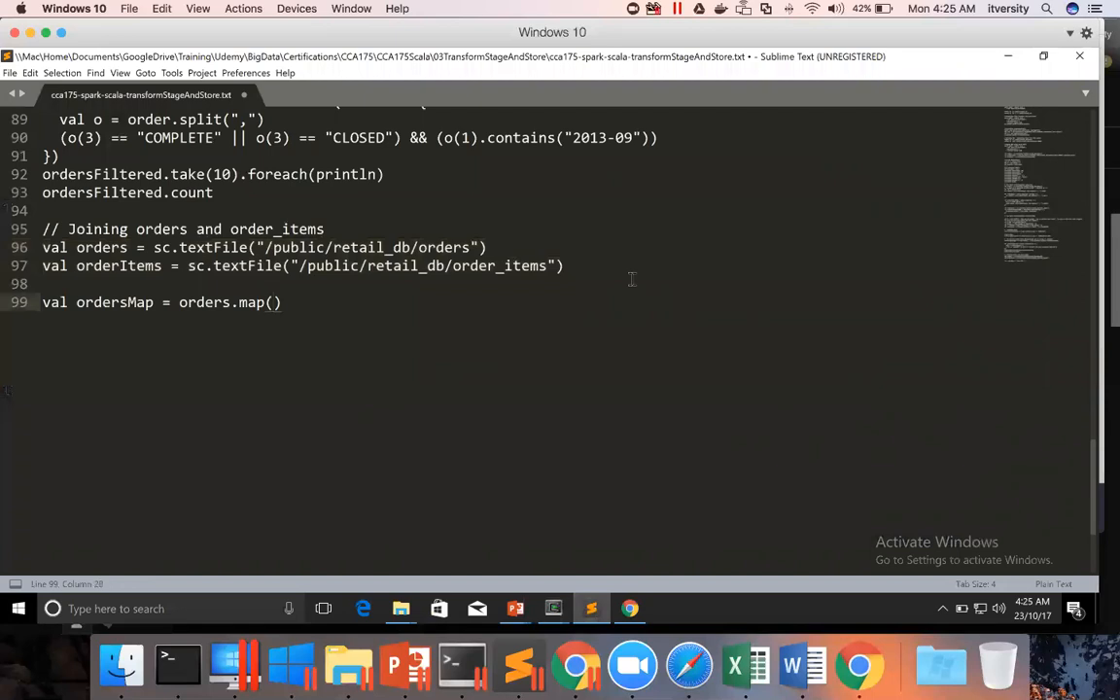
{"action": "type", "text": "order =>"}
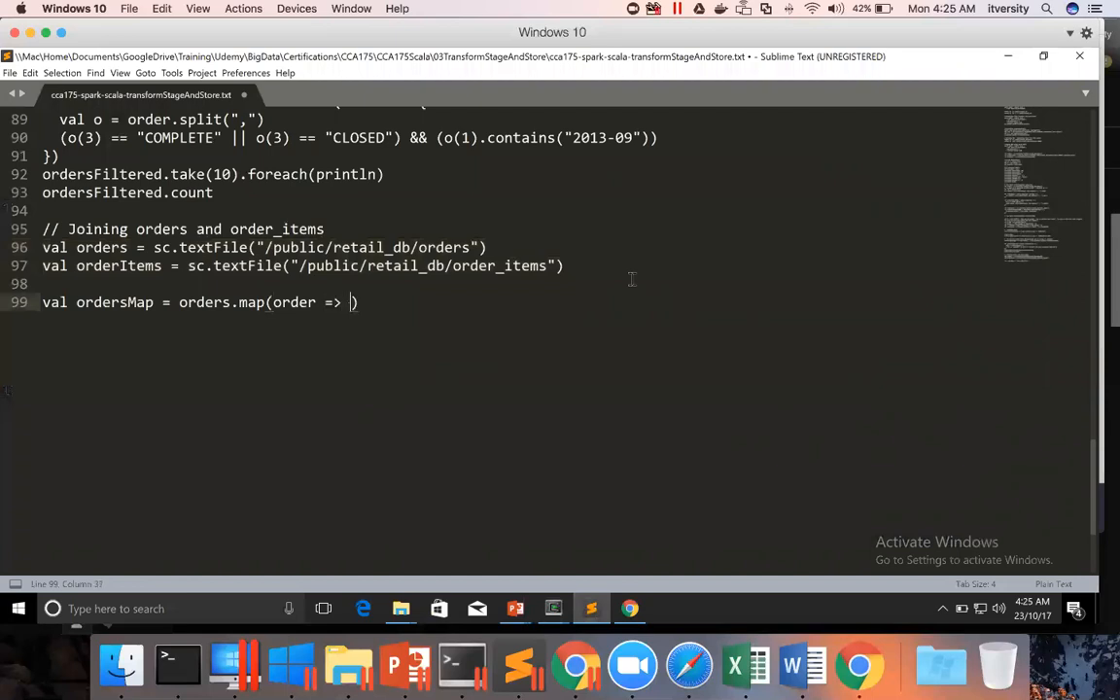
{"action": "type", "text": "()"}
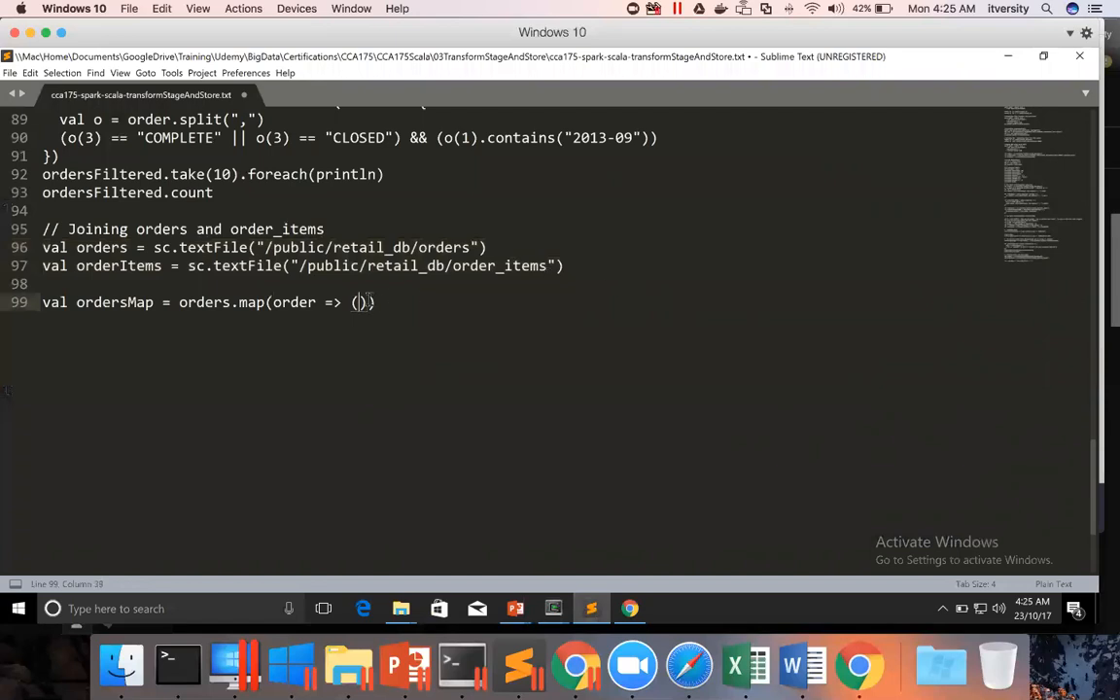
{"action": "type", "text": "order.split(\","}
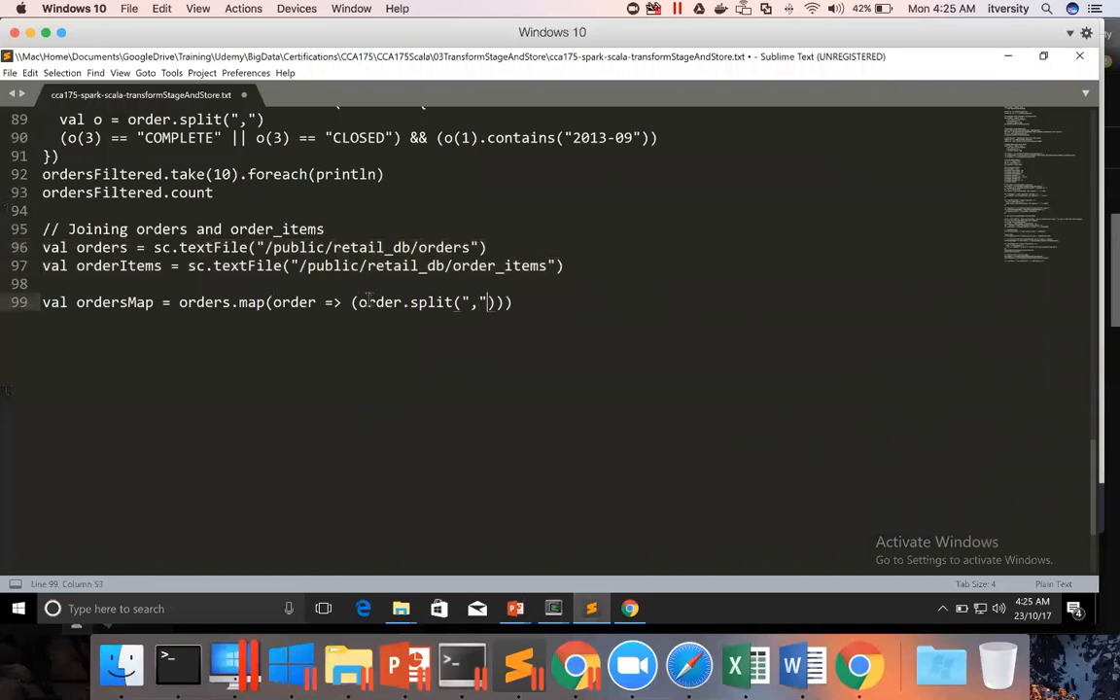
{"action": "type", "text": "()"}
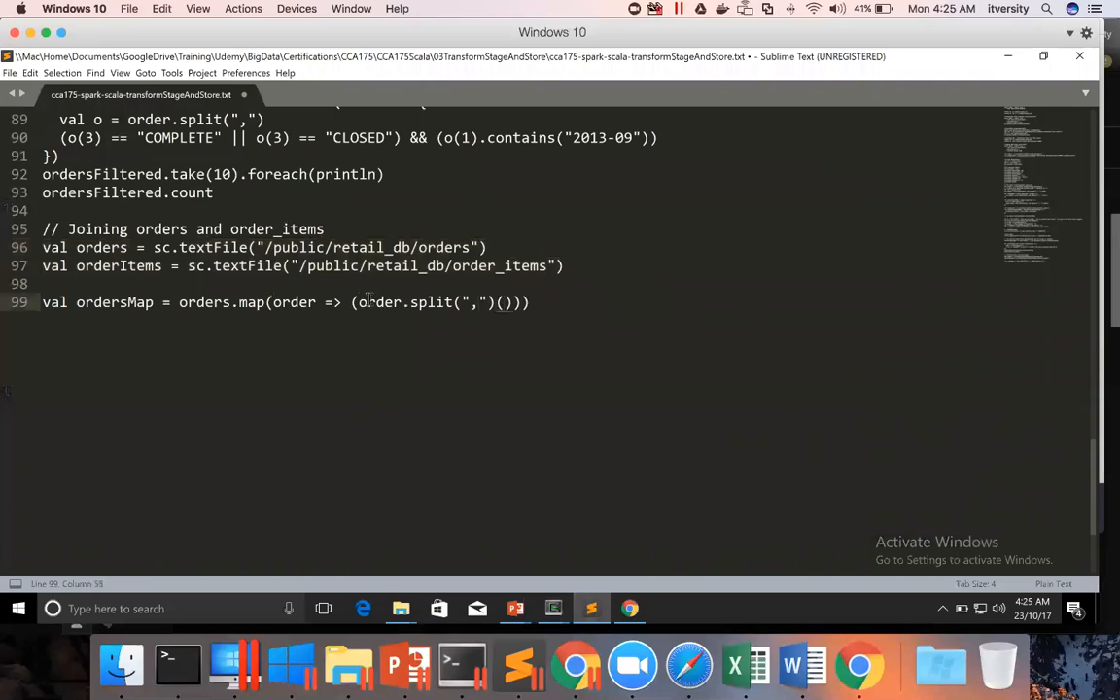
{"action": "type", "text": "0"}
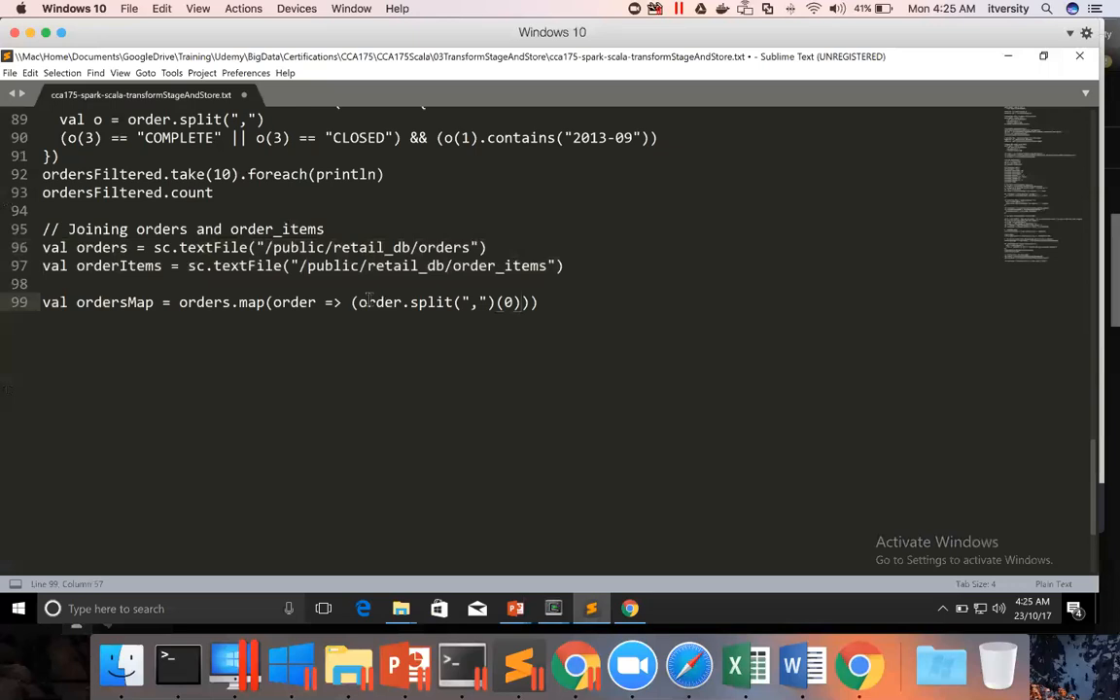
{"action": "type", "text": ".toInt"}
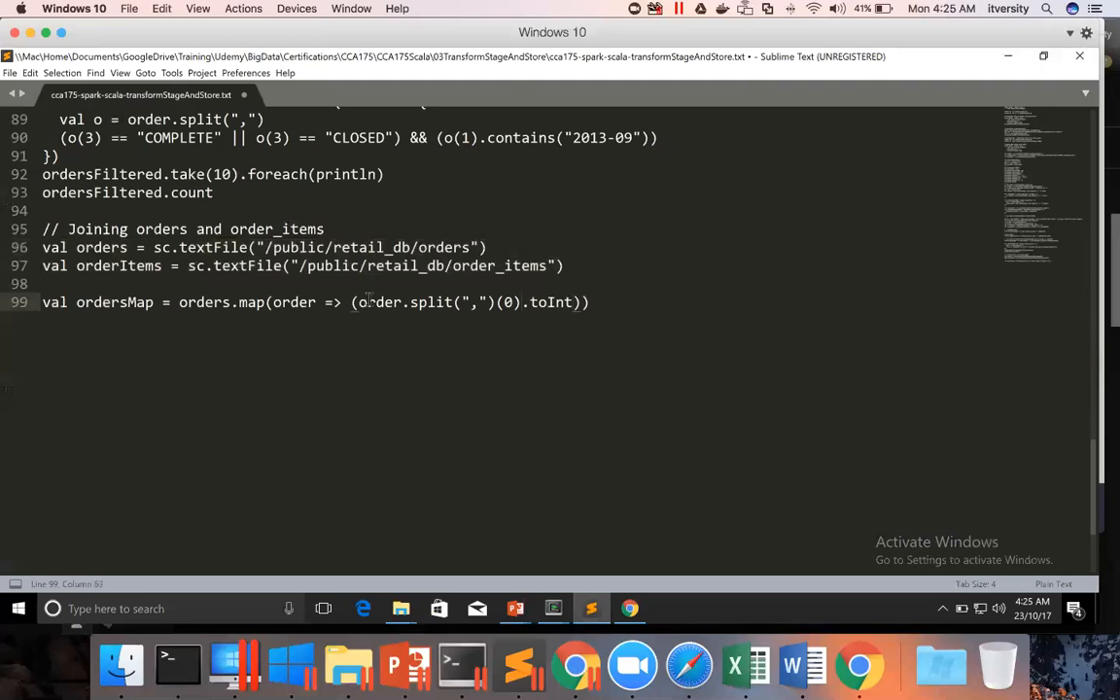
- Complete the pair with order.split(",")(1).substring(0, 10) as the date value
{"action": "type", "text": ", order"}
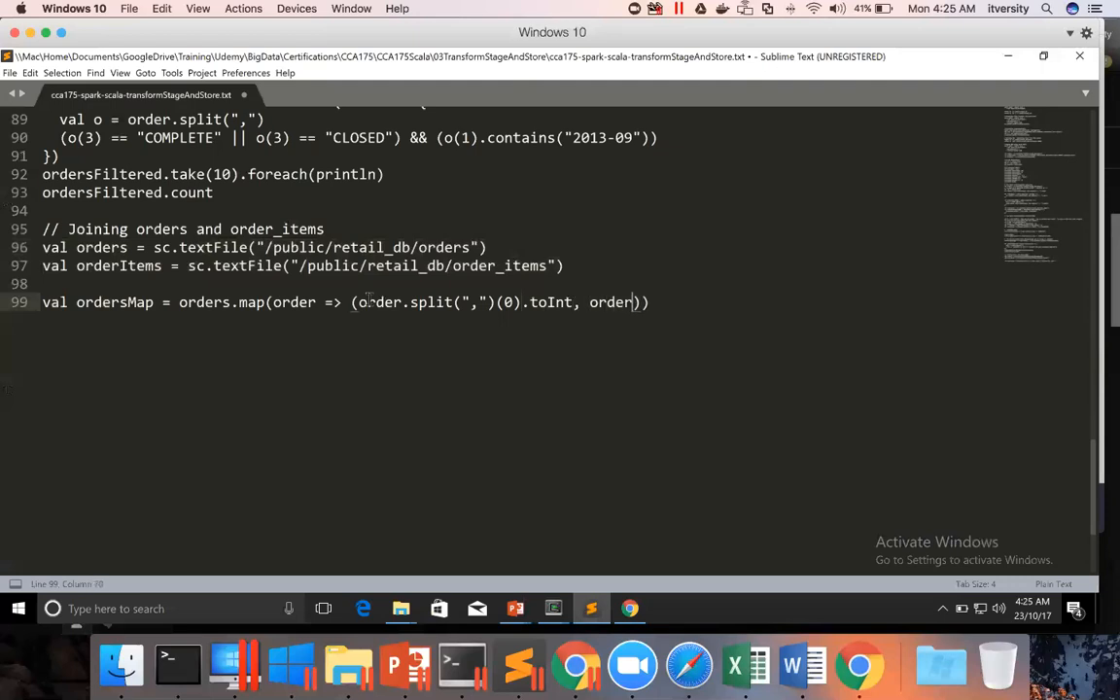
{"action": "type", "text": ".split(\","}
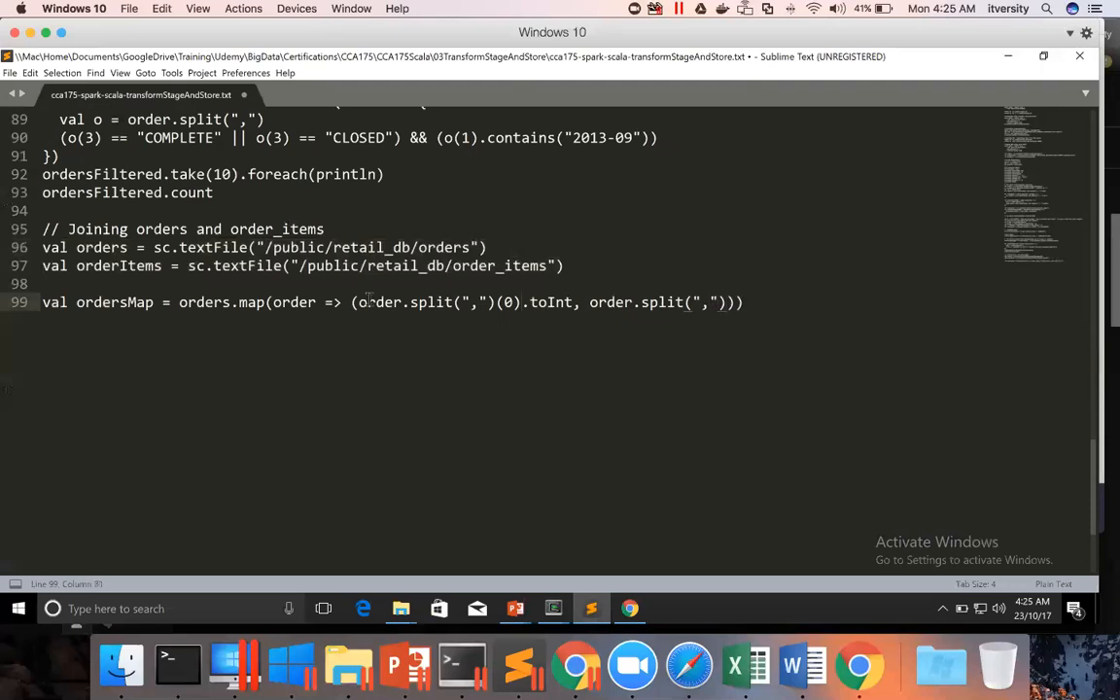
{"action": "type", "text": "(1)"}
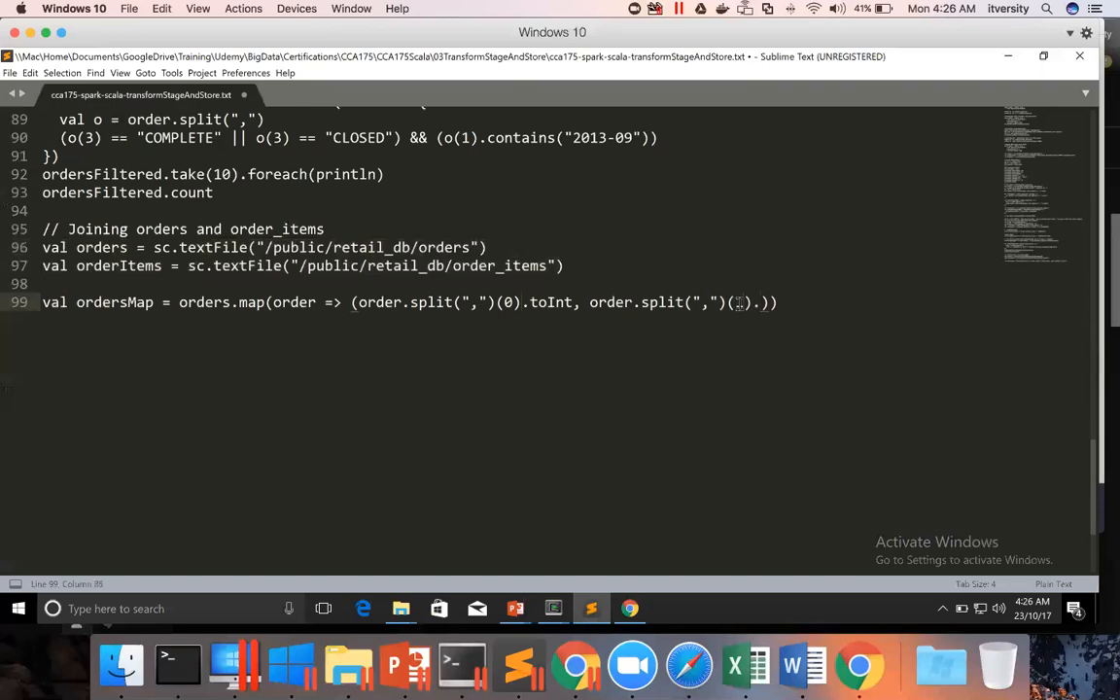
{"action": "type", "text": ".substr"}
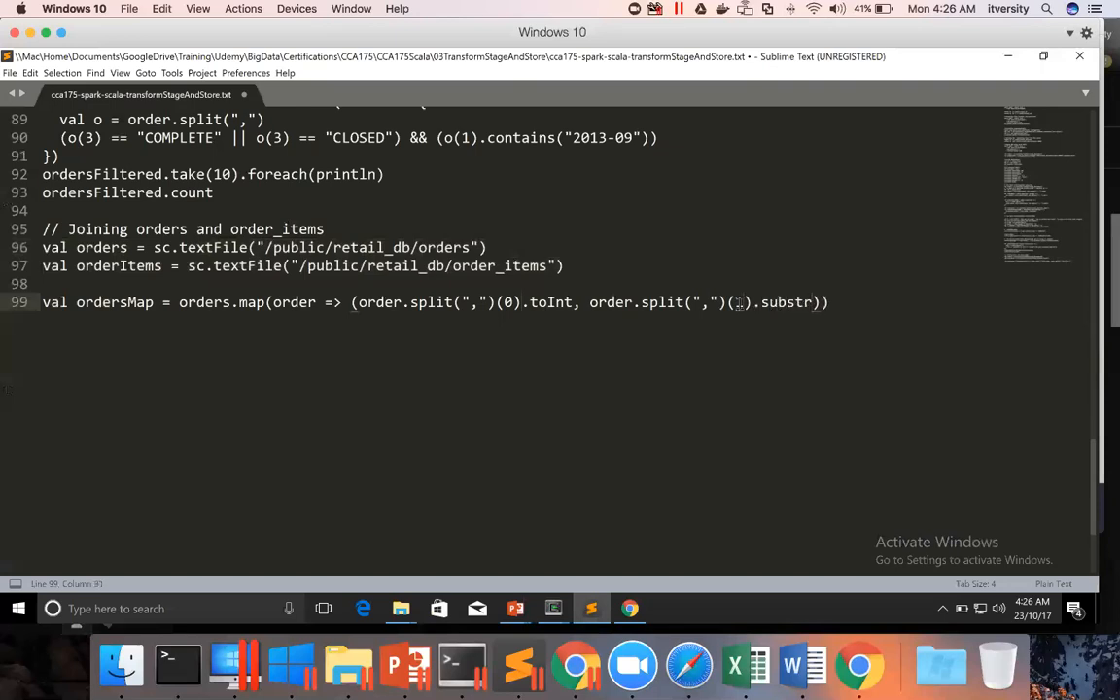
{"action": "type", "text": "ing("}
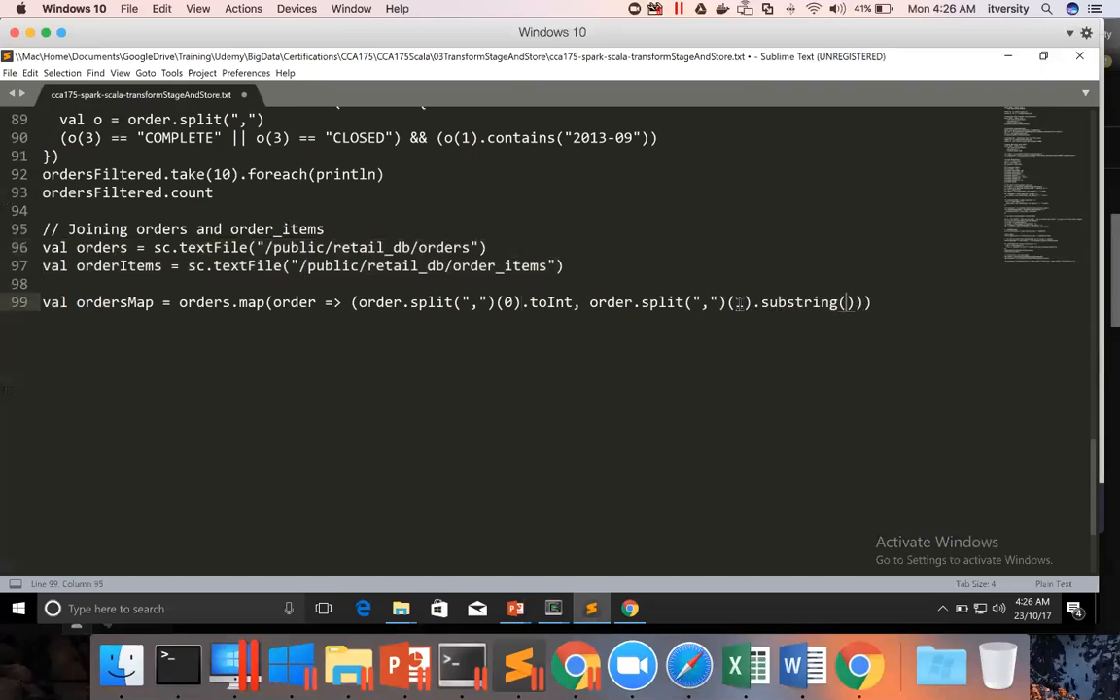
{"action": "type", "text": "0, 10"}
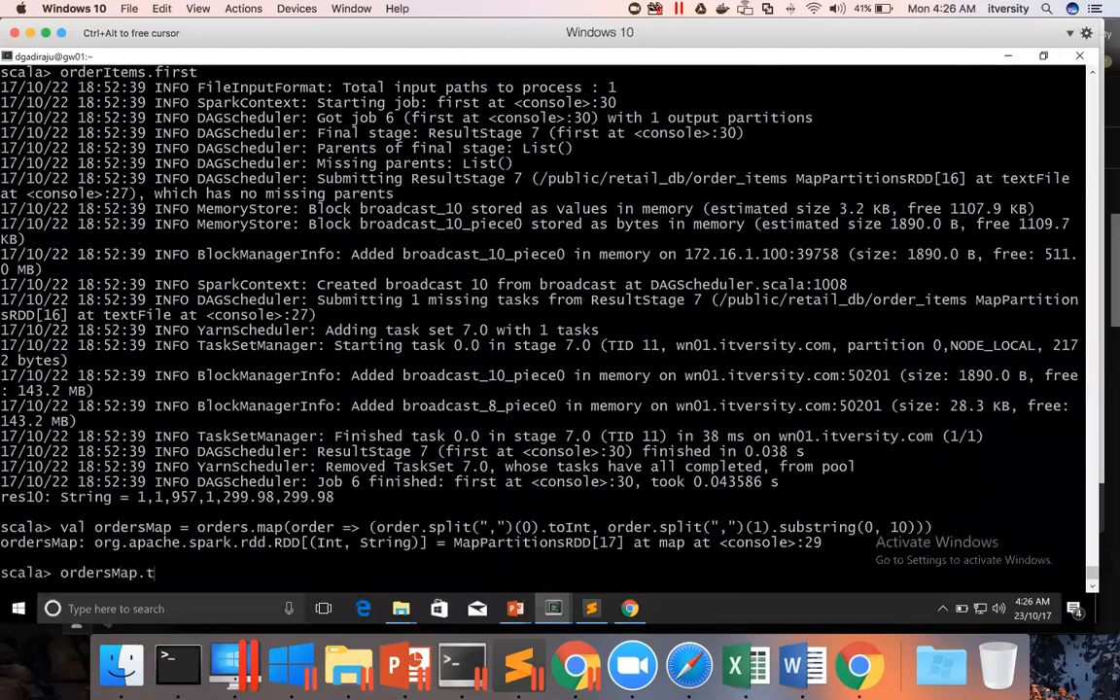
- Preview ordersMap with take(10).foreach(println), run orders.count (68883) and ordersMap.count
{"action": "type", "text": "ake(10)"}
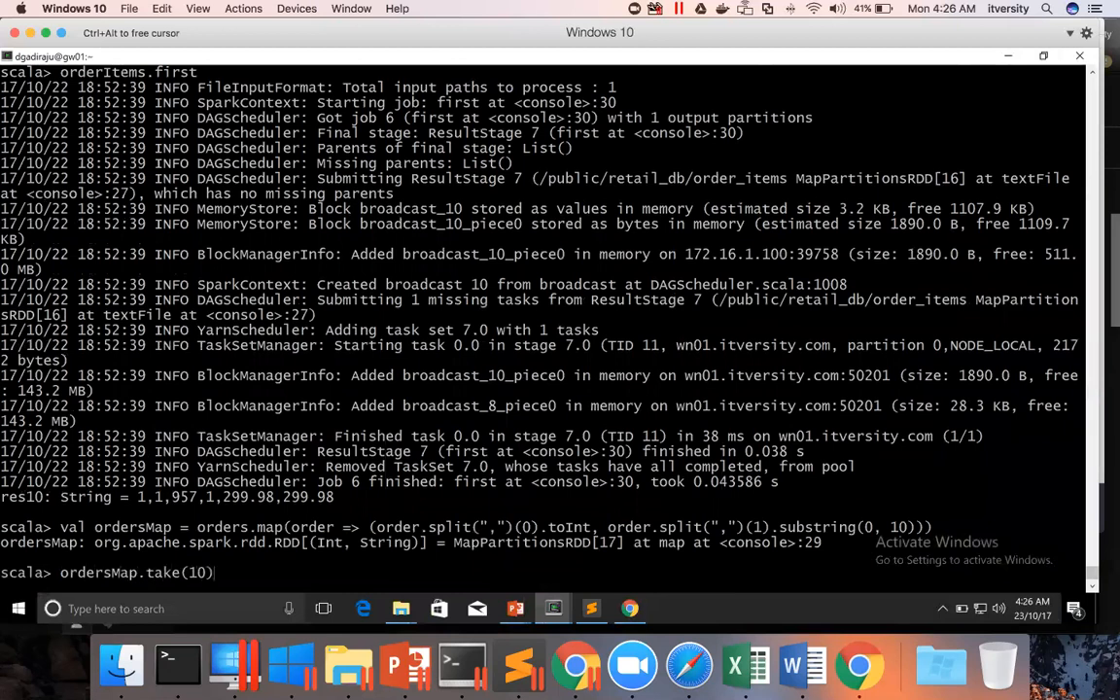
{"action": "type", "text": ".foreach"}
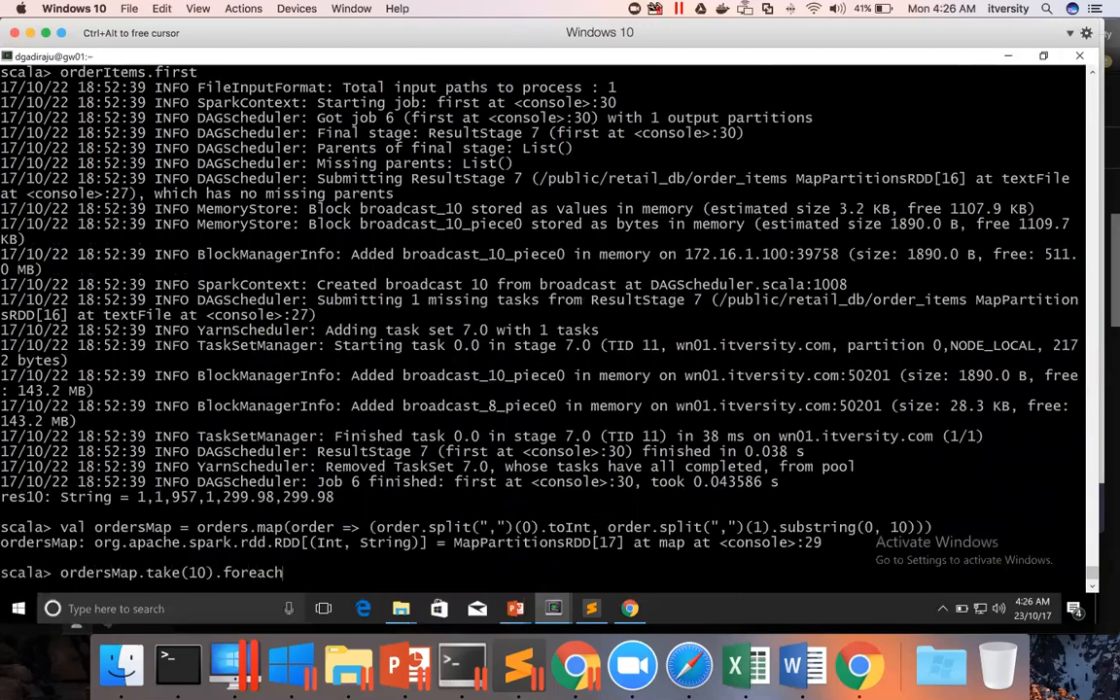
{"action": "type", "text": "(println)"}
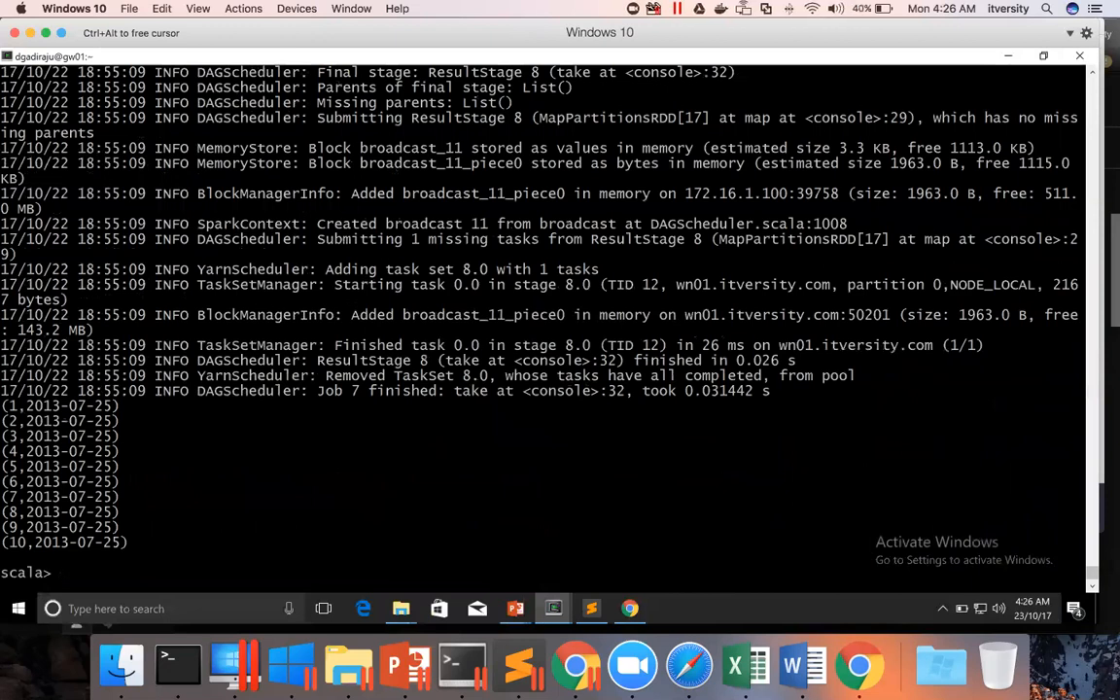
{"action": "type", "text": "orders.count"}
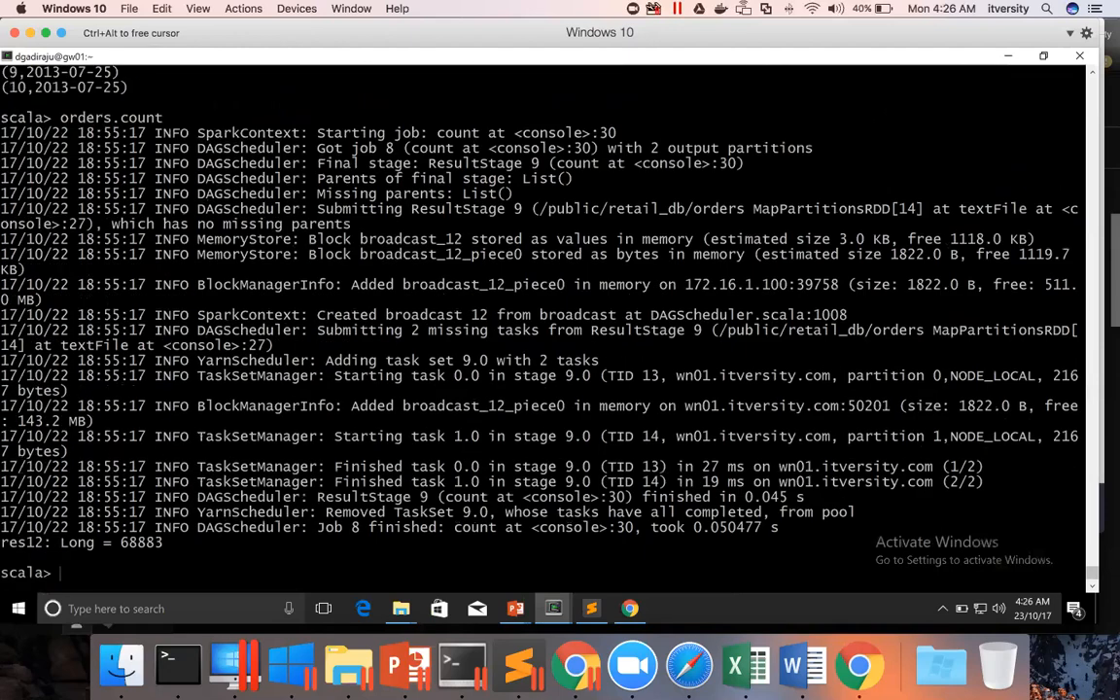
{"action": "type", "text": "orders"}
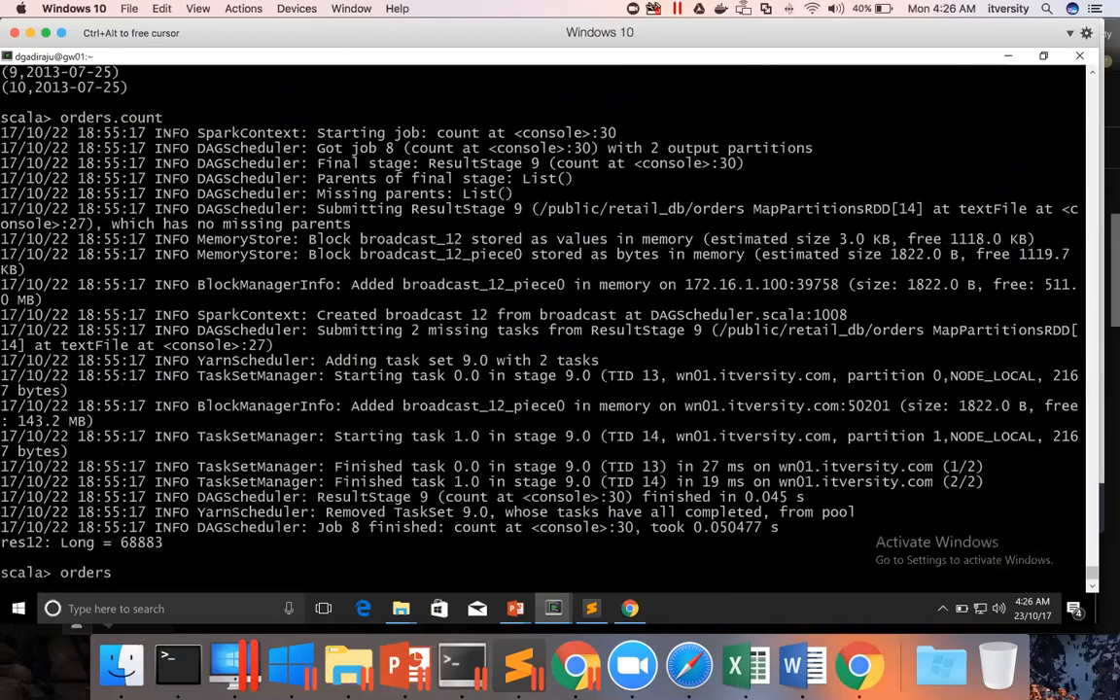
{"action": "type", "text": "Map.count"}
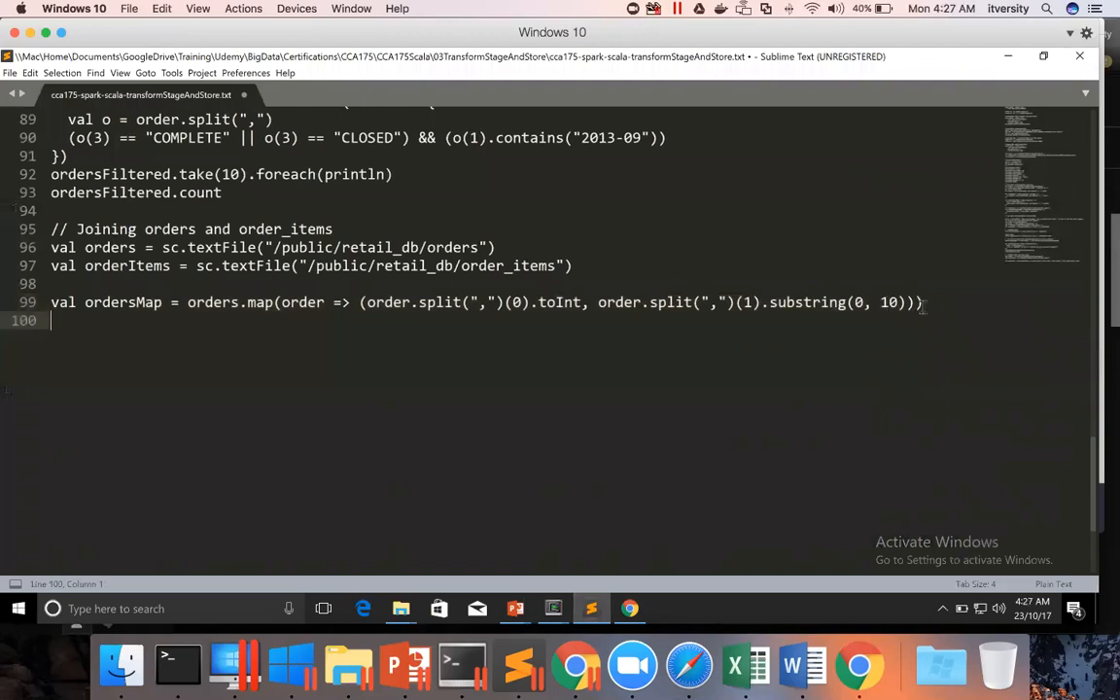
- Start val orderItemsMap = orderItems.map(orderItem => ...) and spread ordersMap over several lines
{"action": "type", "text": "val orde"}
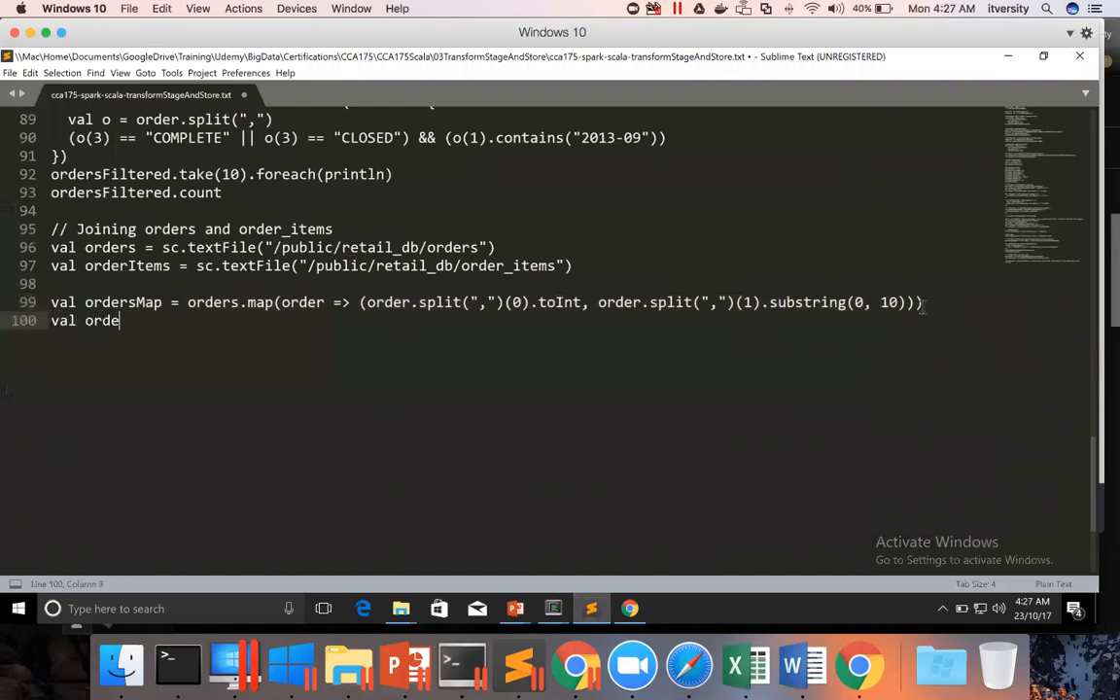
{"action": "type", "text": "rItemsMap"}
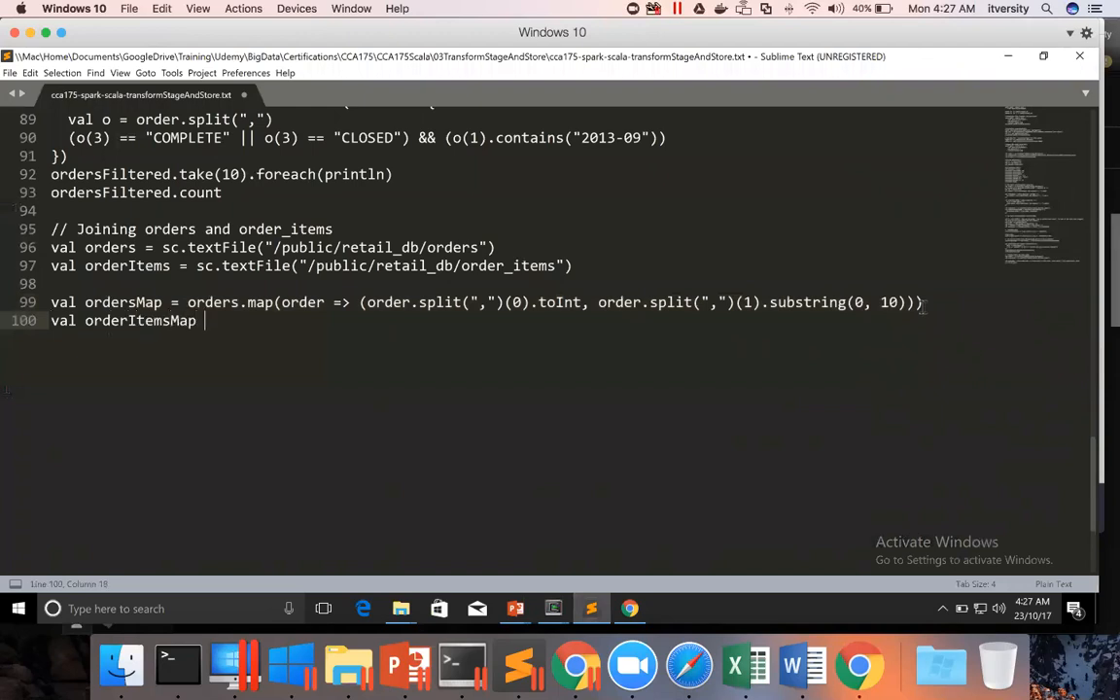
{"action": "type", "text": "= orders"}
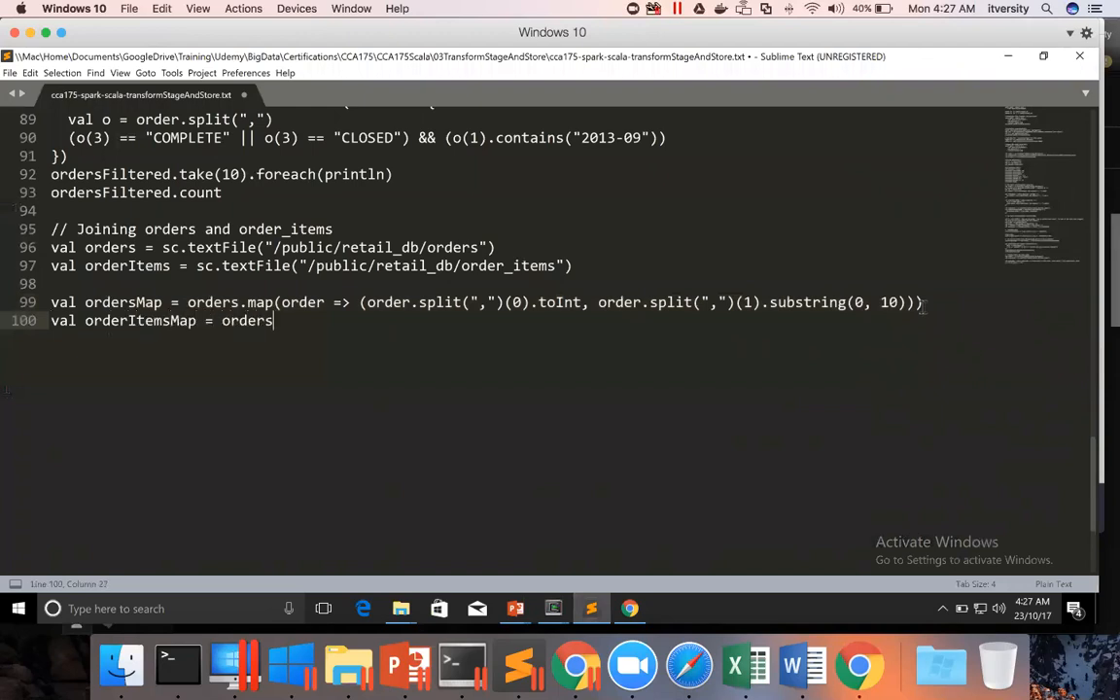
{"action": "type", "text": "rderIte"}
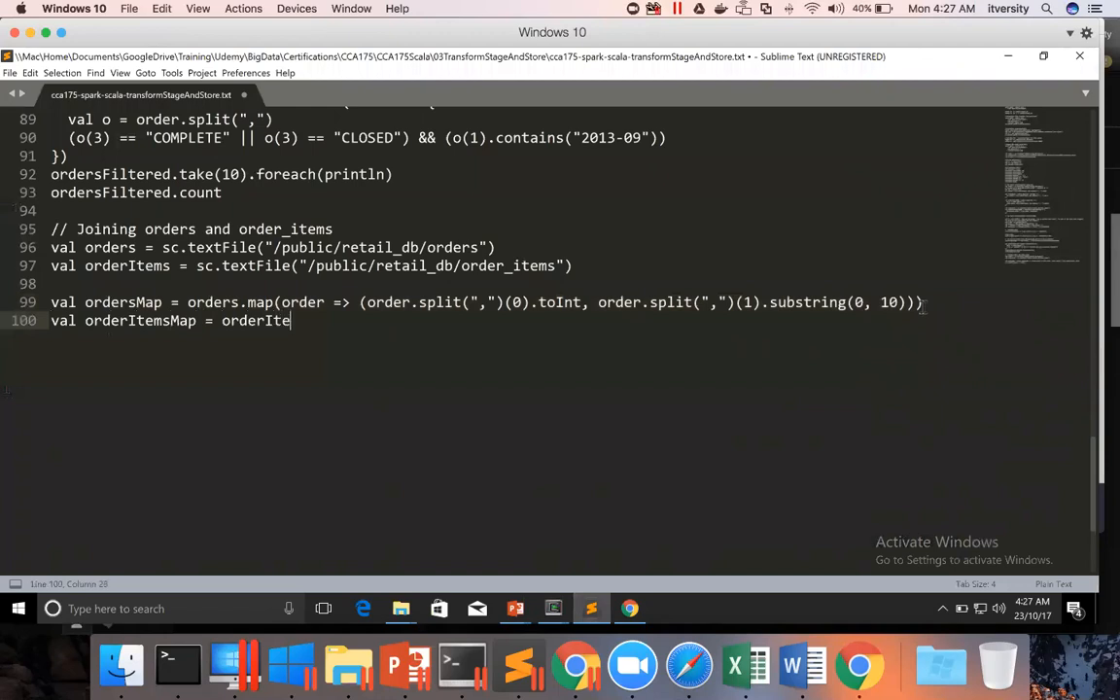
{"action": "type", "text": "ms.map(orderItem =>"}
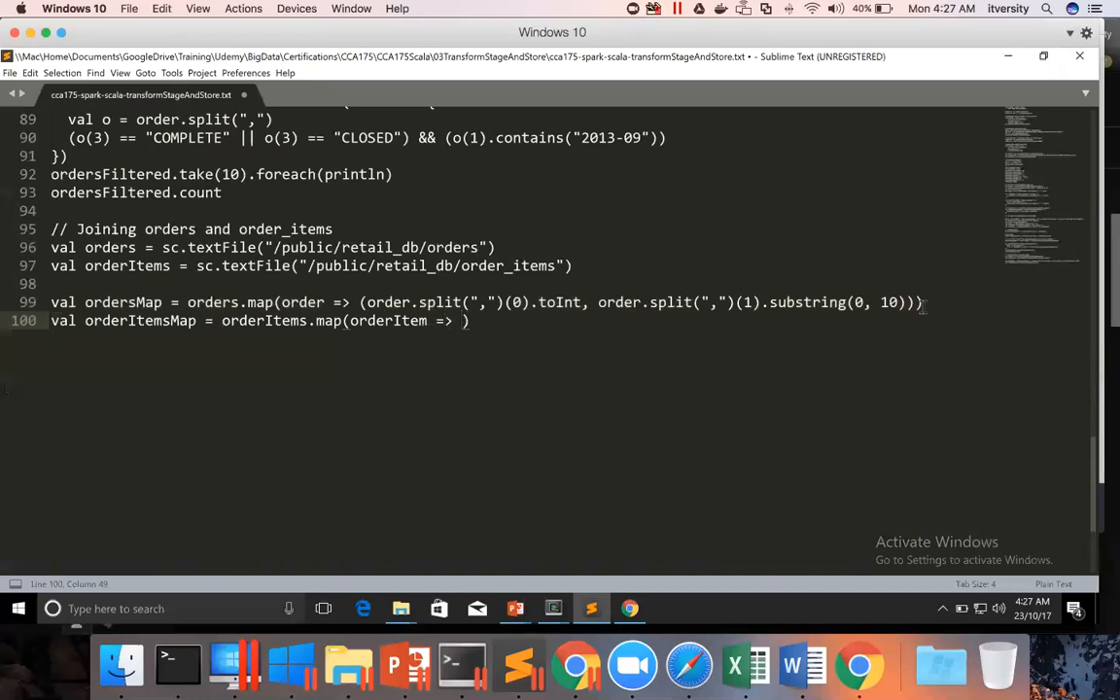
{"action": "mouse_move", "coordinate": [811, 326]}
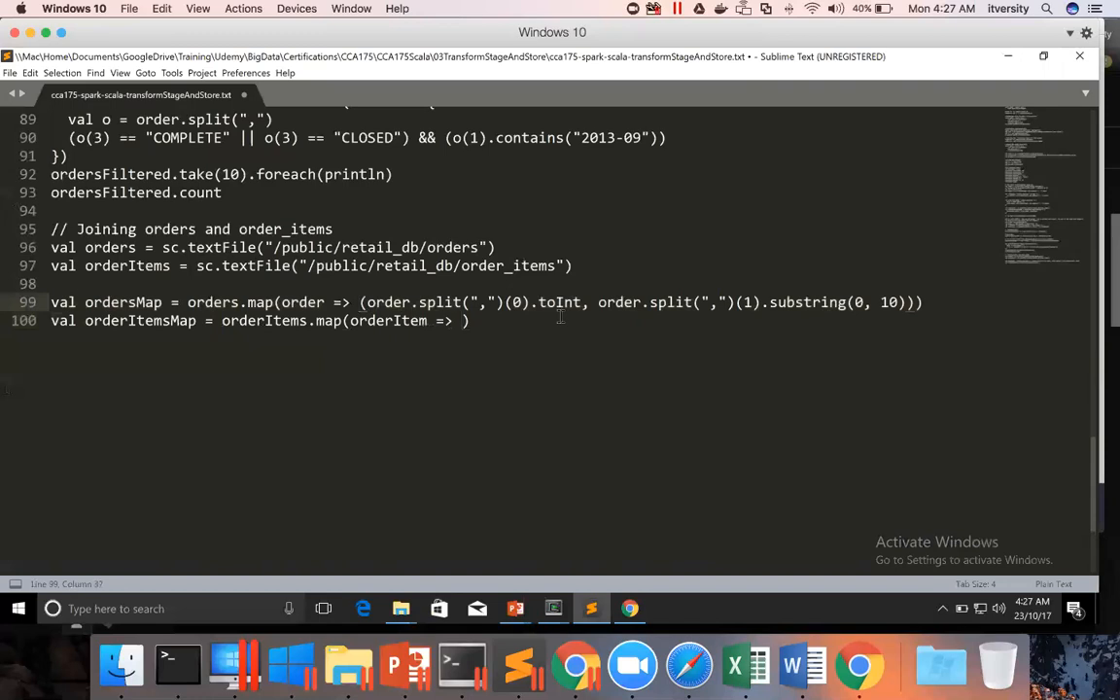
{"action": "mouse_move", "coordinate": [463, 327]}
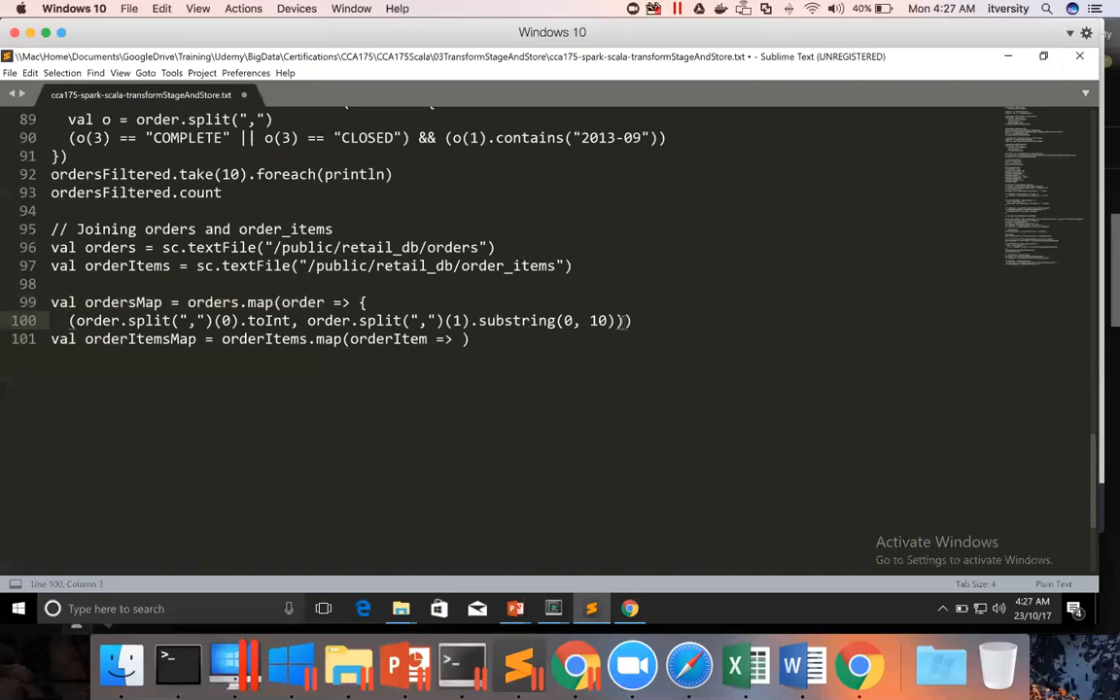
{"action": "type", "text": "{"}
{"action": "key", "text": "enter"}
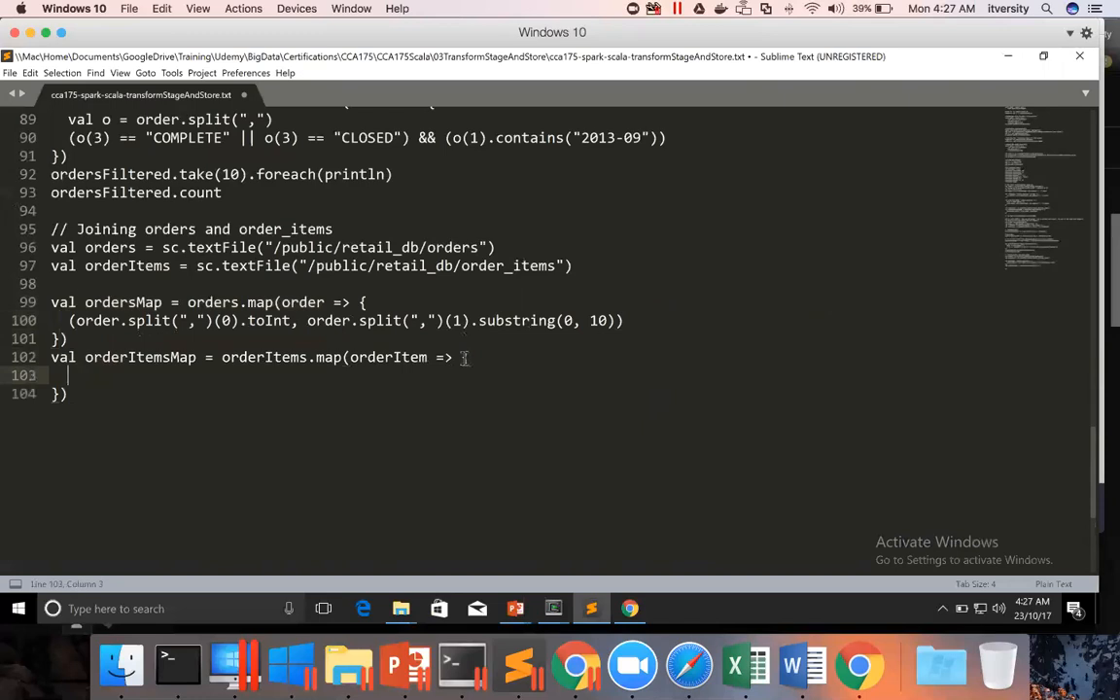
- Split orderItem on commas into oi and return (oi(1).toInt, oi(4).toFloat)
{"action": "type", "text": "val oi"}
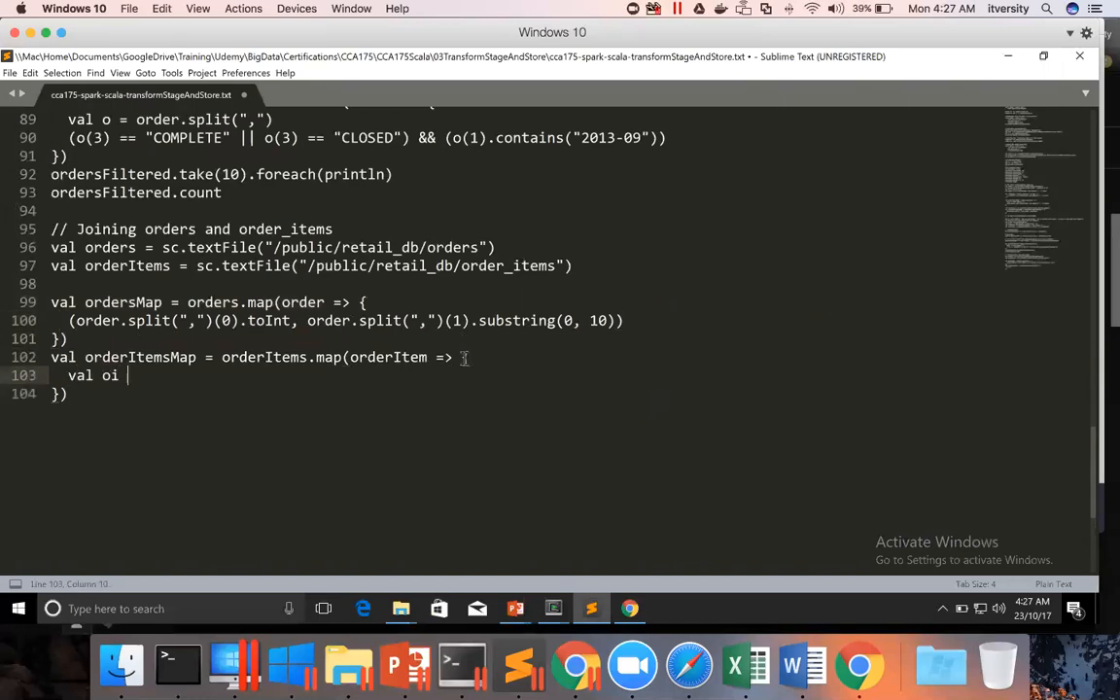
{"action": "type", "text": "= order"}
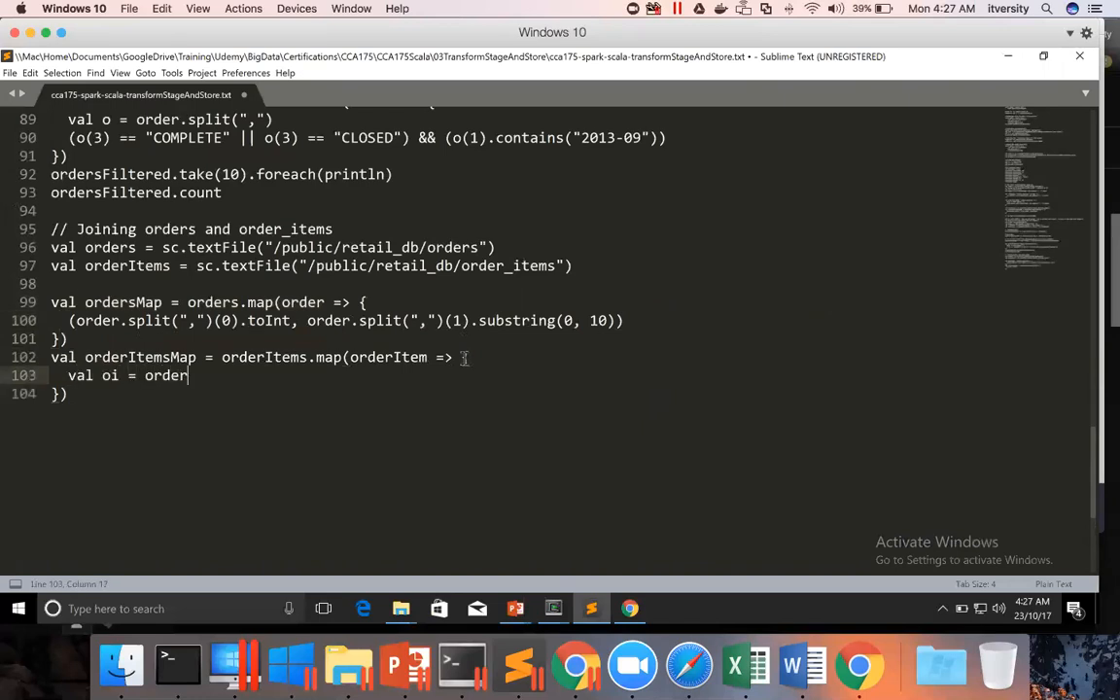
{"action": "type", "text": "Item.split("}
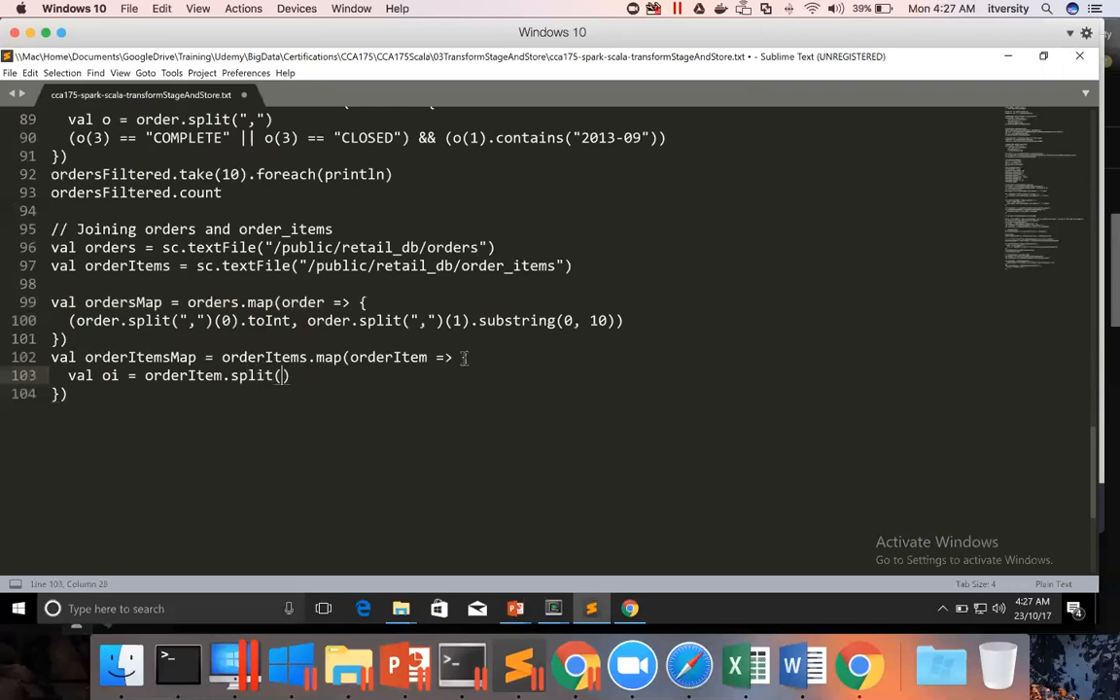
{"action": "type", "text": "\",\""}
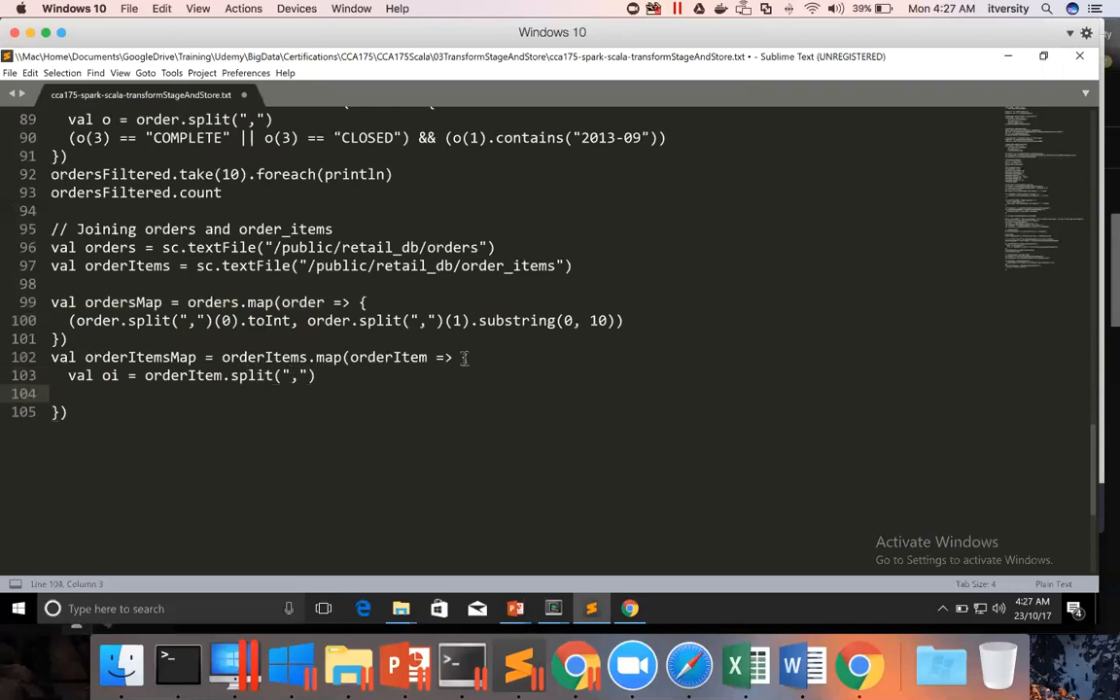
{"action": "type", "text": "(order)"}
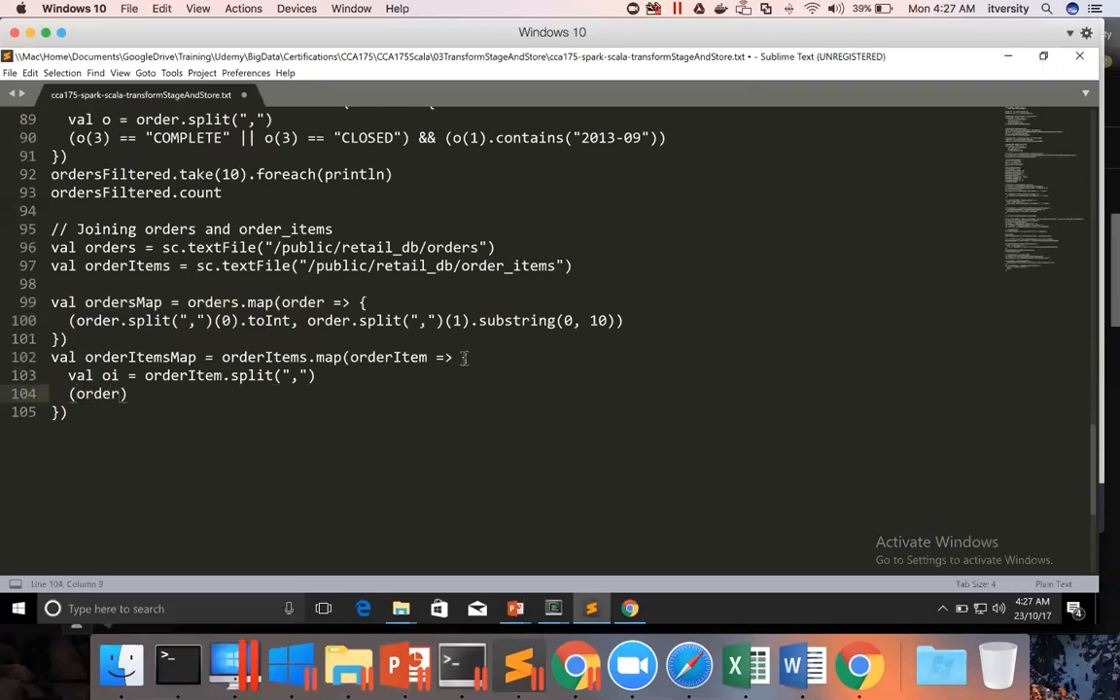
{"action": "type", "text": "oi"}
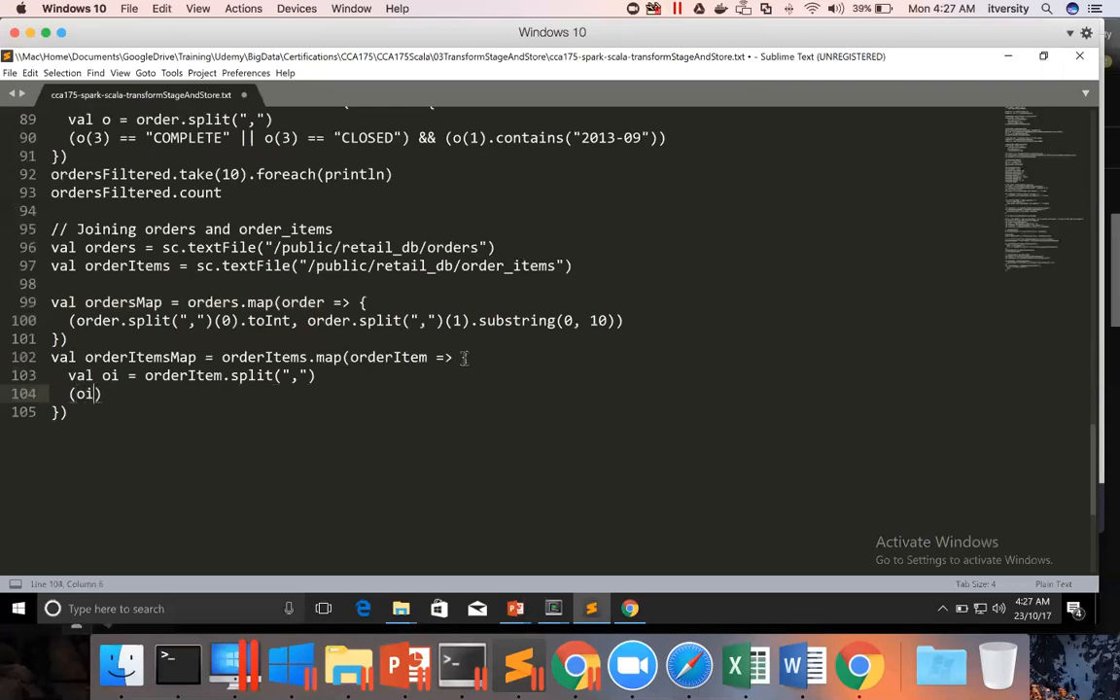
{"action": "type", "text": "(1)"}
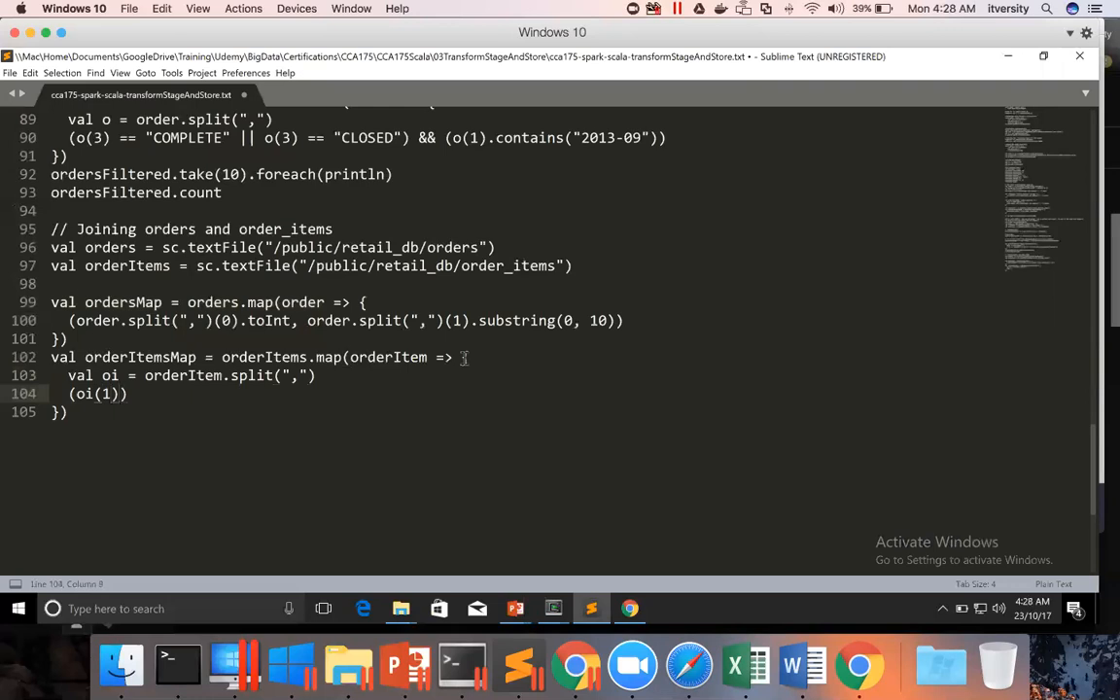
{"action": "type", "text": "."}
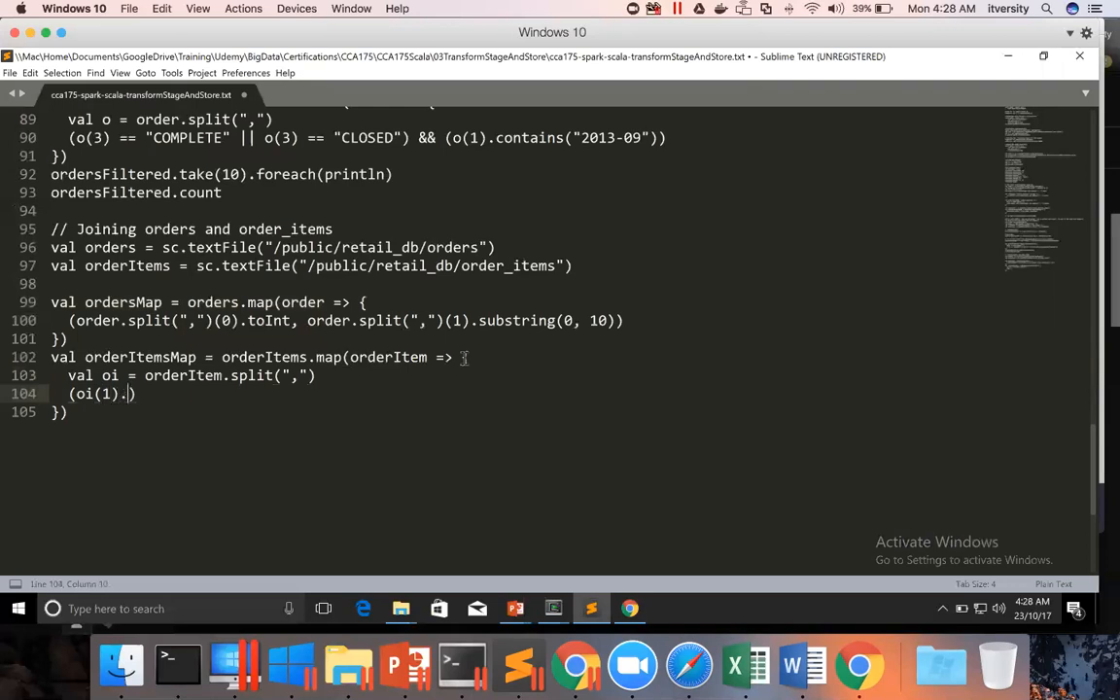
{"action": "type", "text": "toInt)"}
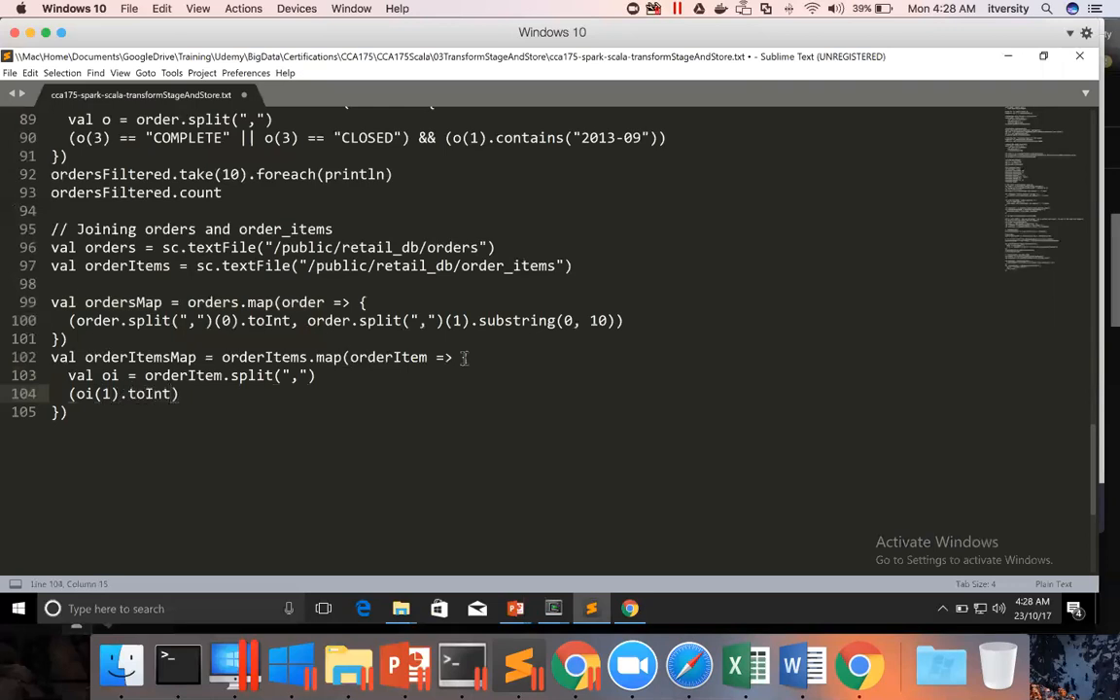
{"action": "type", "text": ", oi"}
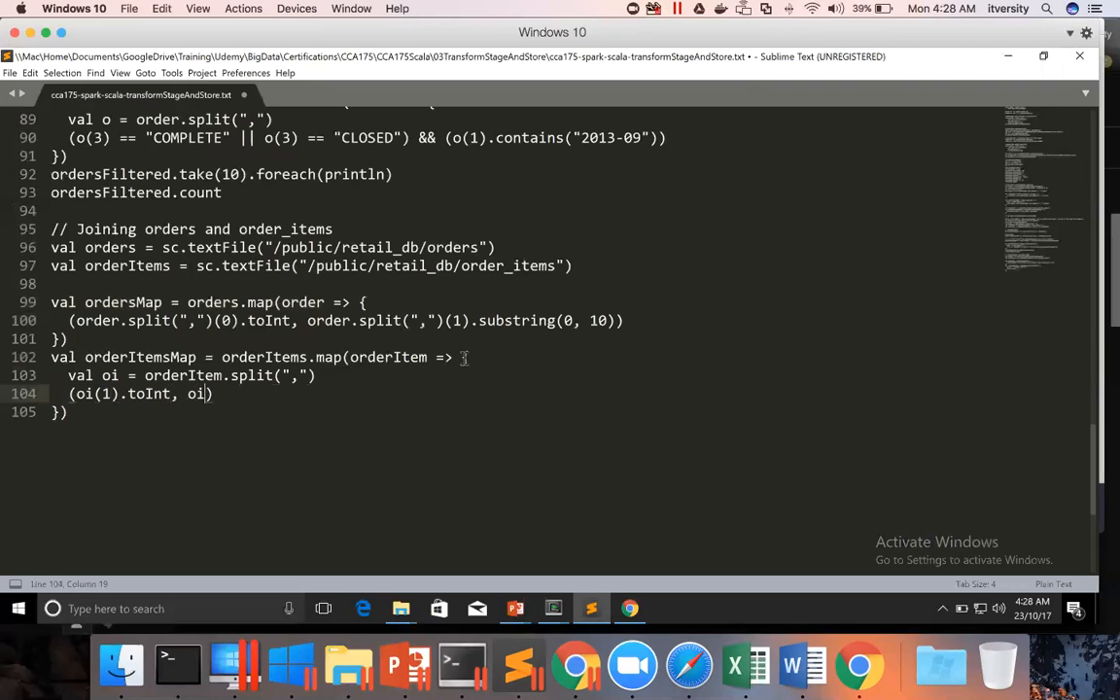
{"action": "type", "text": "("}
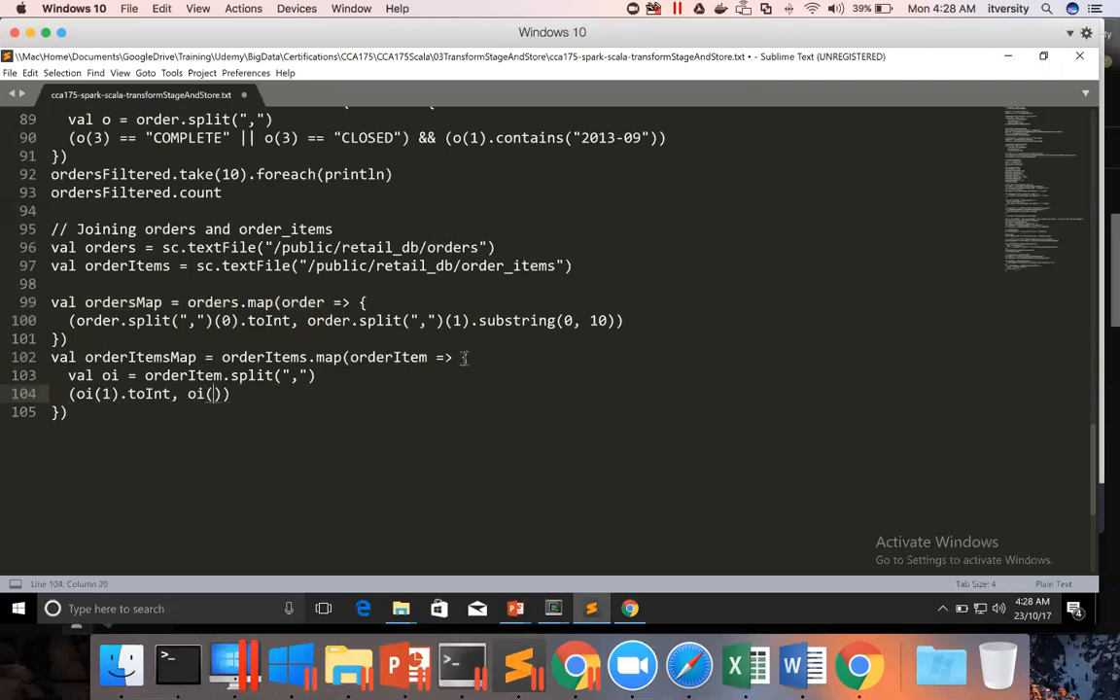
{"action": "type", "text": "4"}
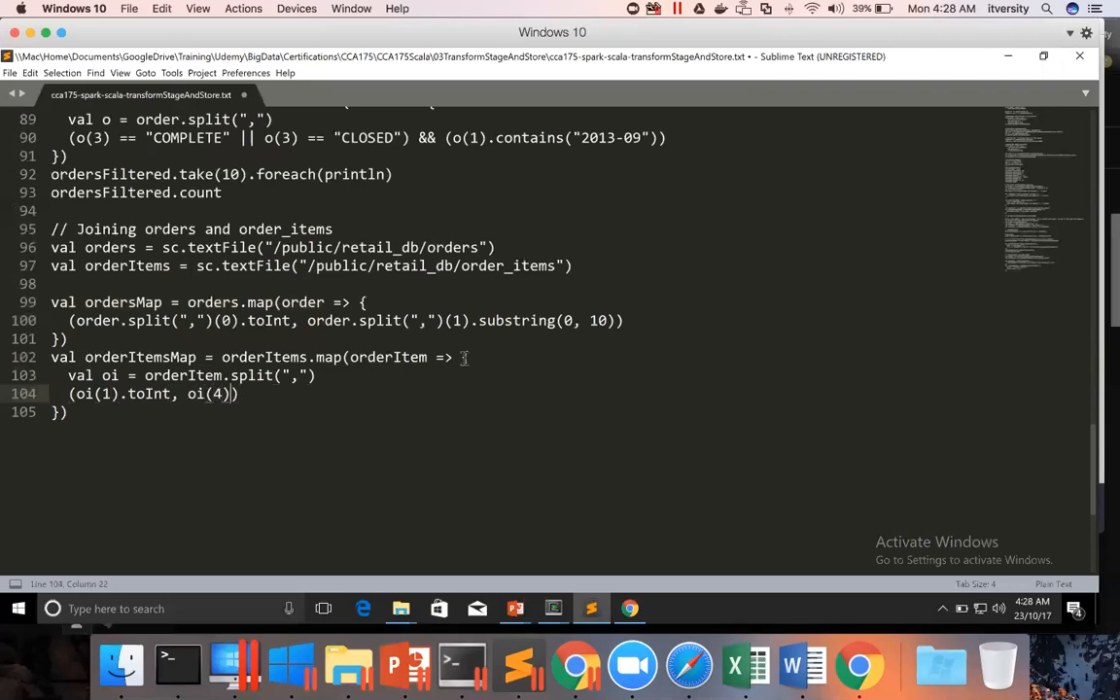
{"action": "type", "text": ".toFl"}
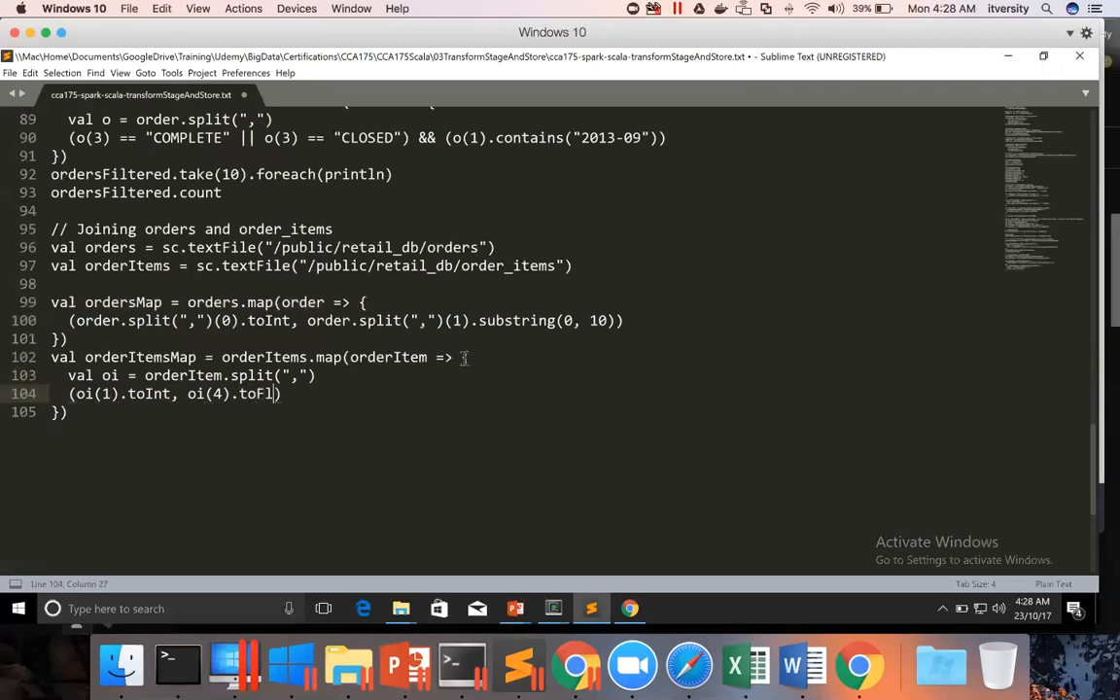
{"action": "type", "text": "oat"}
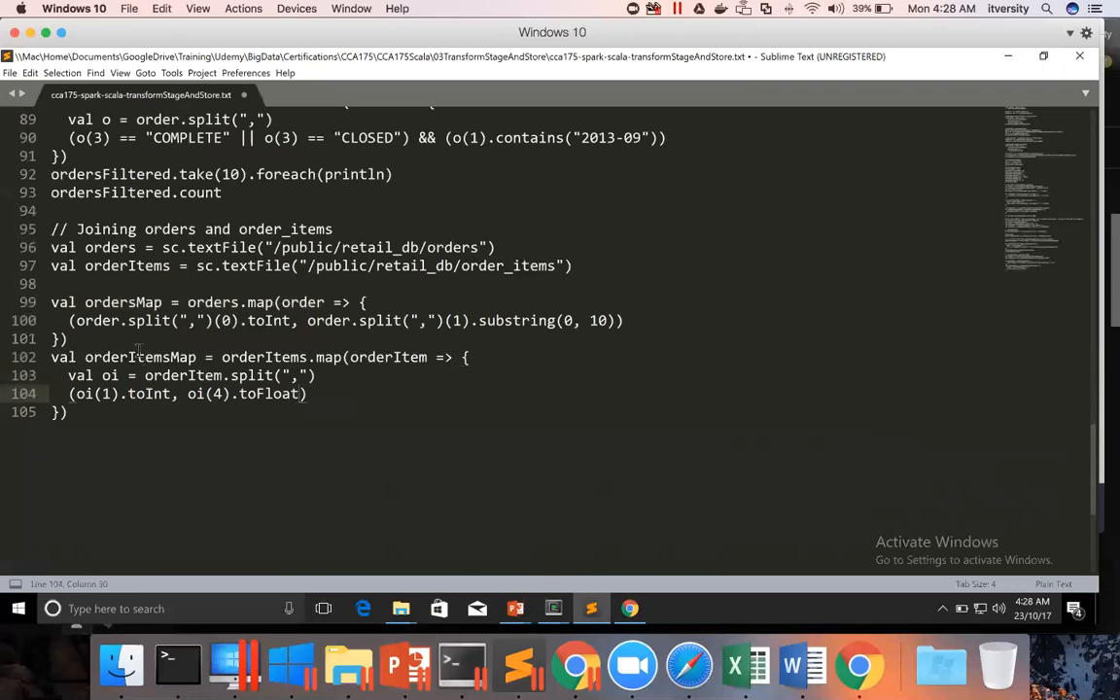
{"action": "left_click", "coordinate": [51, 301]}
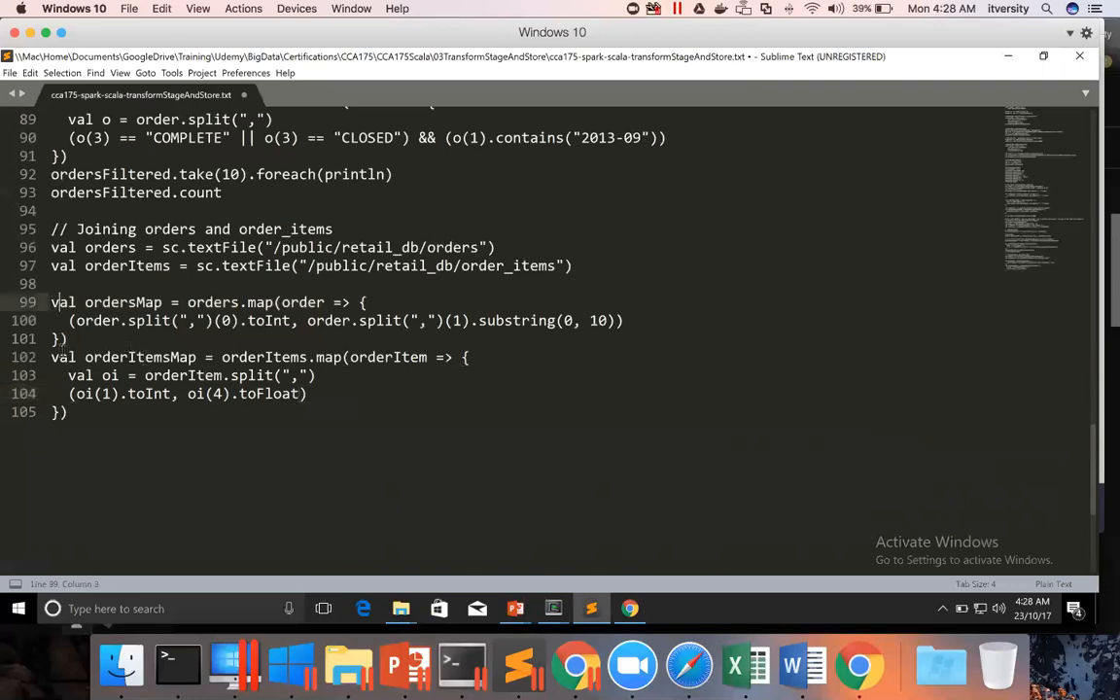
- Run the orderItemsMap definition in the Scala shell and preview it with take(10).foreach(println)
{"action": "left_click_drag", "start_coordinate": [50, 357], "coordinate": [68, 412]}
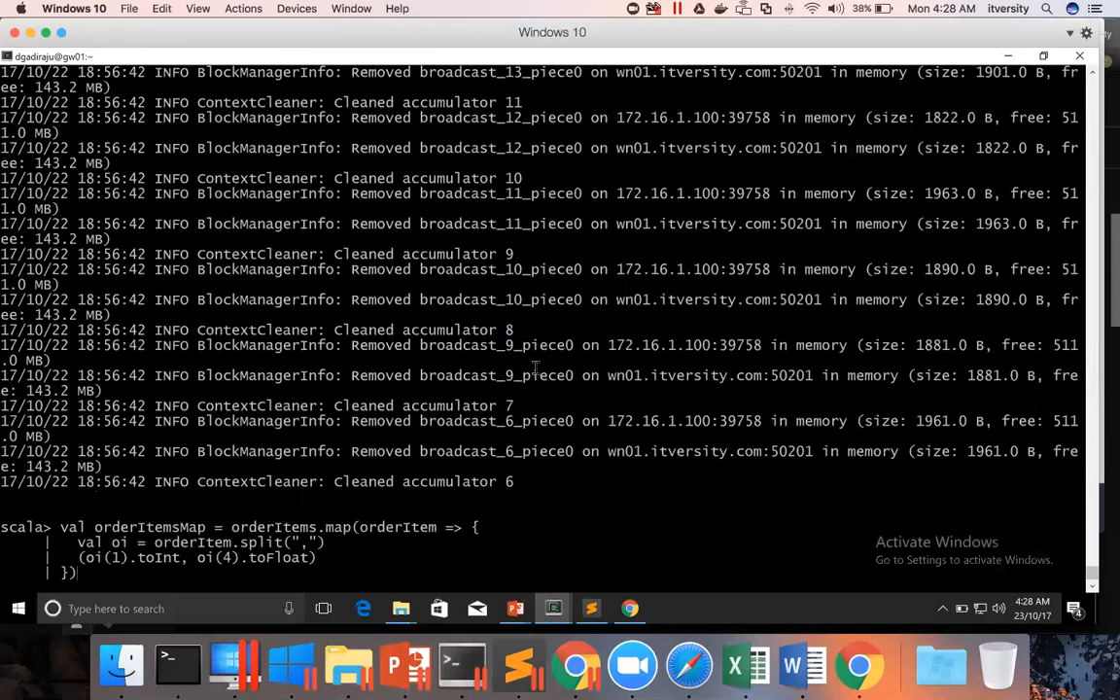
{"action": "key", "text": "enter"}
{"action": "type", "text": "orderItemsMap."}
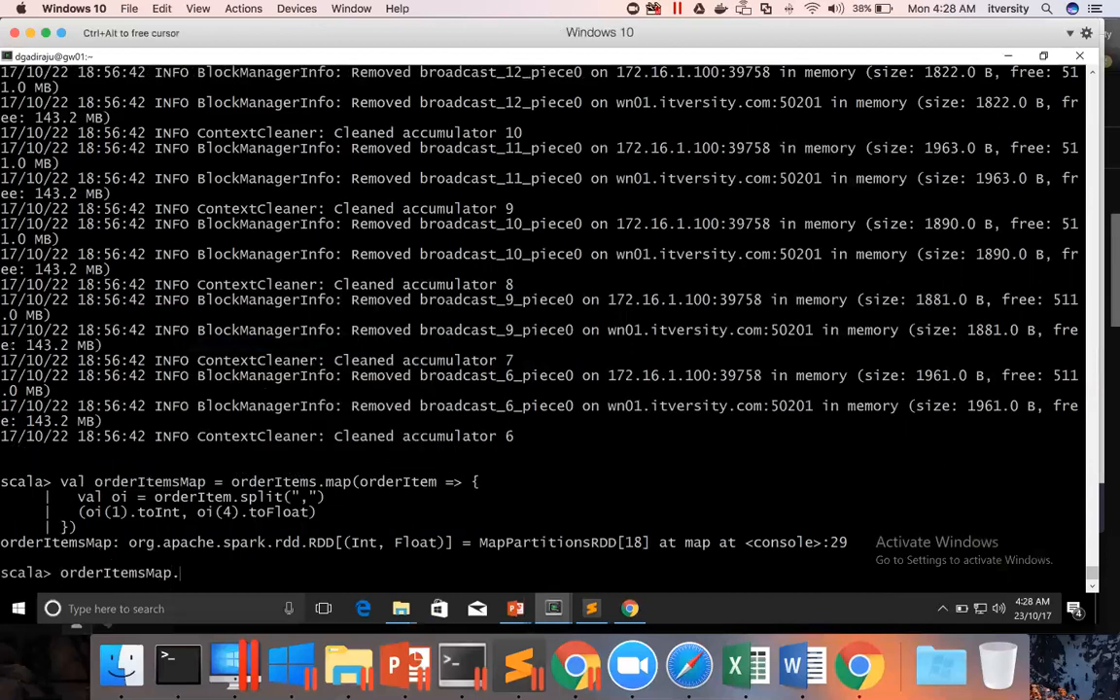
{"action": "type", "text": "take(10)"}
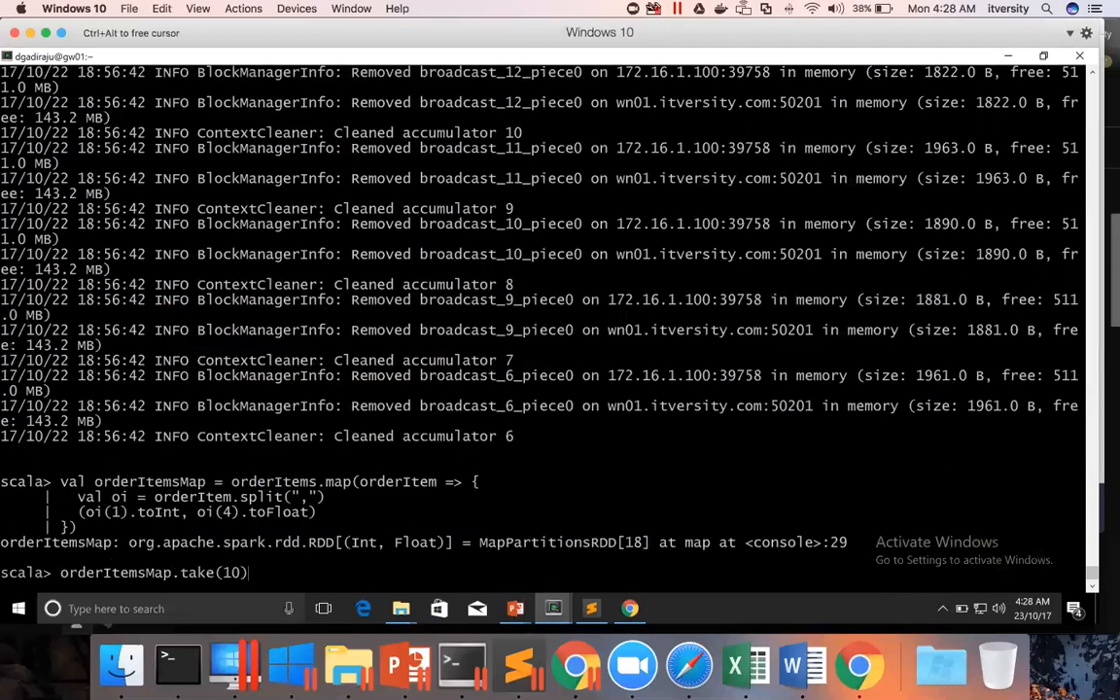
{"action": "type", "text": ".foreach(pri"}
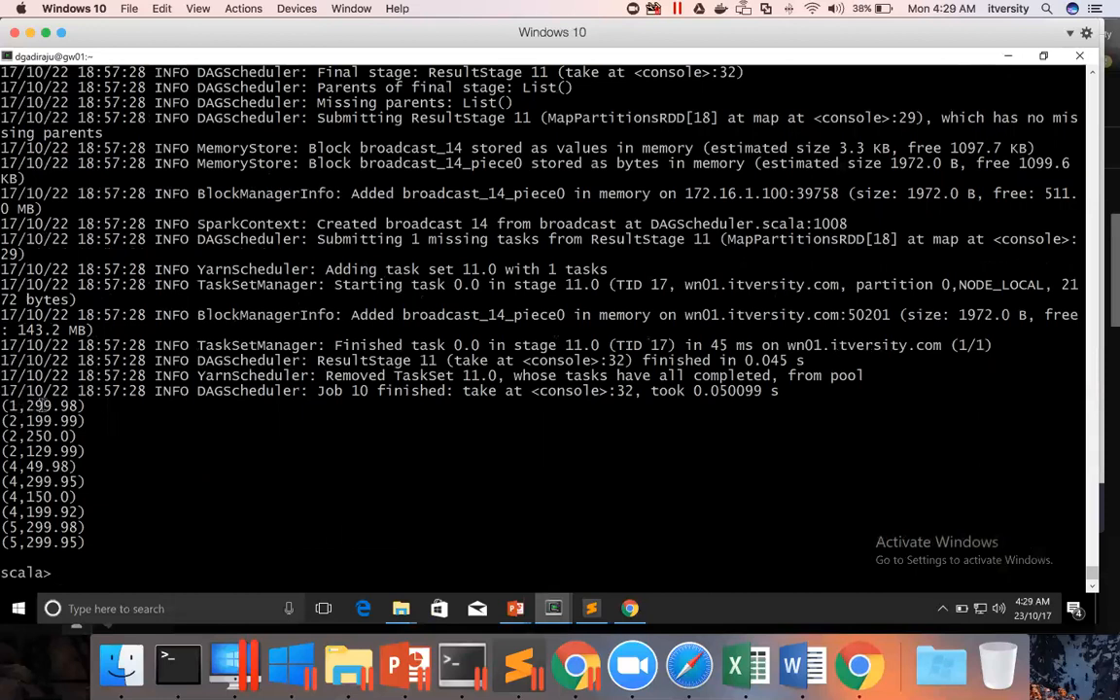
- Count orderItems and orderItemsMap, both returning 172198
{"action": "type", "text": "orderItems.count"}
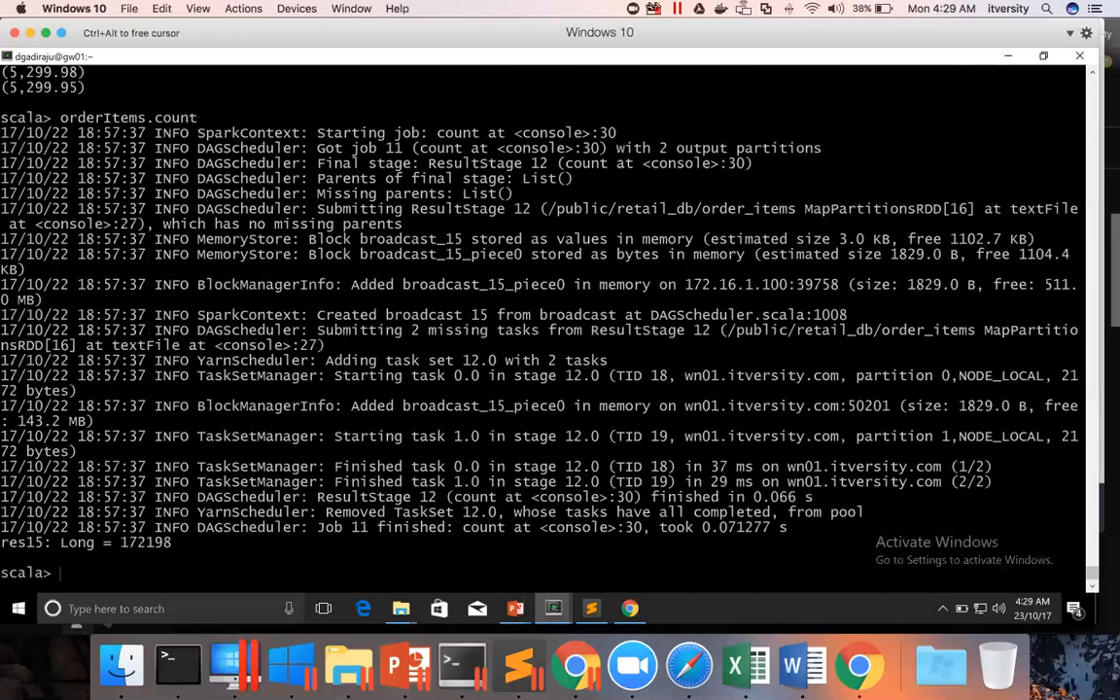
{"action": "mouse_move", "coordinate": [235, 427]}
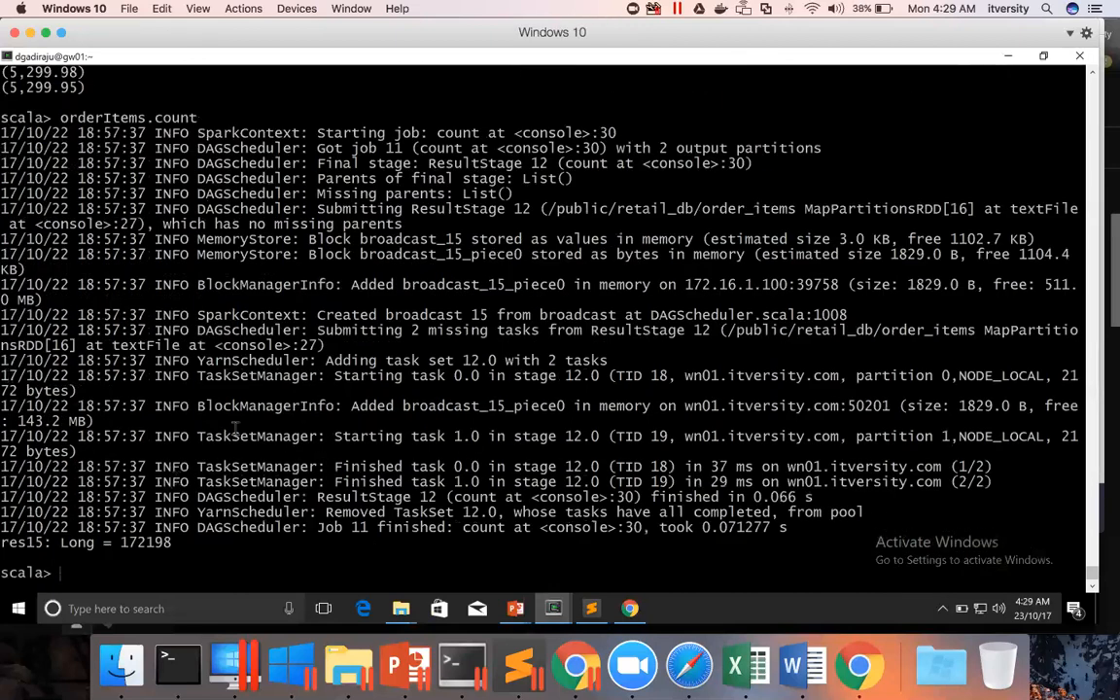
{"action": "right_click", "coordinate": [233, 438]}
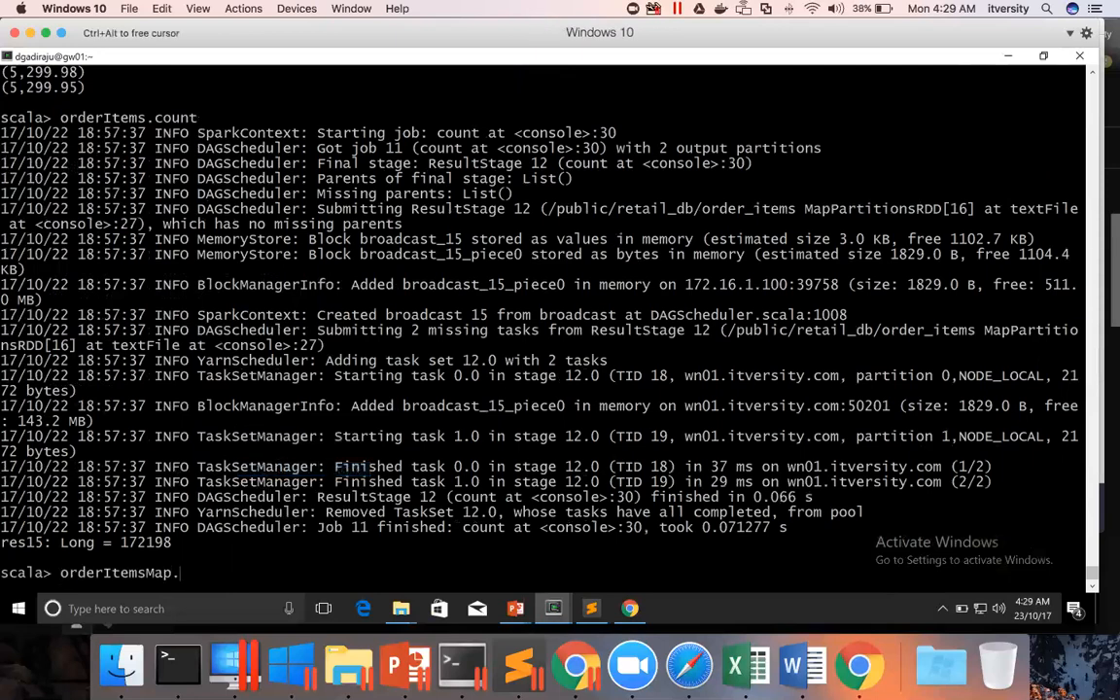
{"action": "type", "text": ".count"}
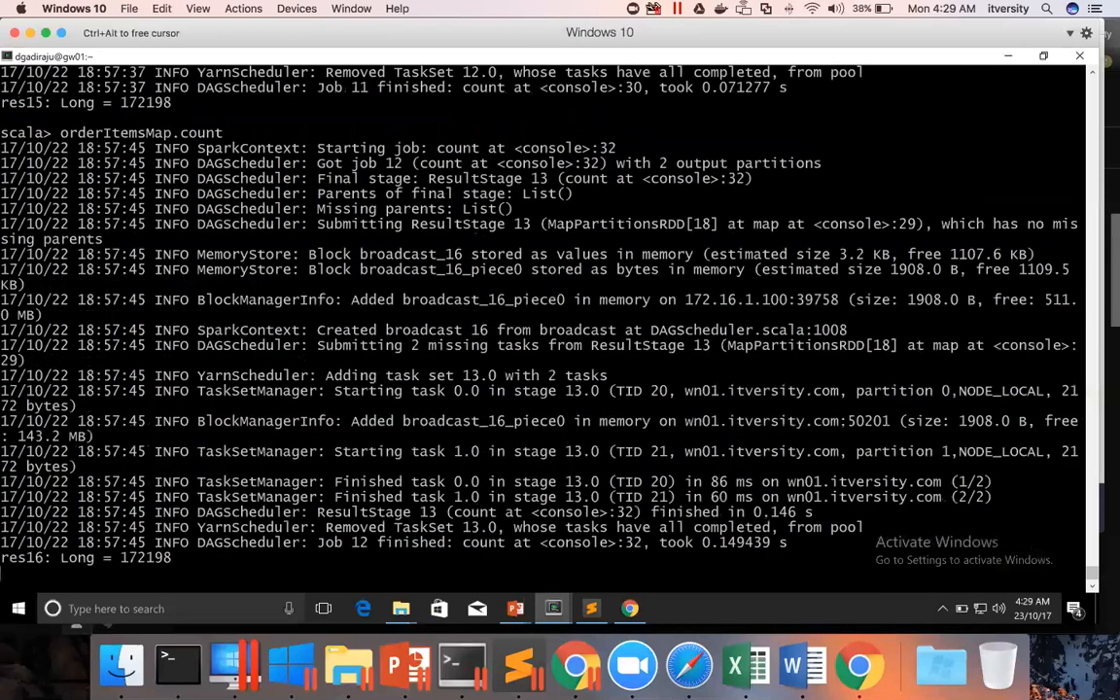
{"action": "scroll", "scroll_direction": "down", "scroll_amount": 3}
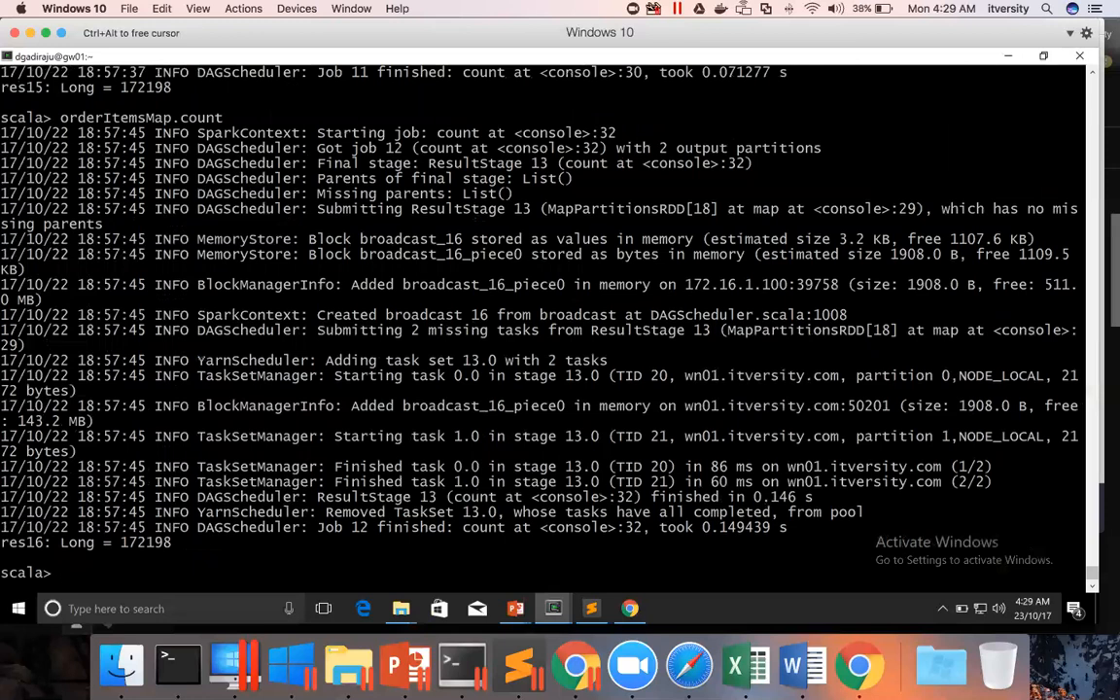
{"action": "mouse_move", "coordinate": [591, 608]}
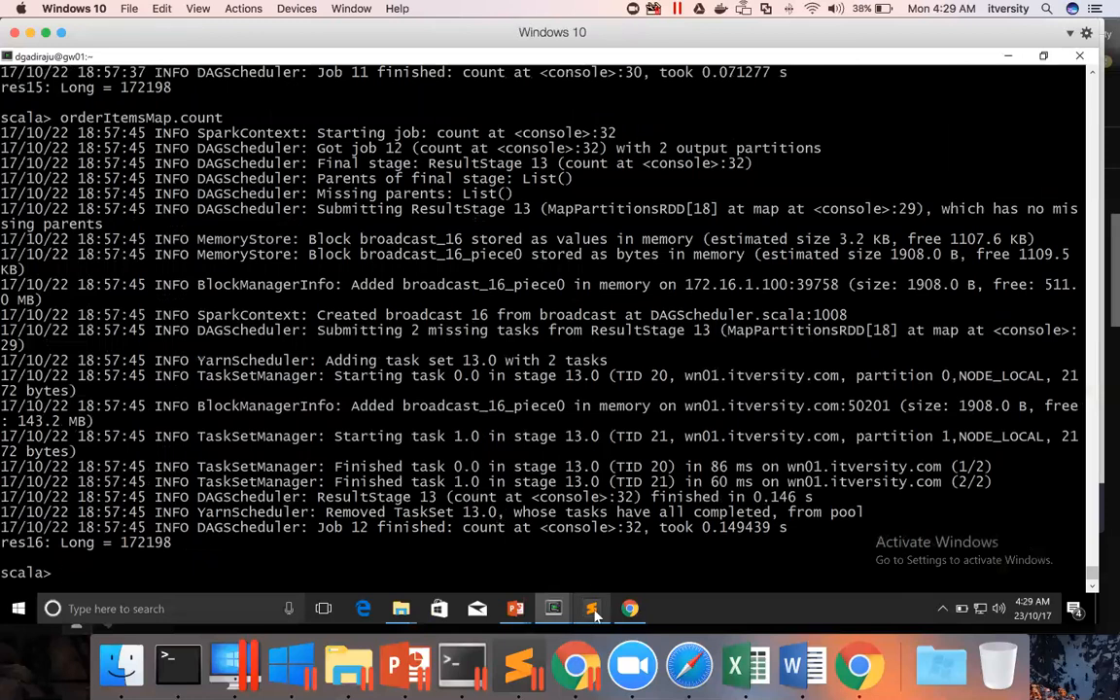
- Add val ordersJoin = ordersMap.join(orderItemsMap) at the end of the script
{"action": "left_click", "coordinate": [591, 609]}
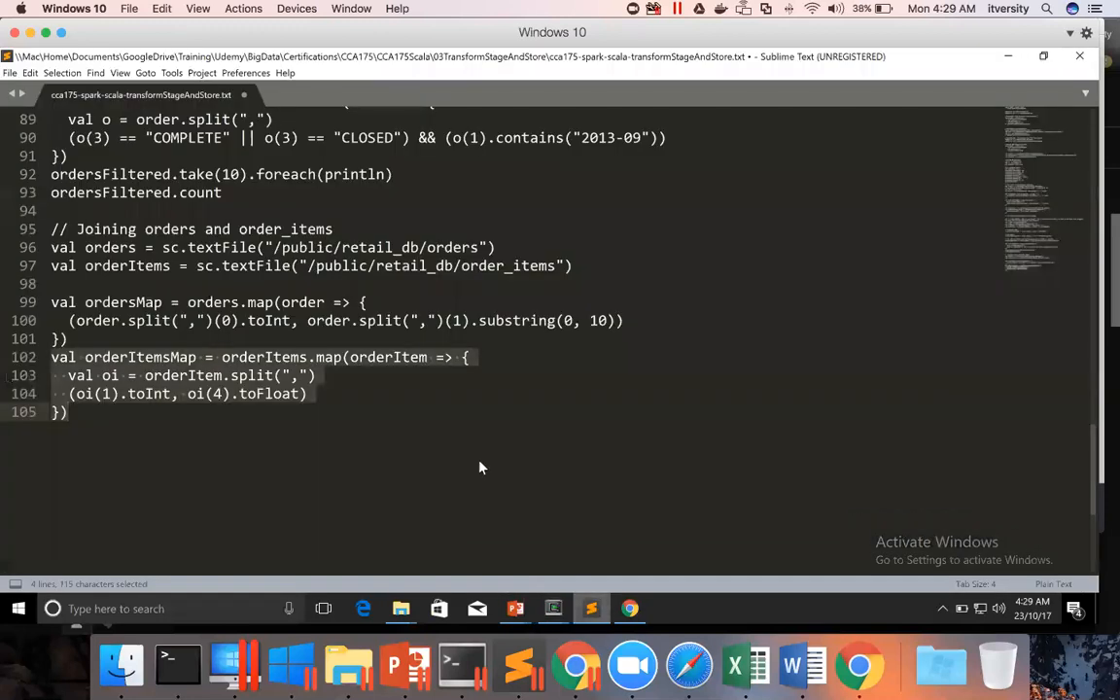
{"action": "left_click", "coordinate": [338, 486]}
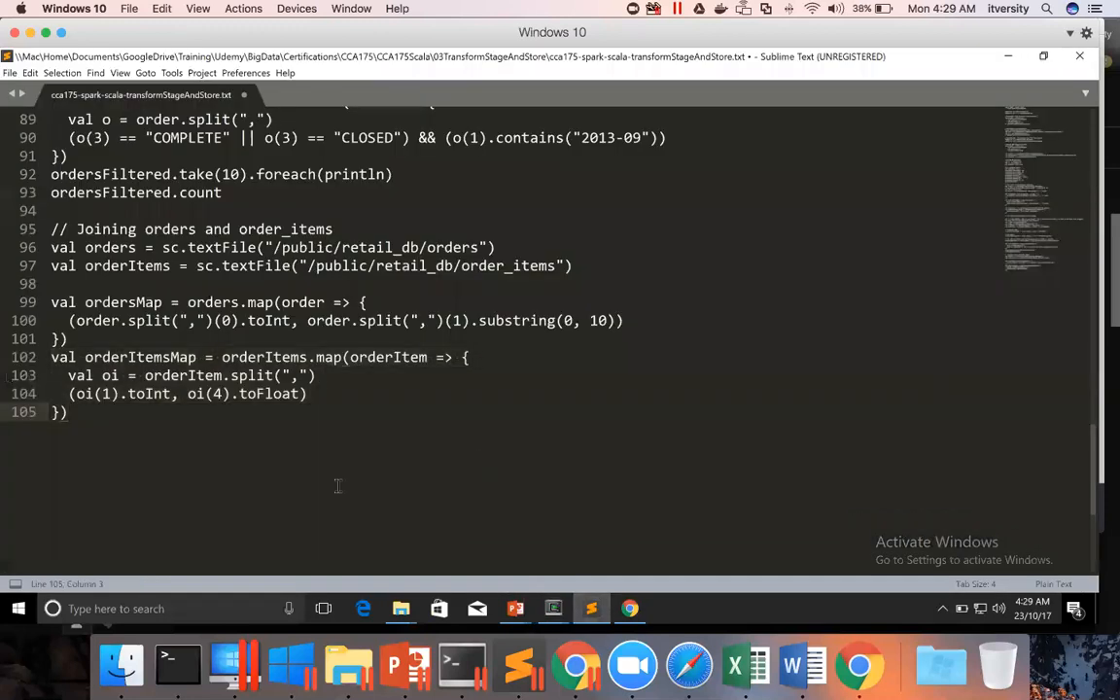
{"action": "key", "text": "enter"}
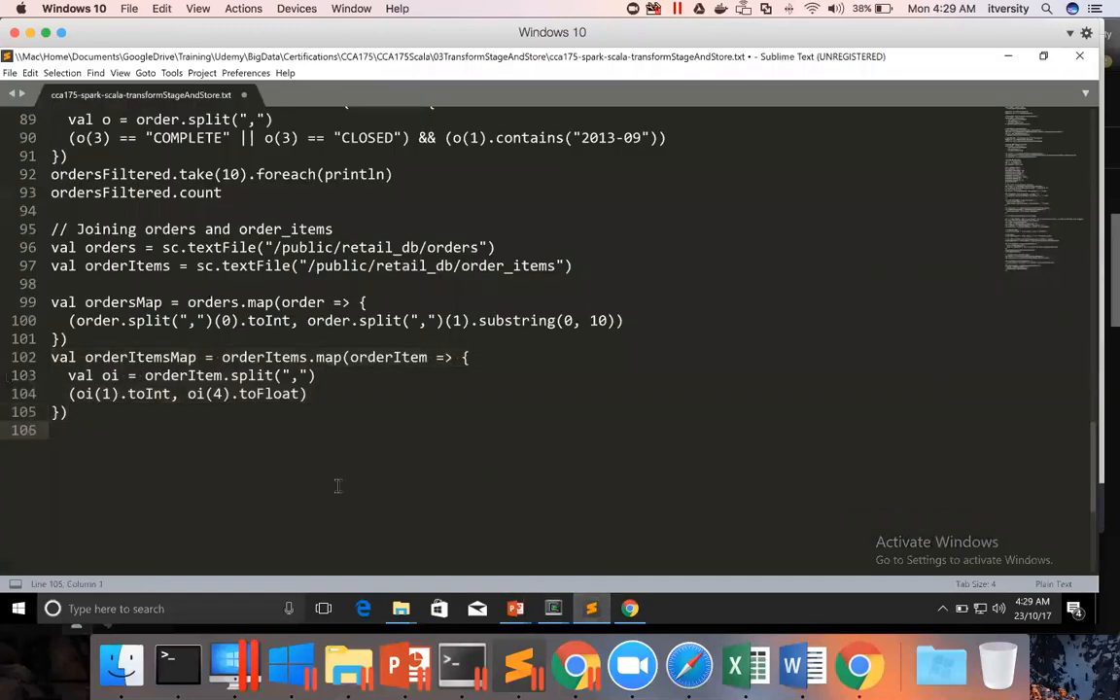
{"action": "type", "text": "val"}
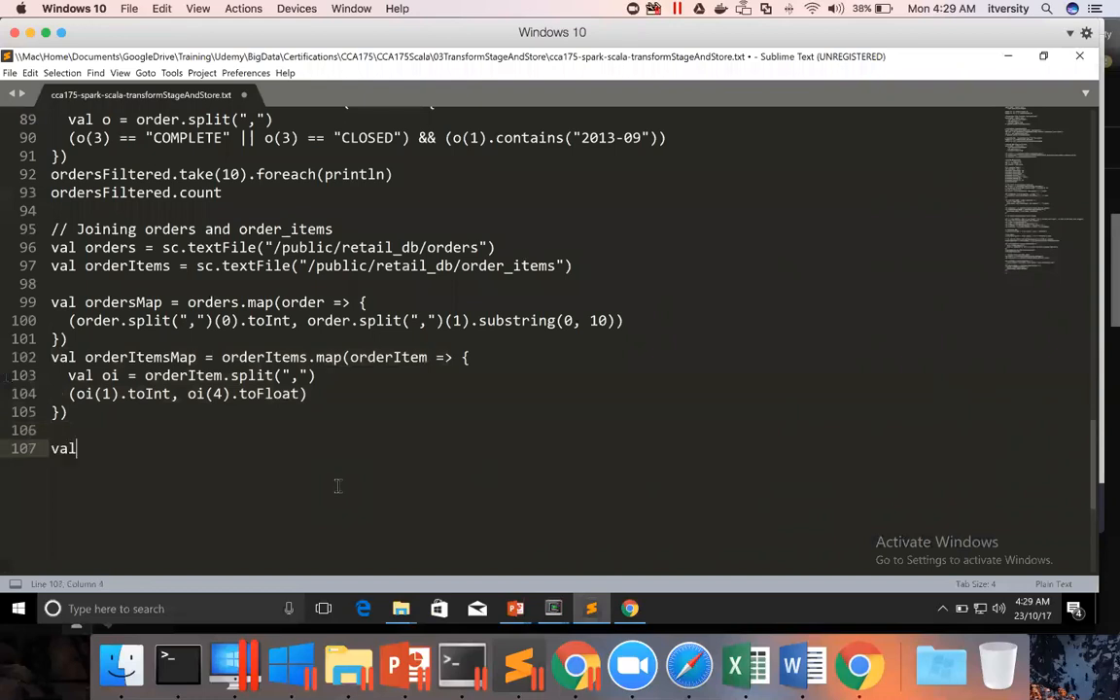
{"action": "type", "text": "order"}
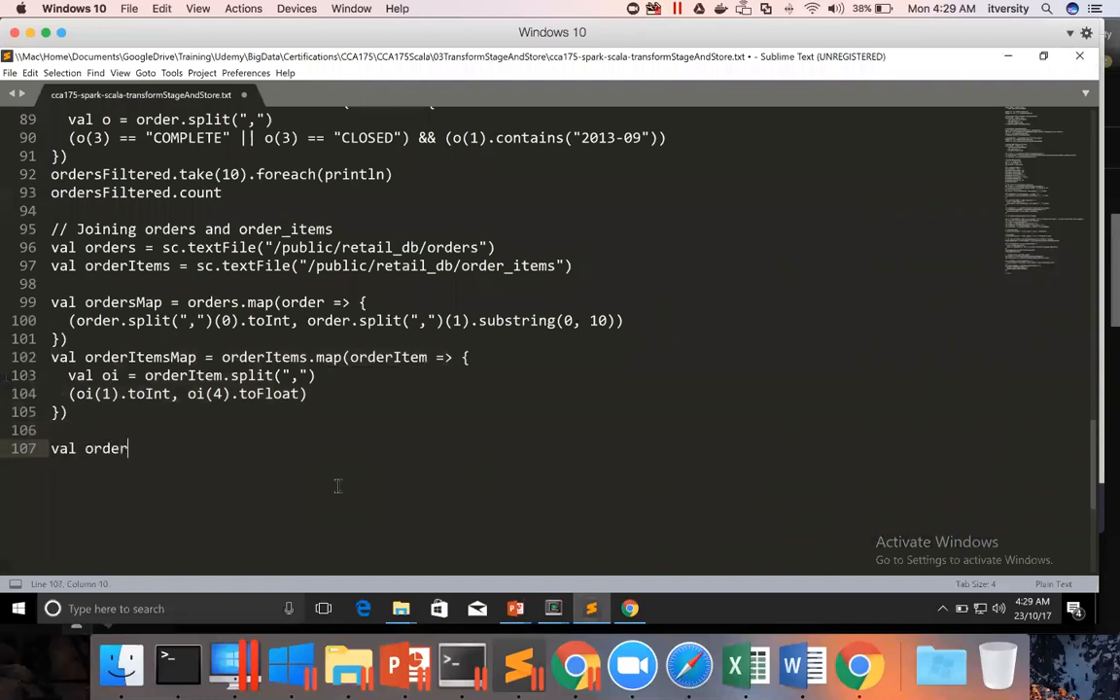
{"action": "type", "text": "sJoin ="}
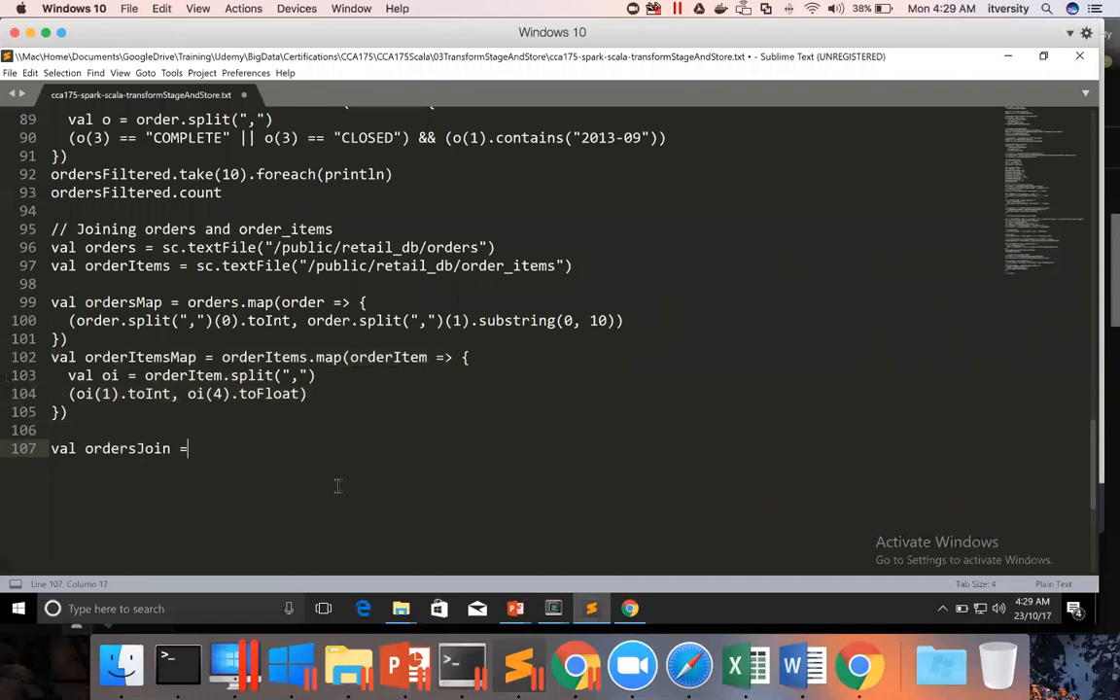
{"action": "type", "text": "orders."}
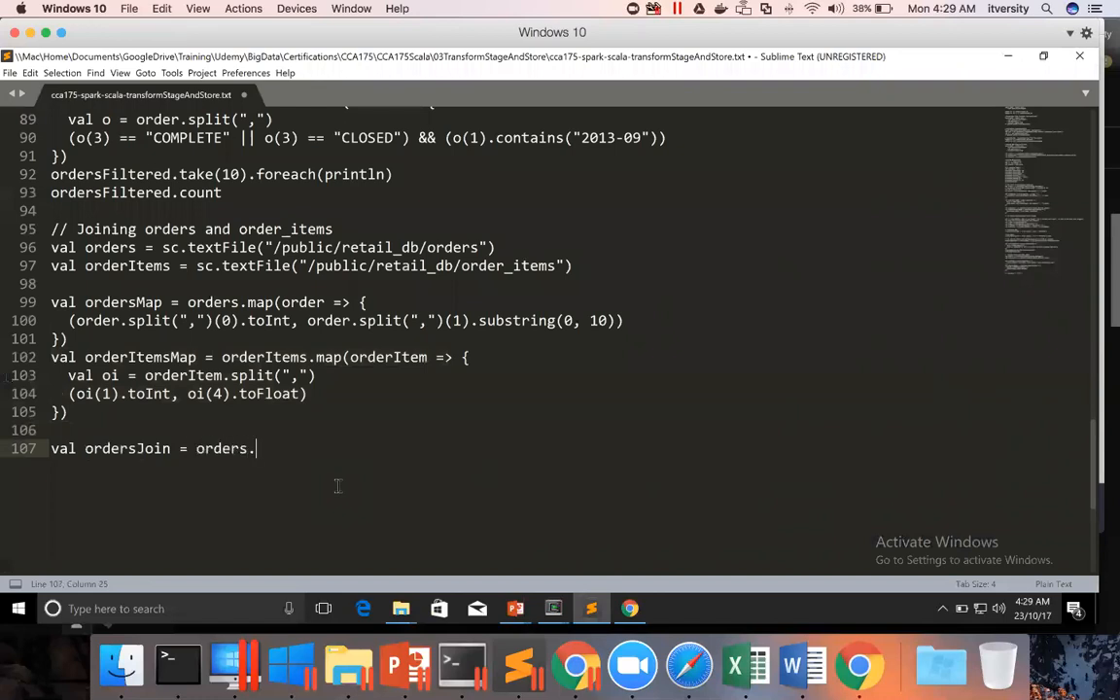
{"action": "type", "text": "o"}
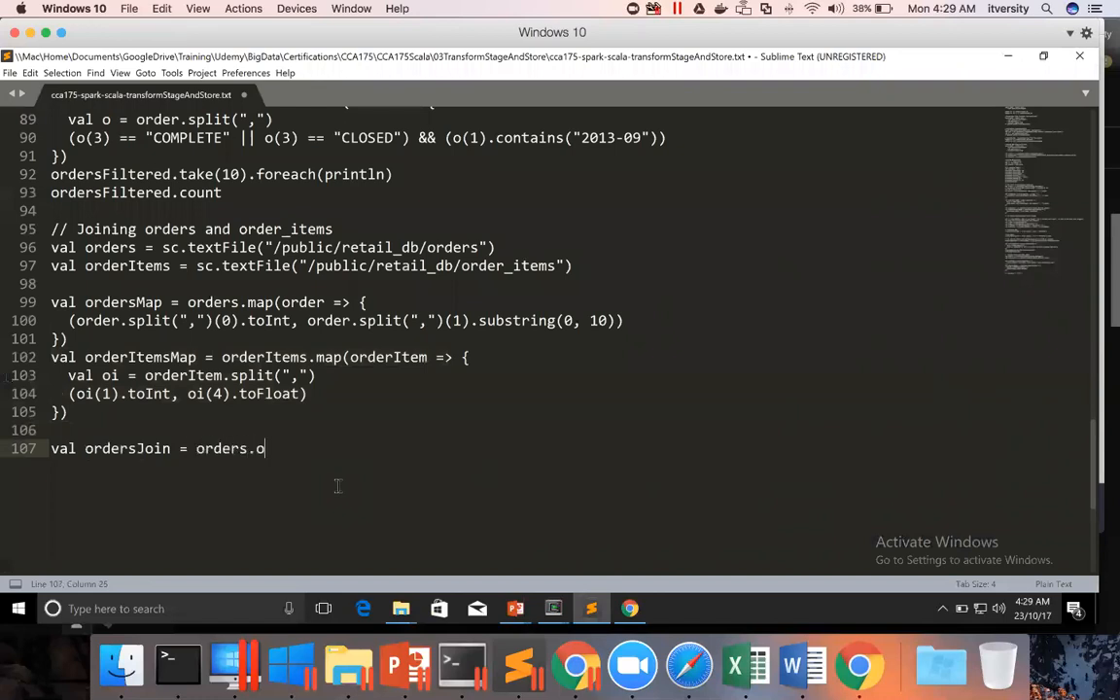
{"action": "type", "text": "Map.or"}
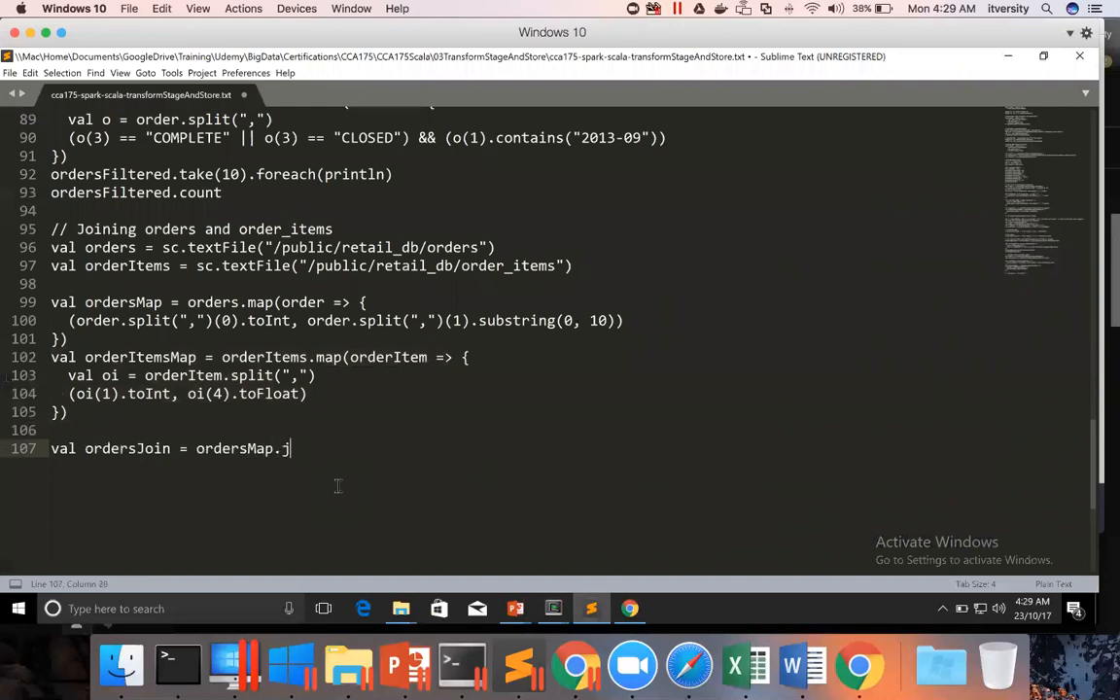
{"action": "type", "text": "oin(order)"}
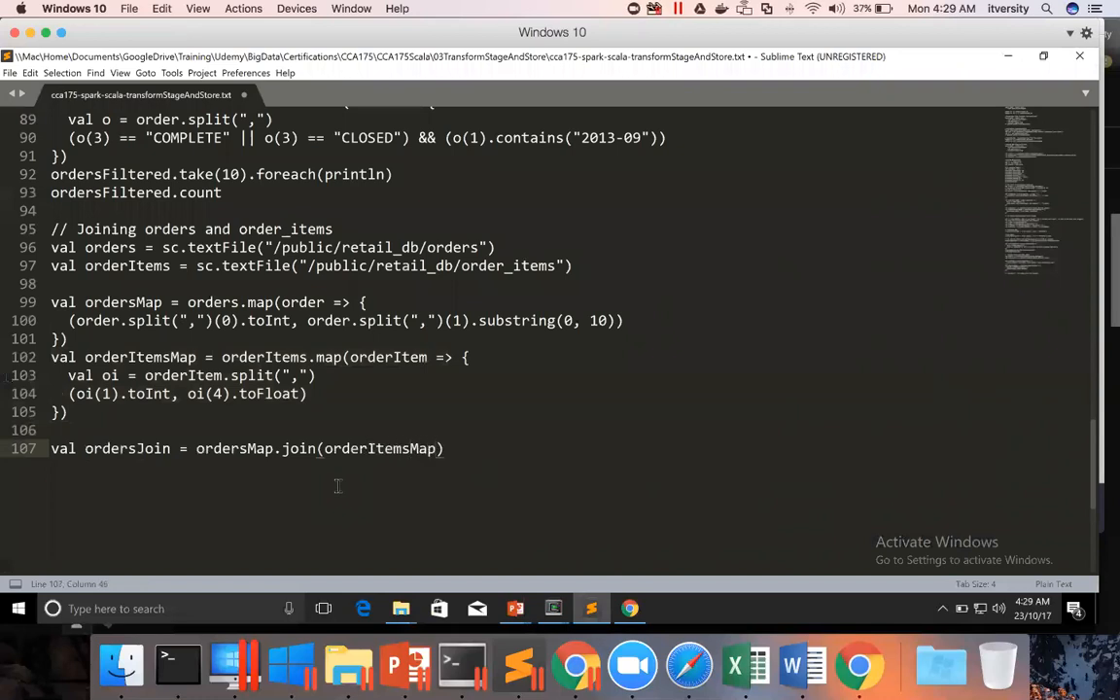
- Select the ordersJoin line and return to the Scala shell to run it
{"action": "triple_click", "coordinate": [249, 447]}
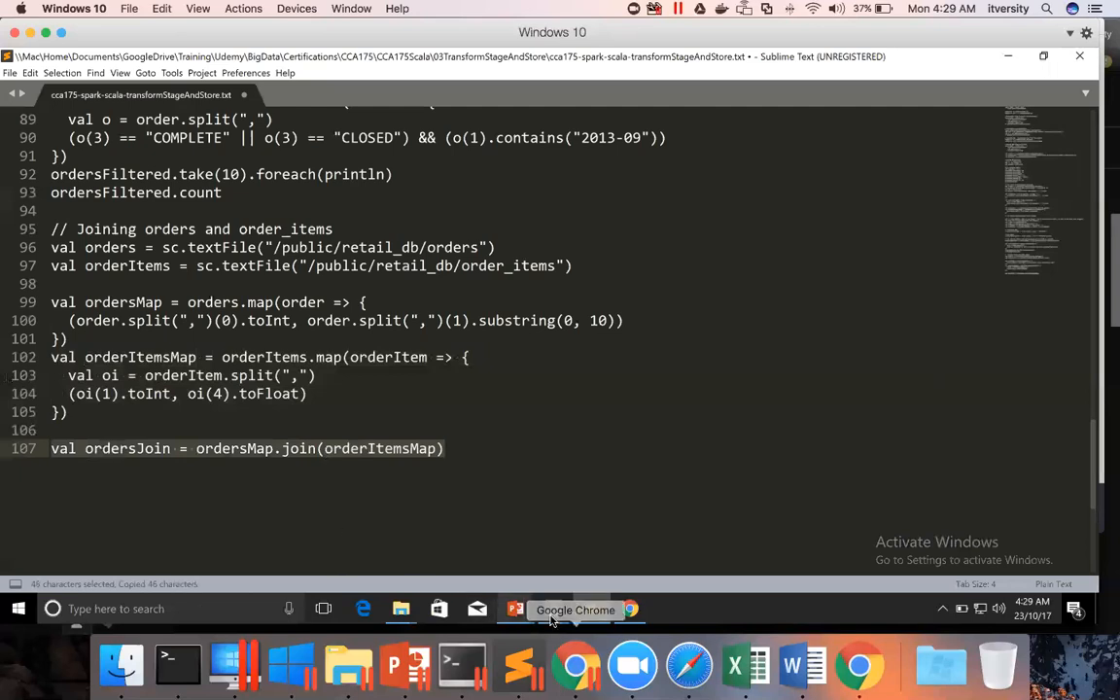
{"action": "left_click", "coordinate": [460, 609]}
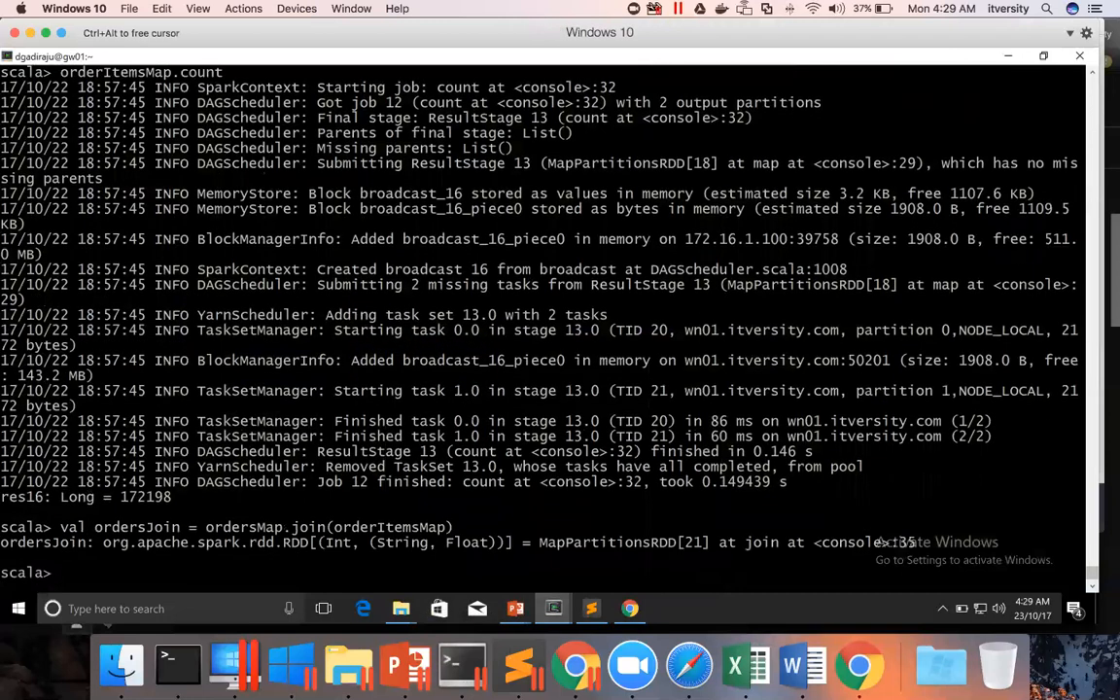
- Run ordersJoin.take(10).foreach(println) and inspect the first joined record's 109.94 amount
{"action": "type", "text": "ordersJoin.take(10"}
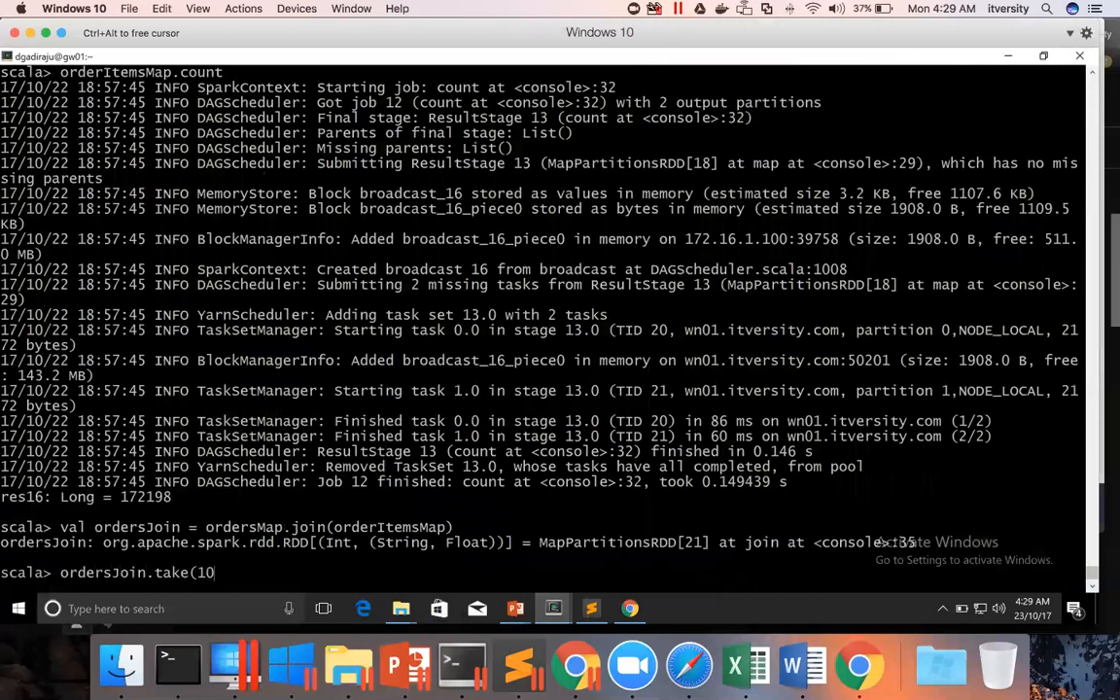
{"action": "type", "text": ").foreach"}
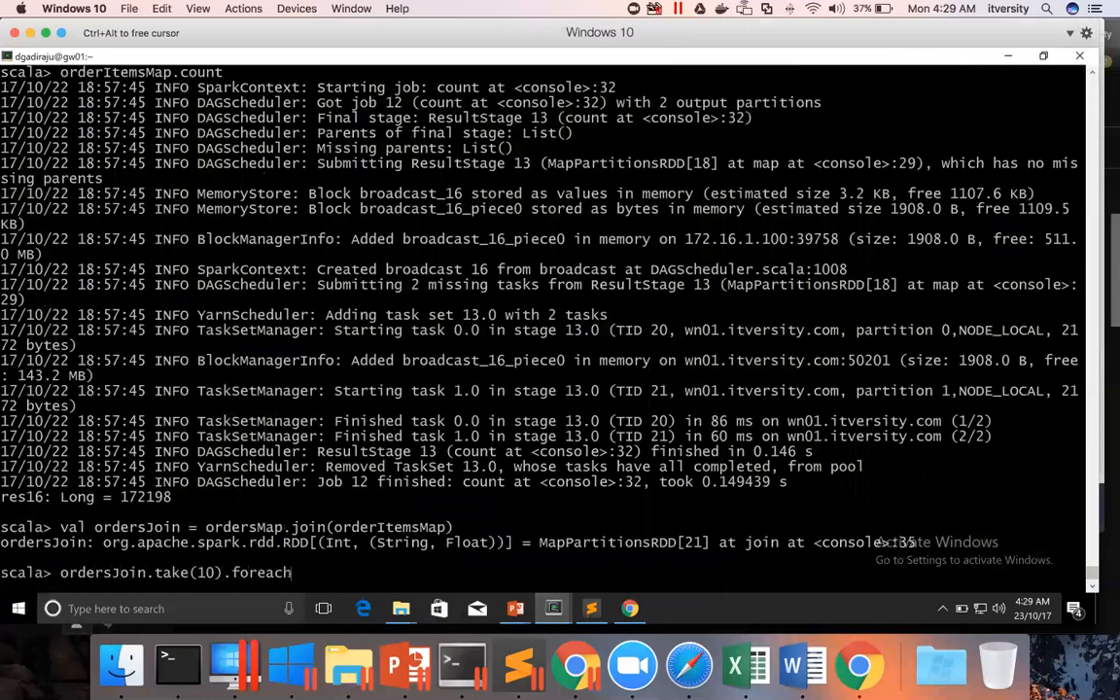
{"action": "type", "text": "(println"}
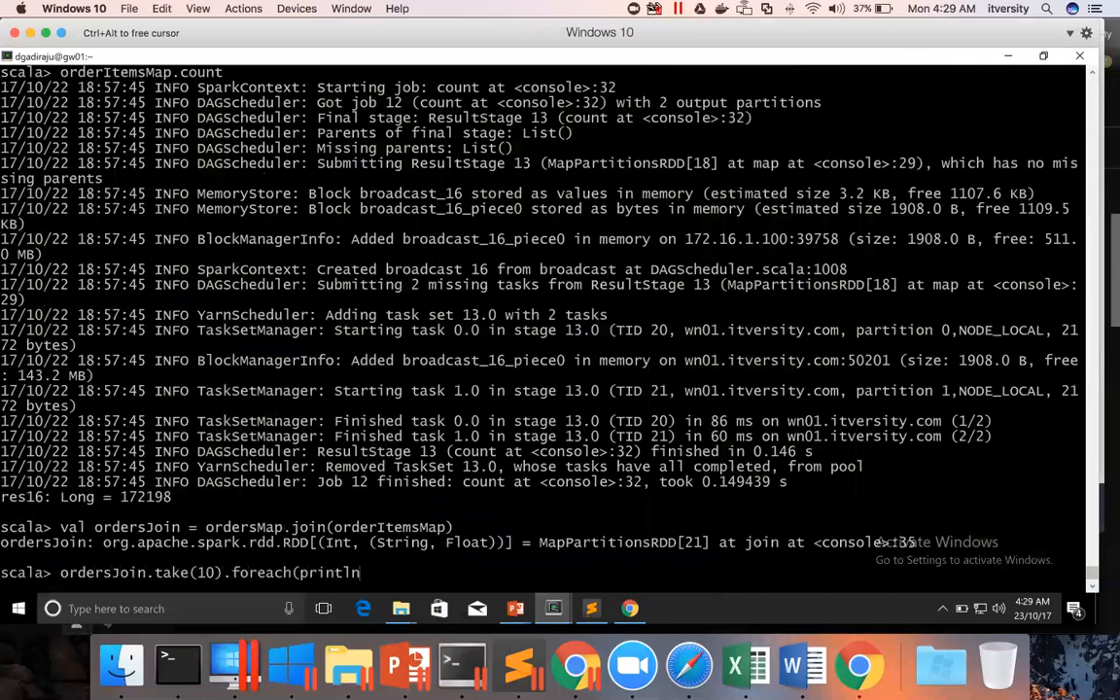
{"action": "key", "text": "Return"}
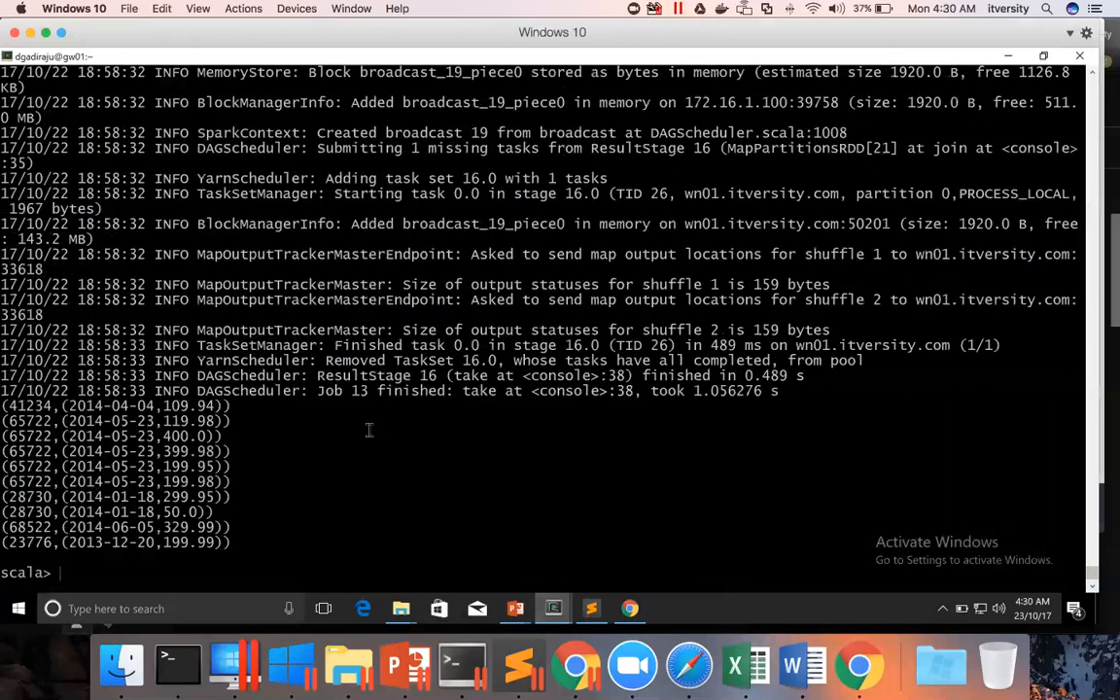
{"action": "double_click", "coordinate": [29, 407]}
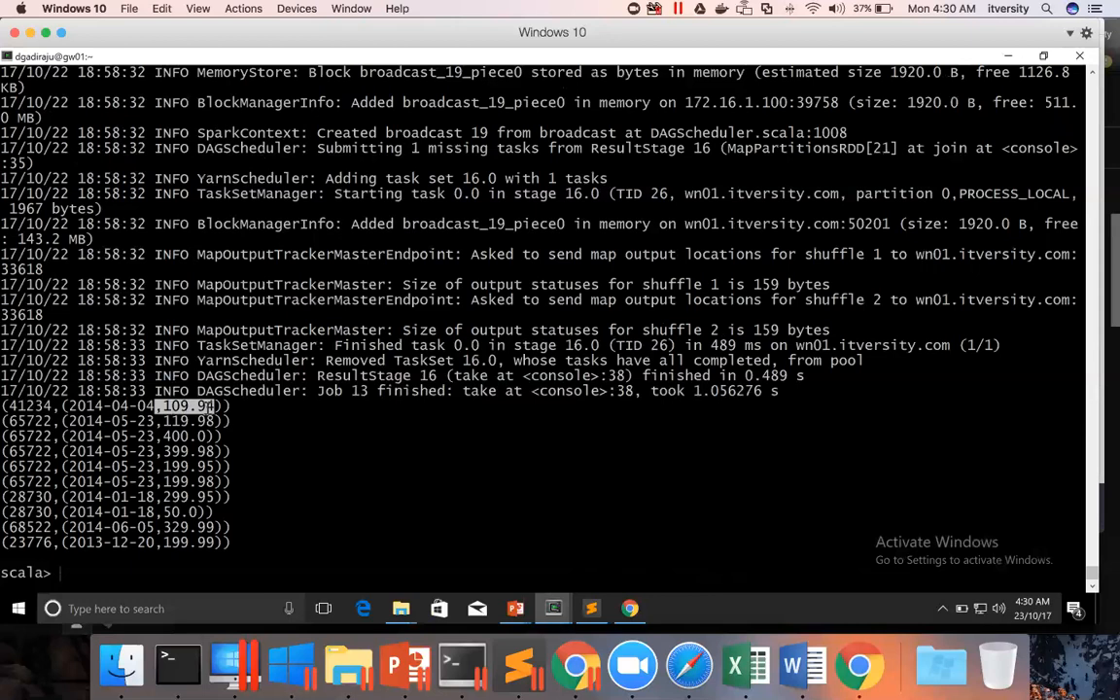
{"action": "mouse_move", "coordinate": [282, 439]}
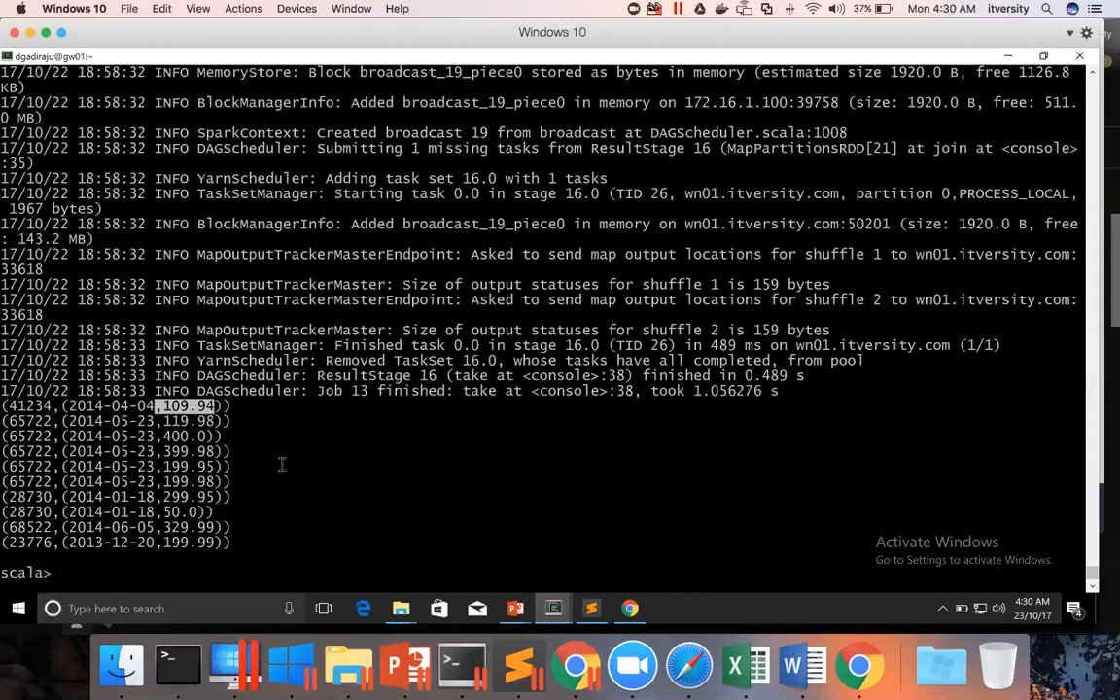
- Enter ordersJoin.count in the shell, ready to run
{"action": "type", "text": "orders"}
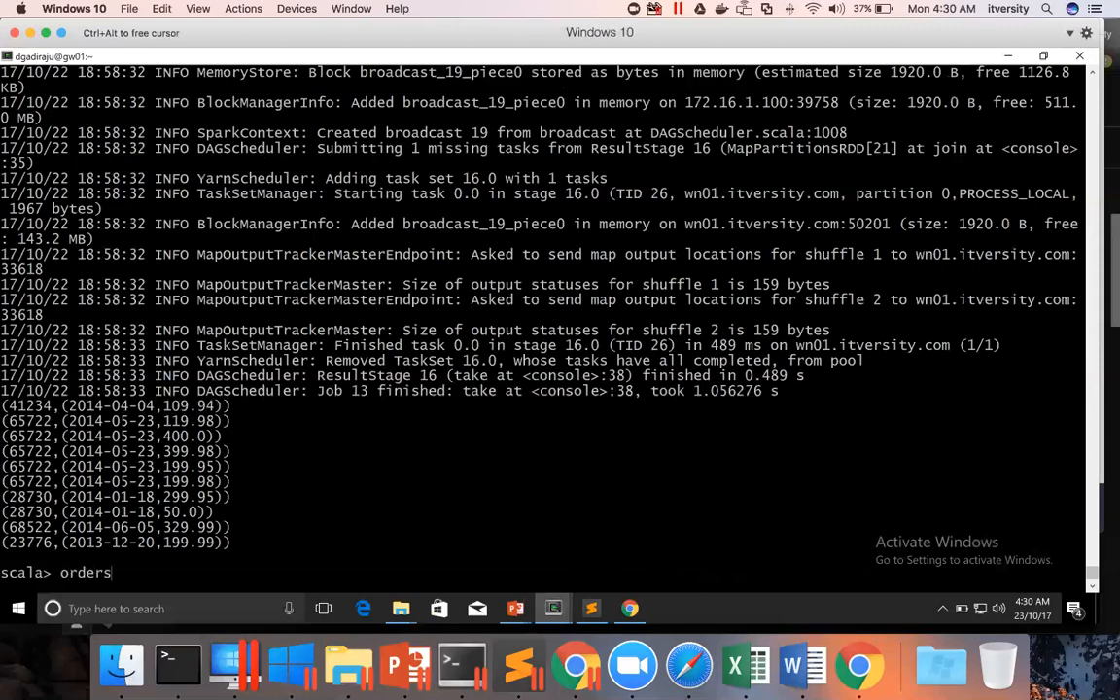
{"action": "type", "text": "Join.count"}
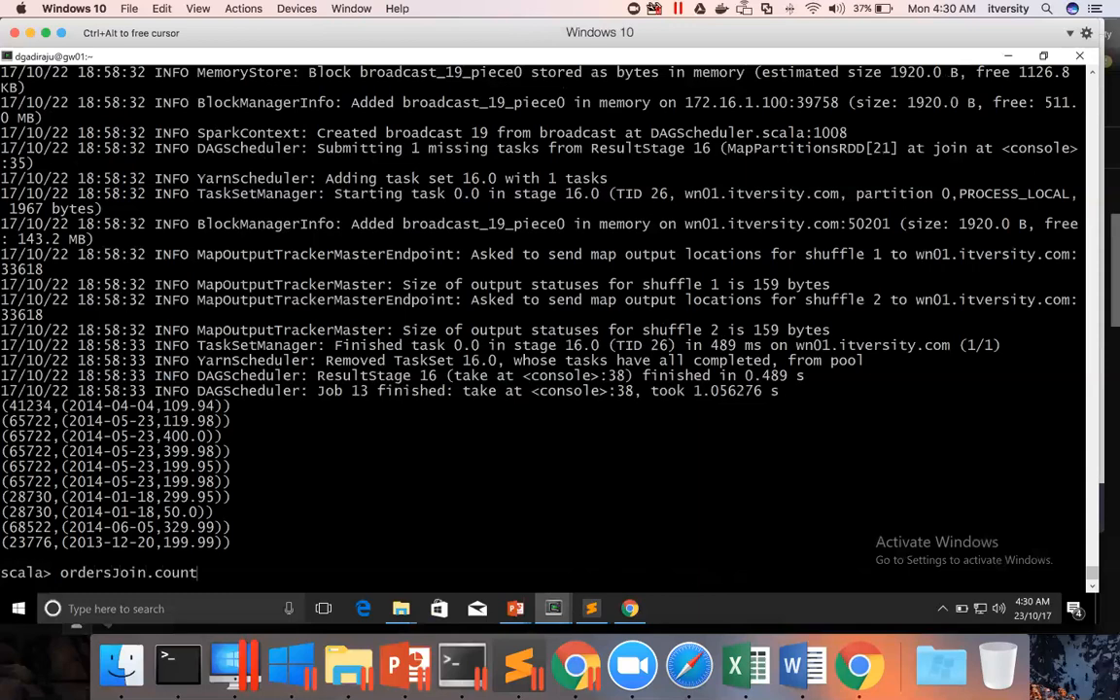